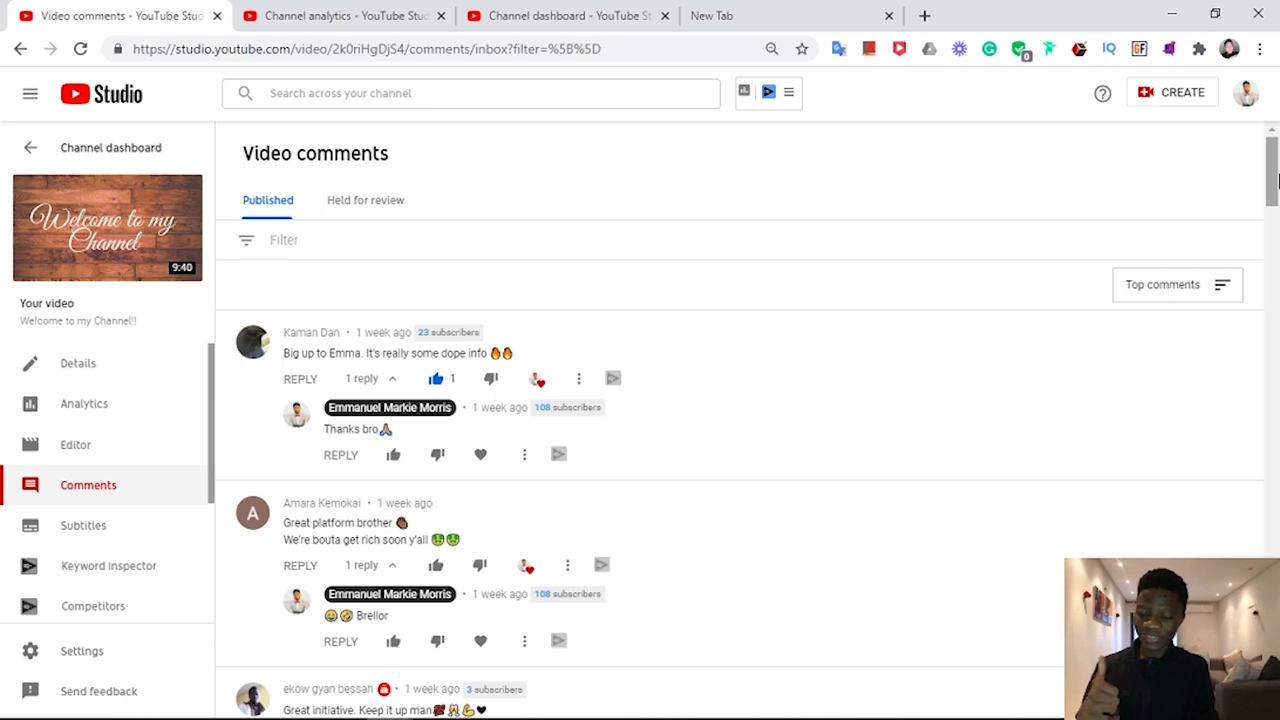
scroll(down, 3)
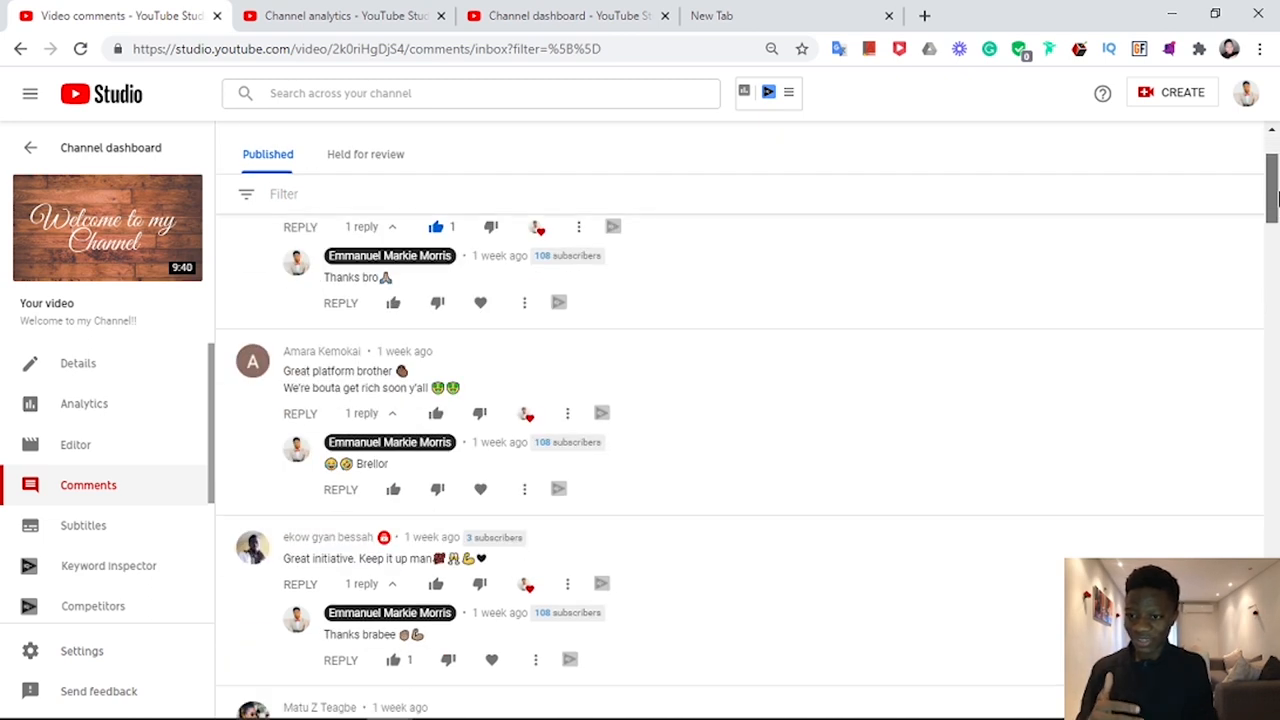
scroll(down, 3)
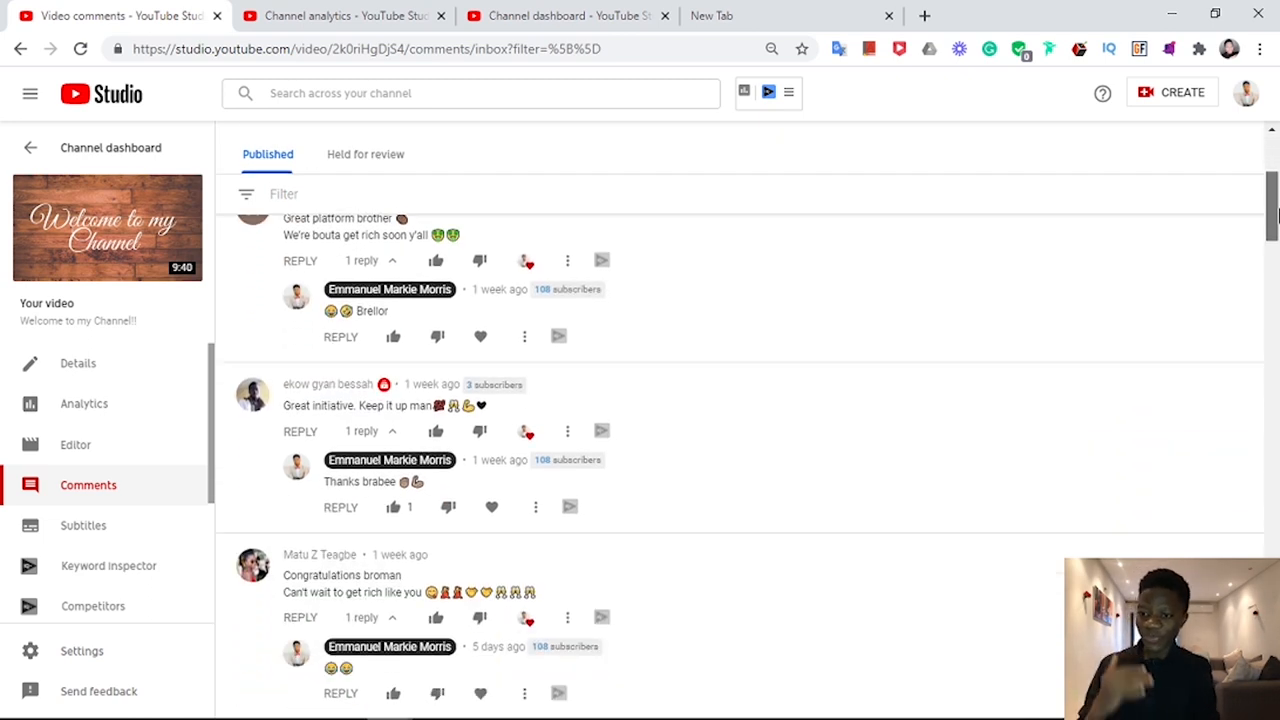
scroll(down, 3)
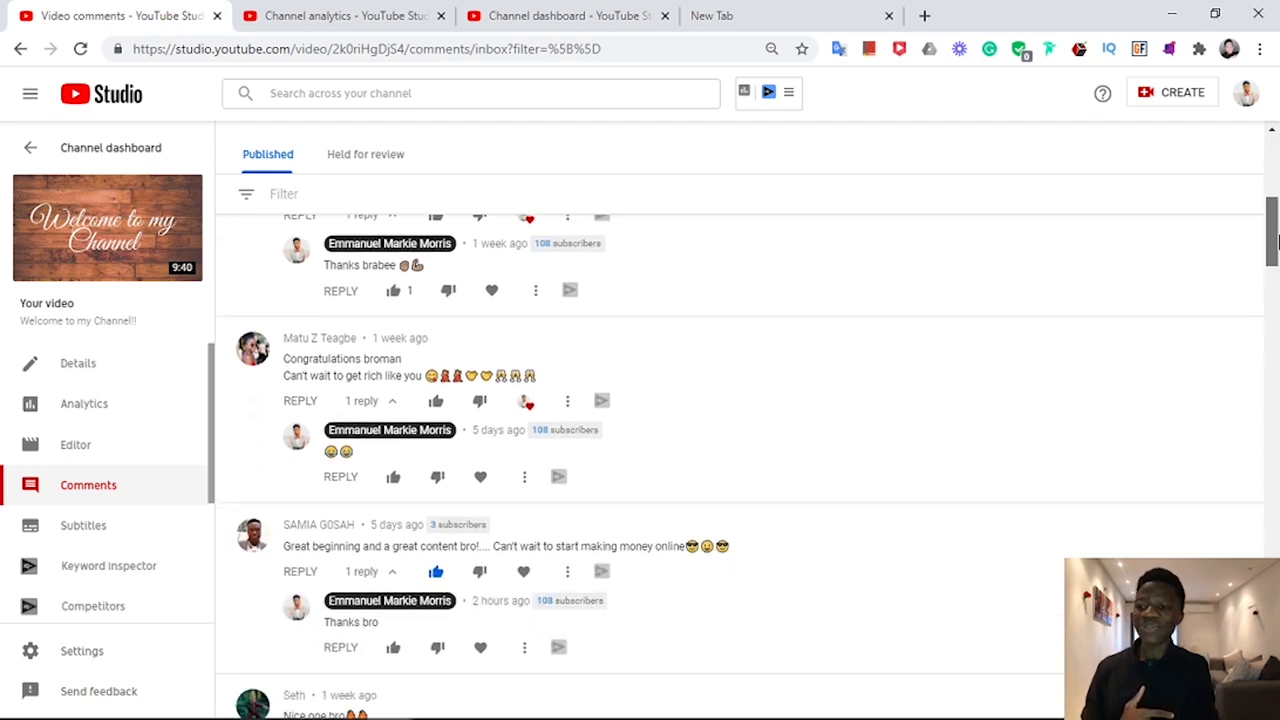
scroll(down, 3)
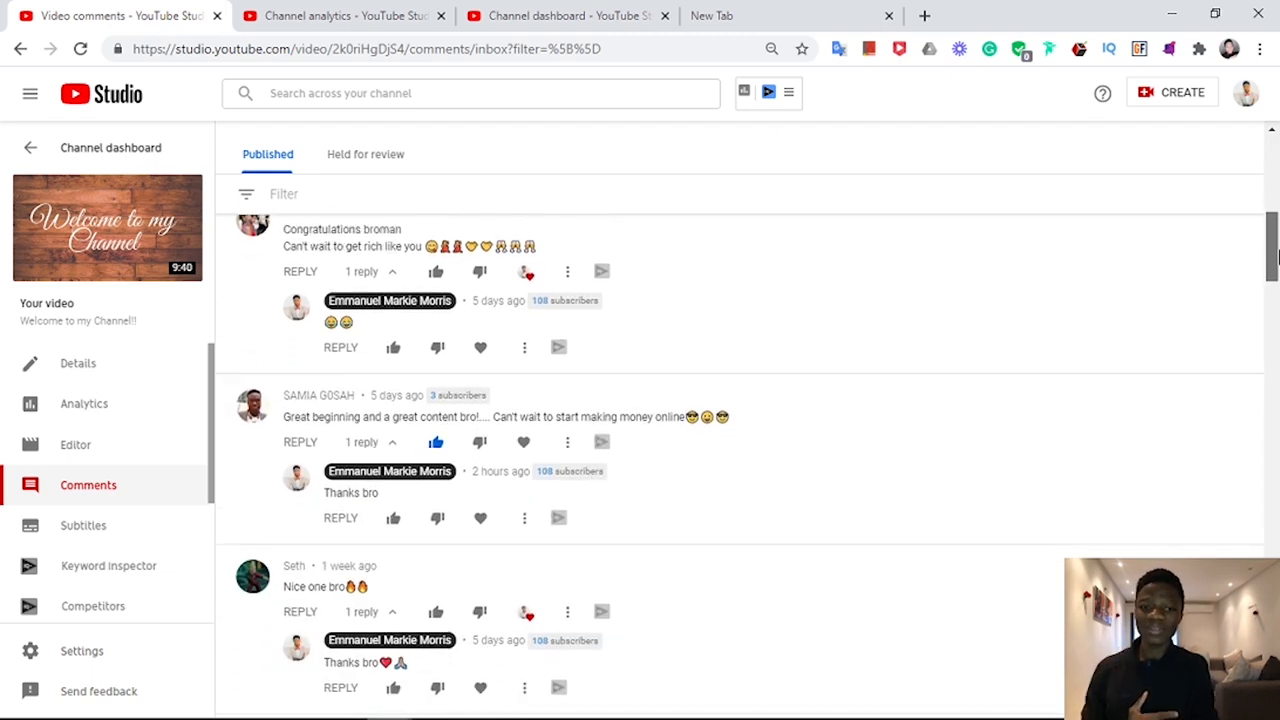
scroll(down, 3)
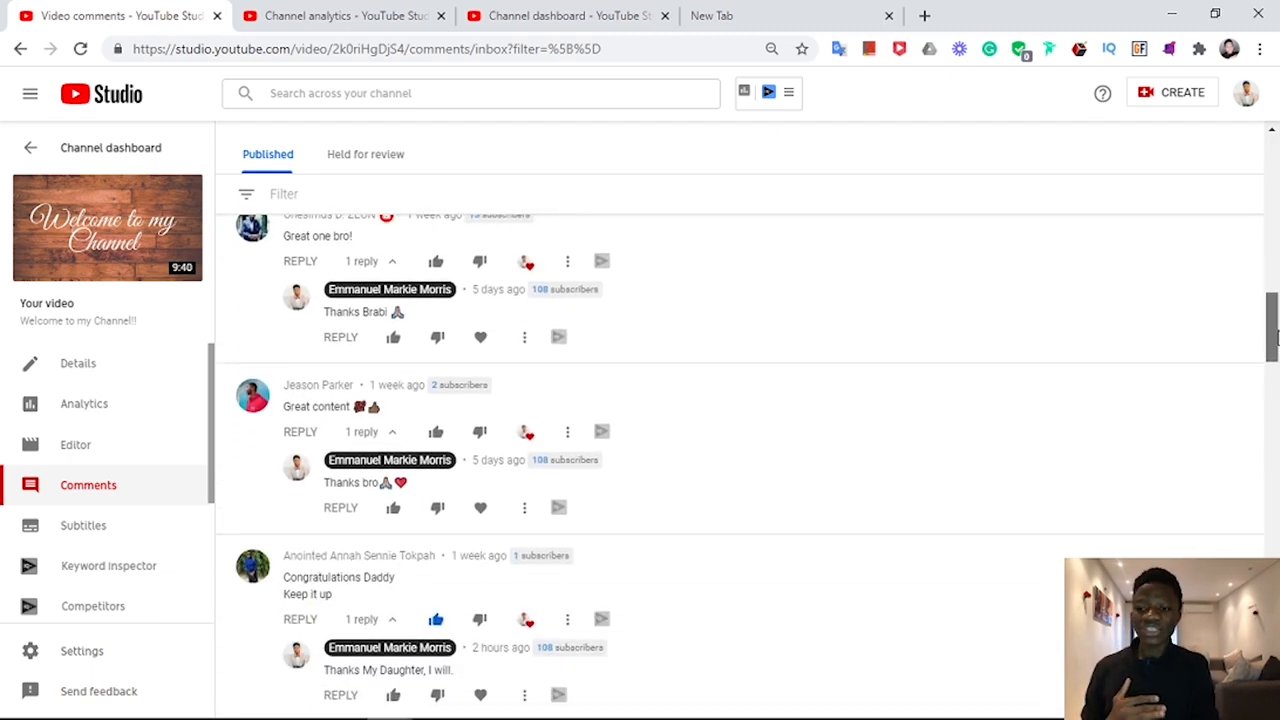
scroll(down, 3)
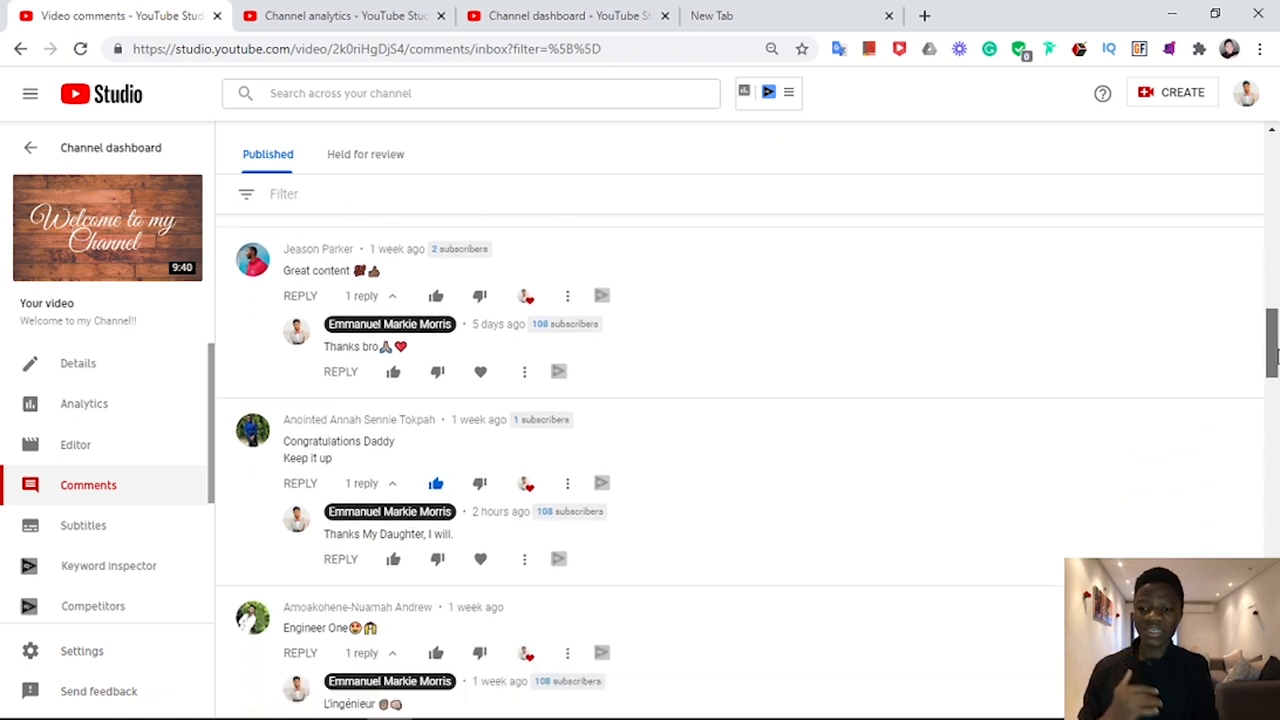
scroll(down, 3)
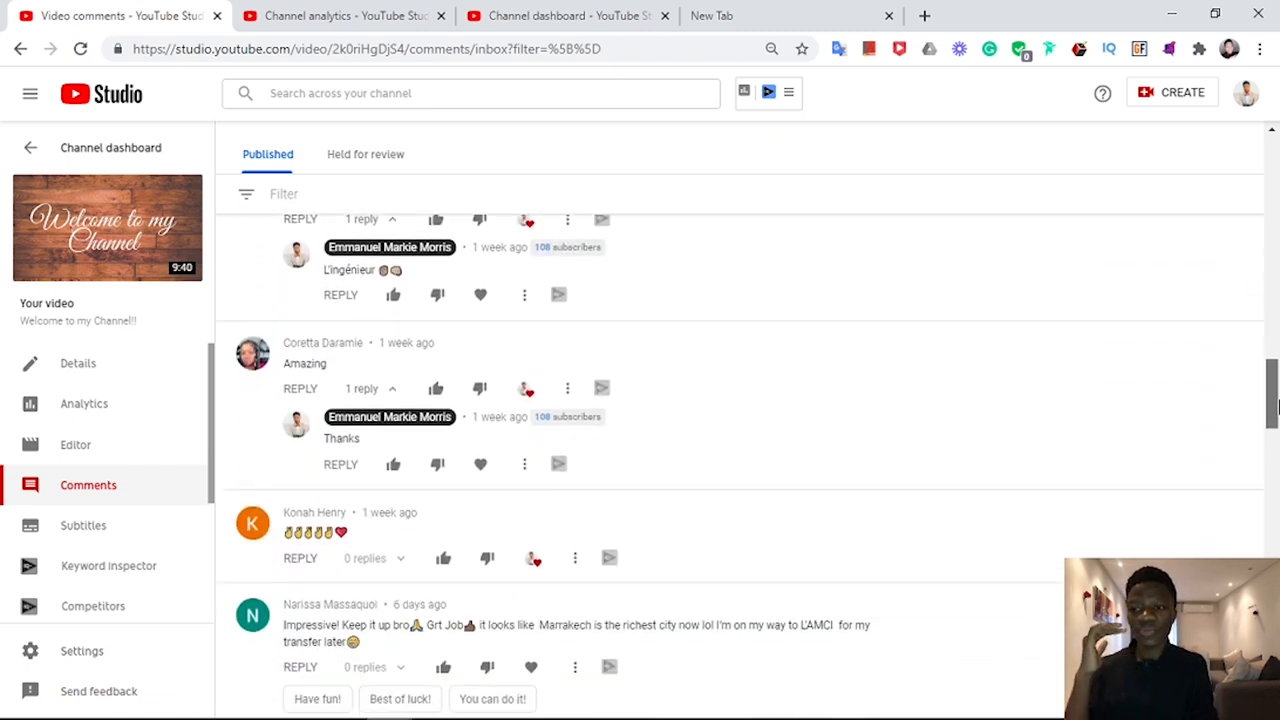
scroll(down, 3)
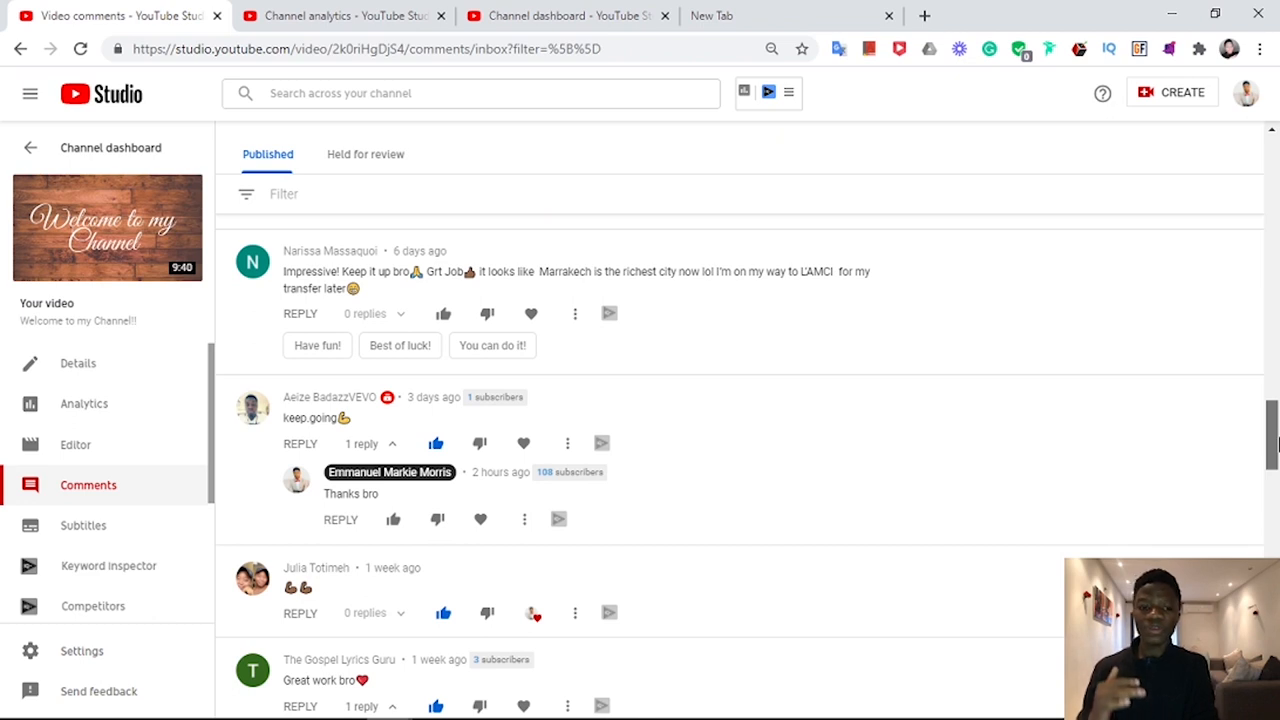
scroll(down, 3)
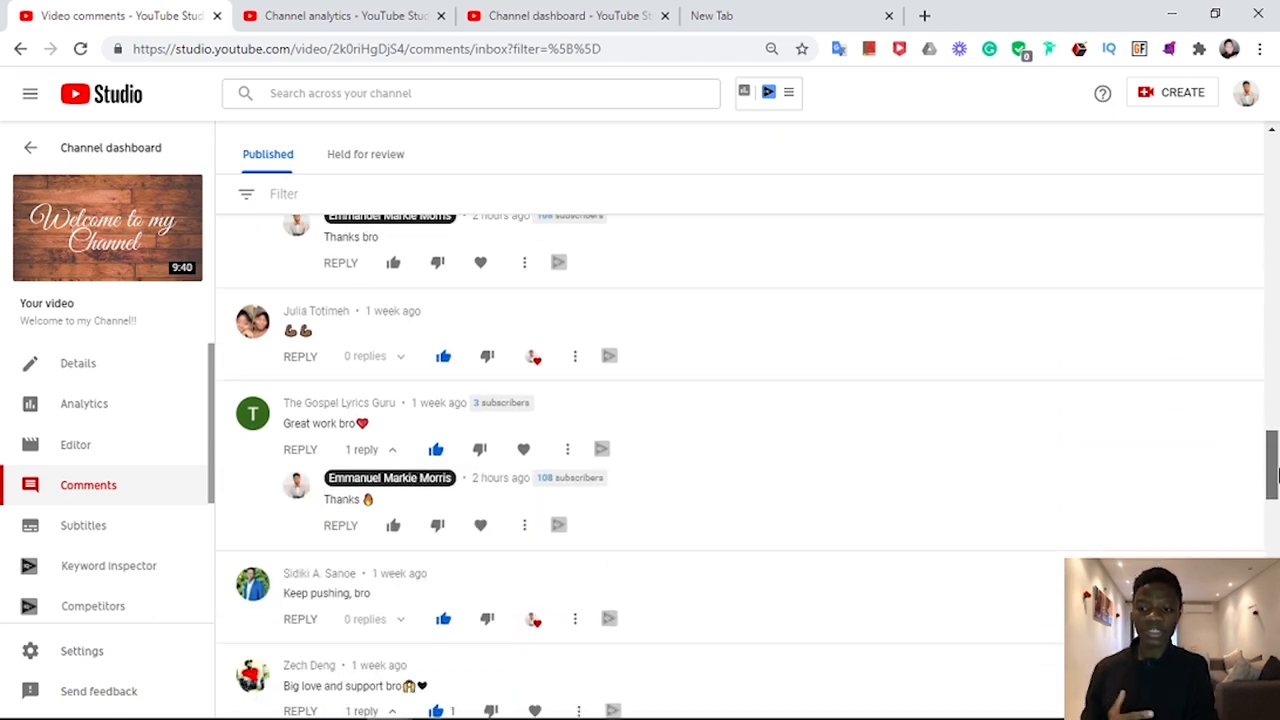
scroll(down, 3)
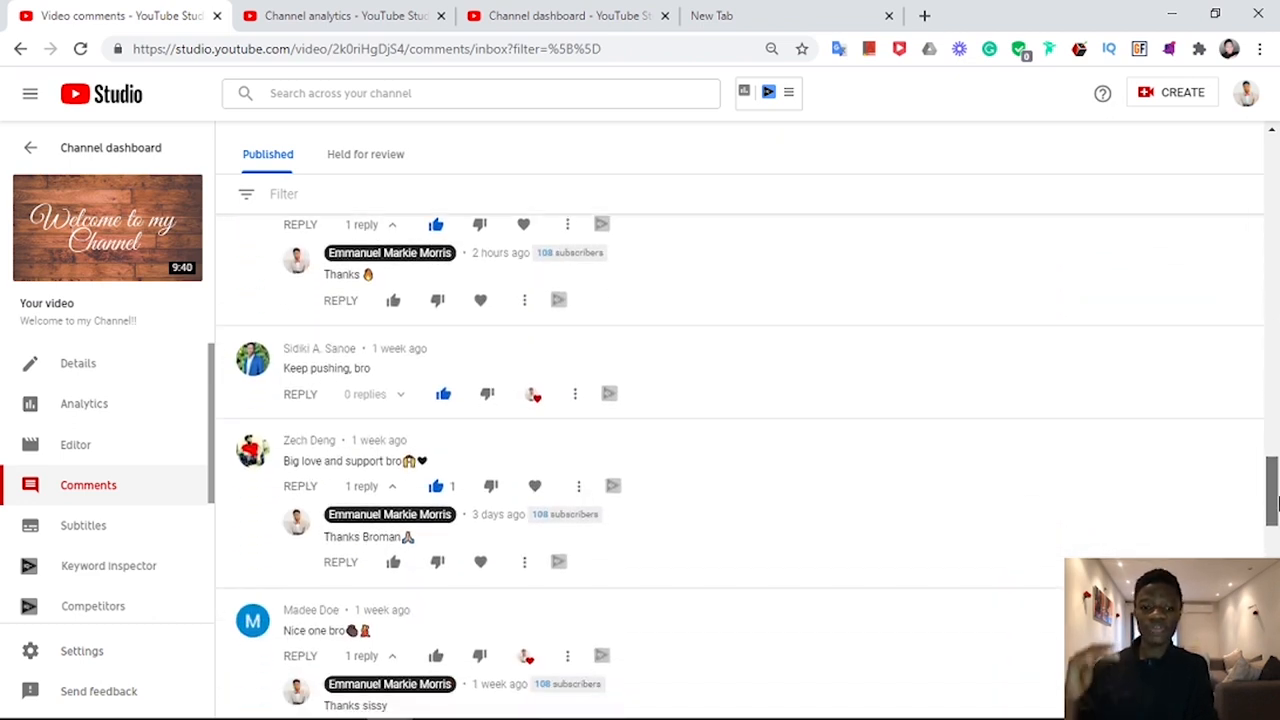
scroll(down, 3)
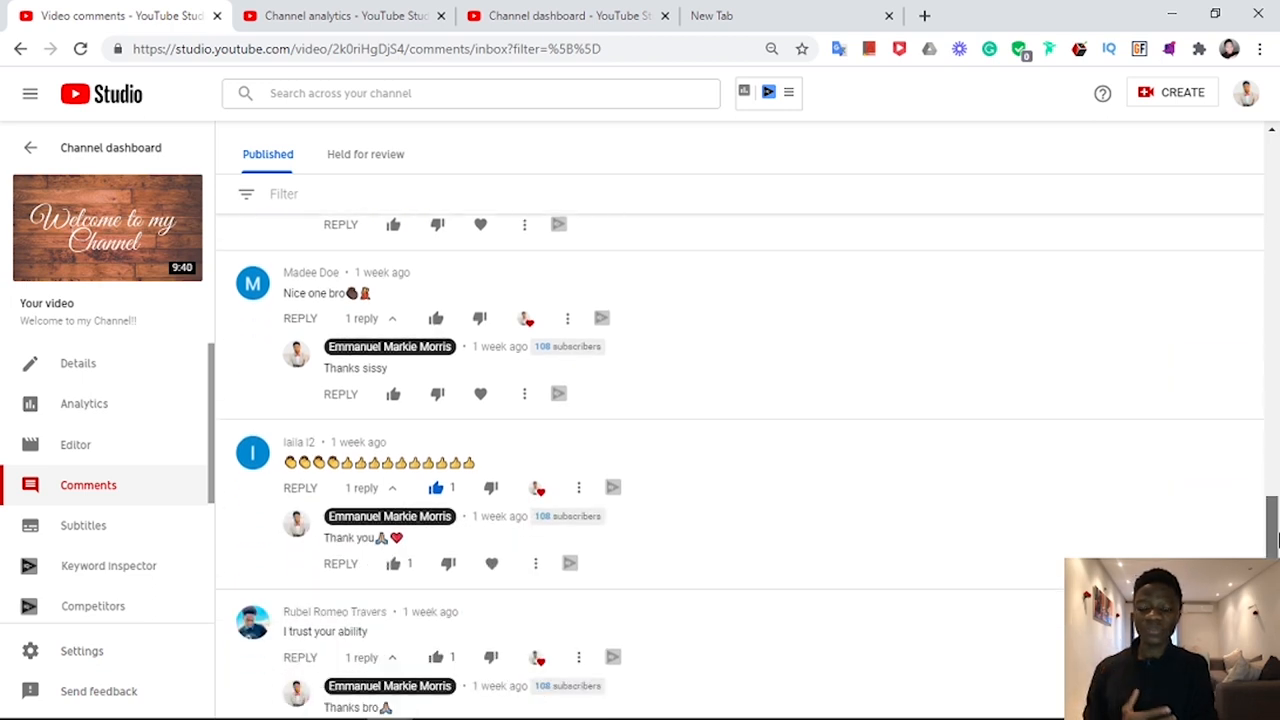
scroll(down, 3)
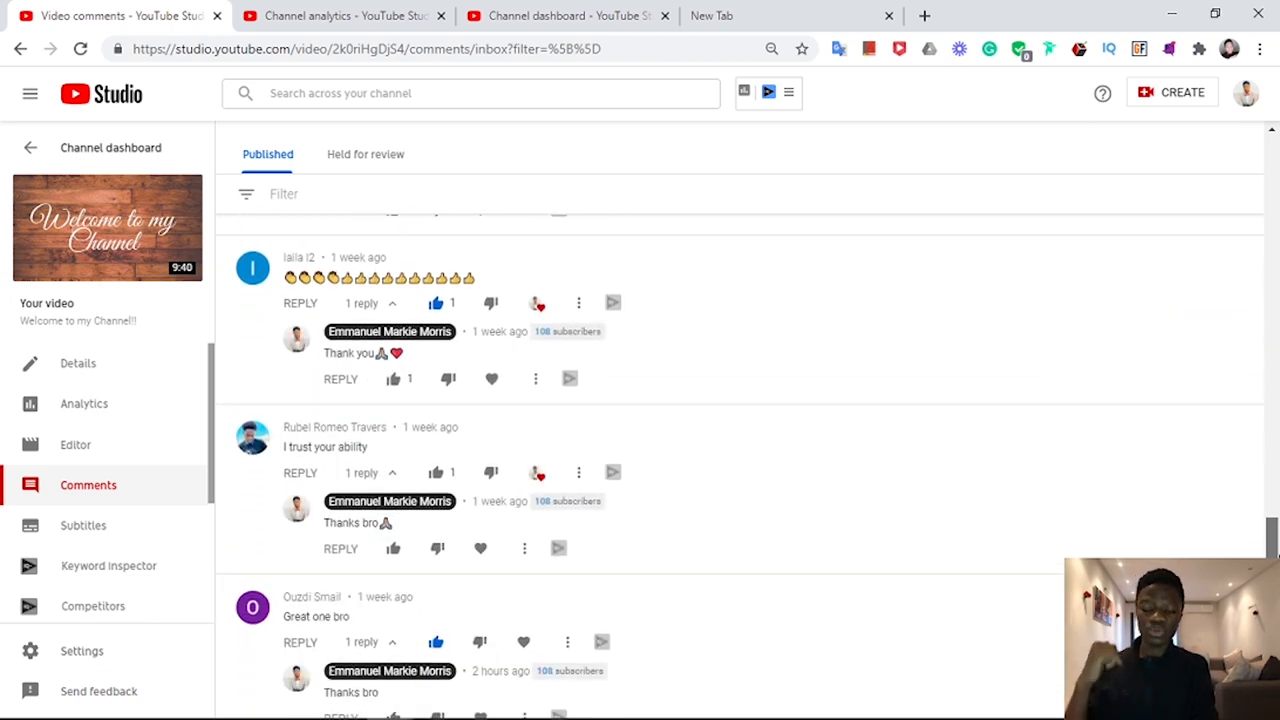
scroll(down, 3)
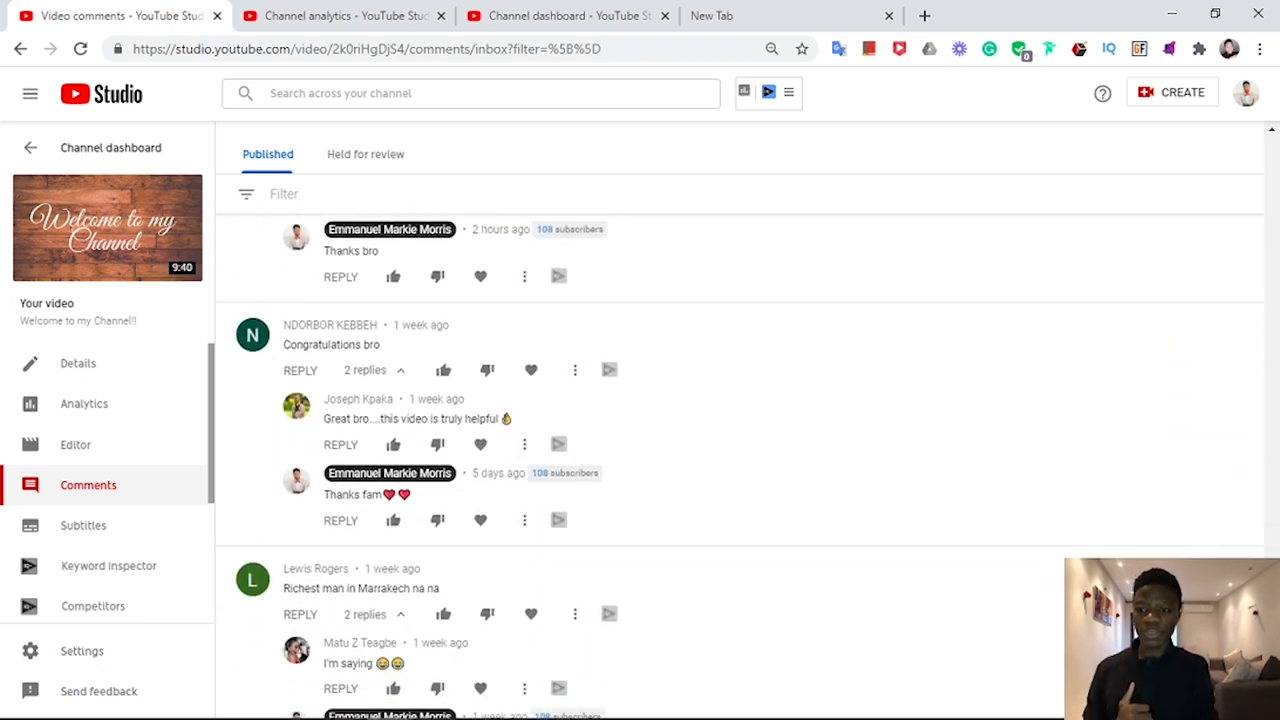
scroll(down, 3)
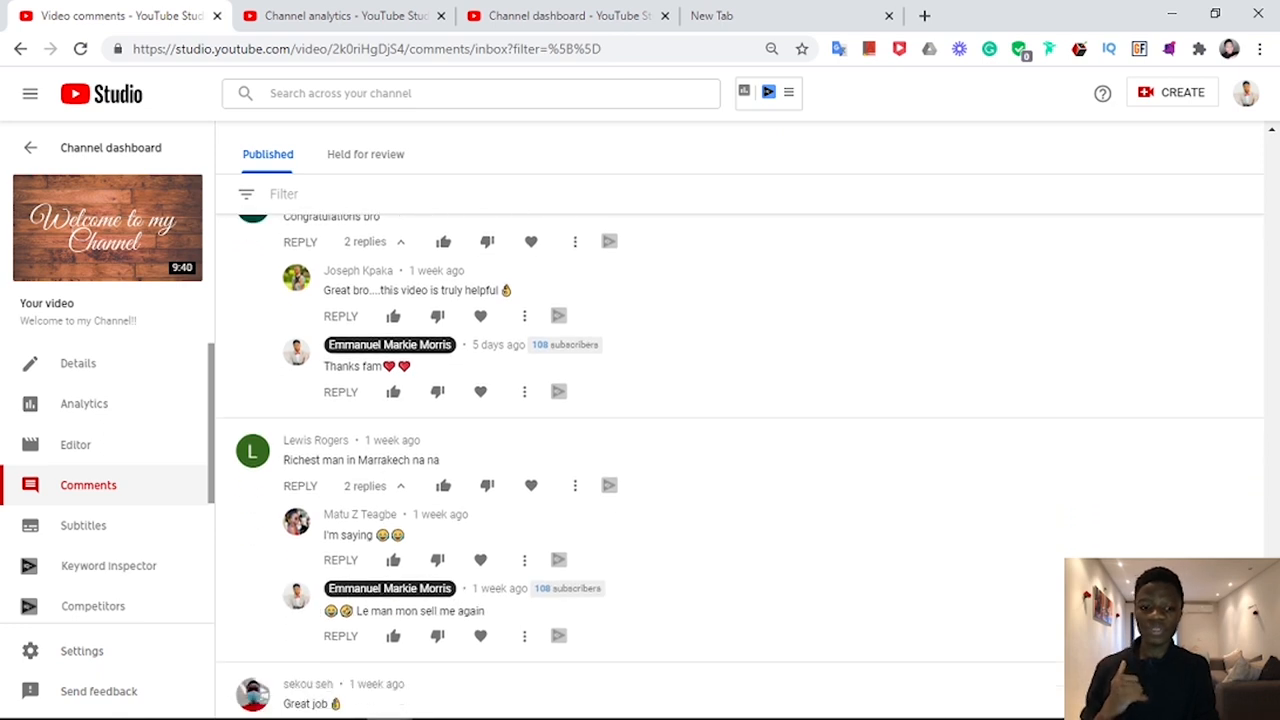
scroll(down, 3)
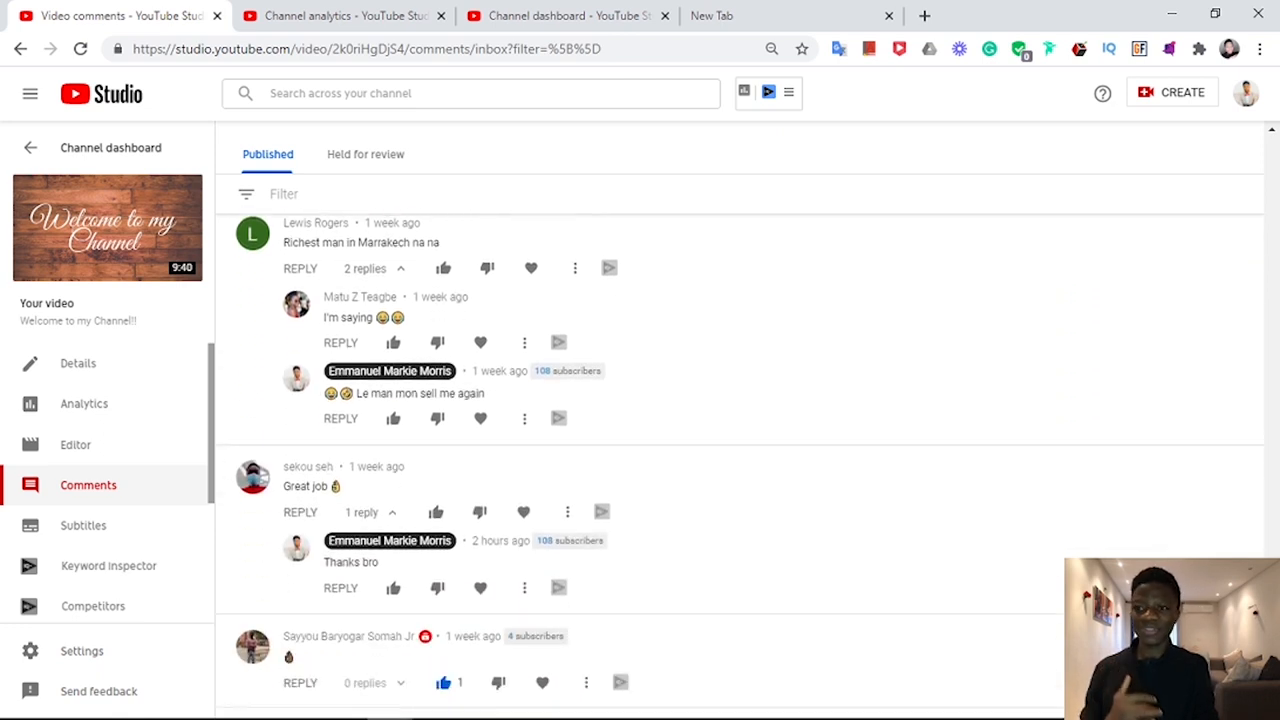
click(340, 15)
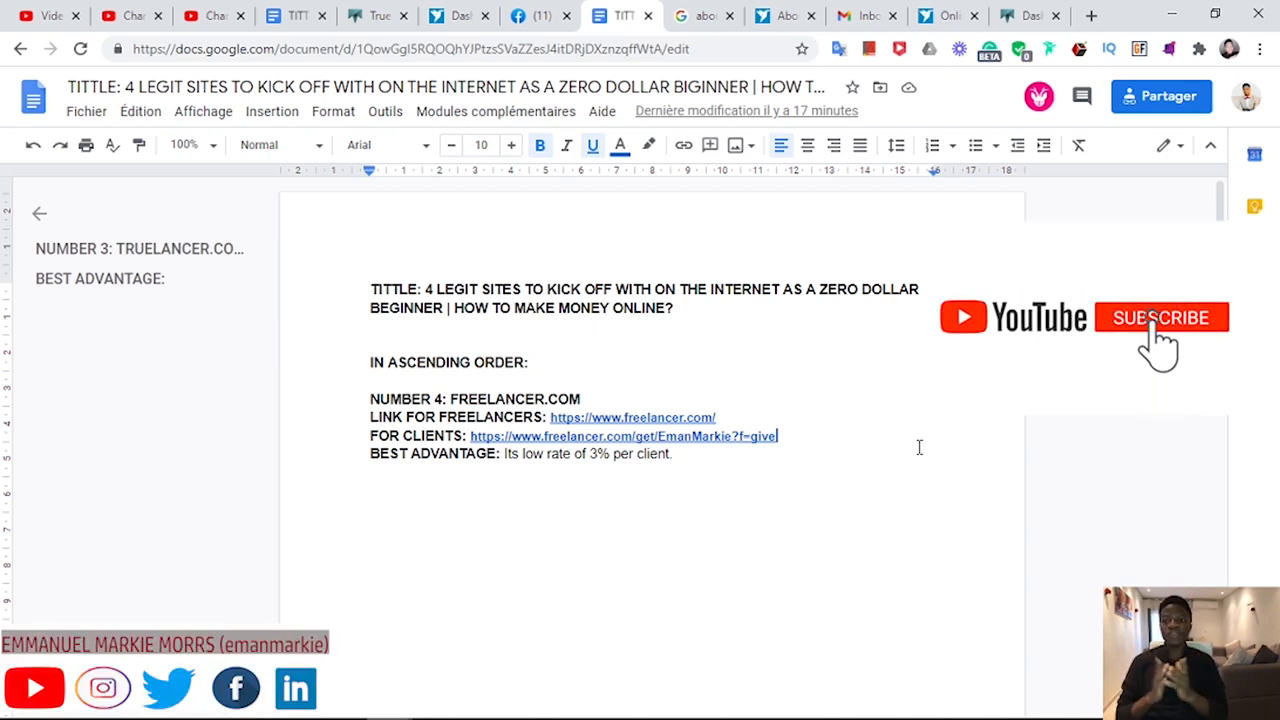
click(1160, 317)
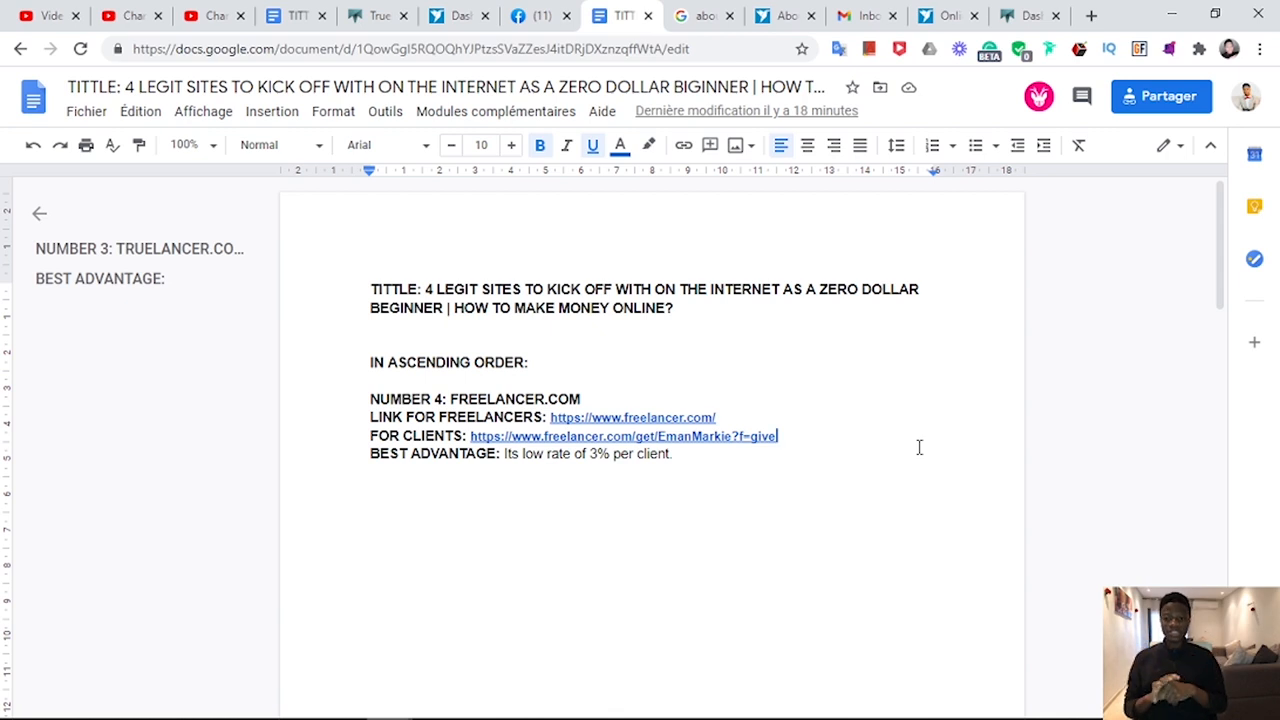
mouse_move(827, 447)
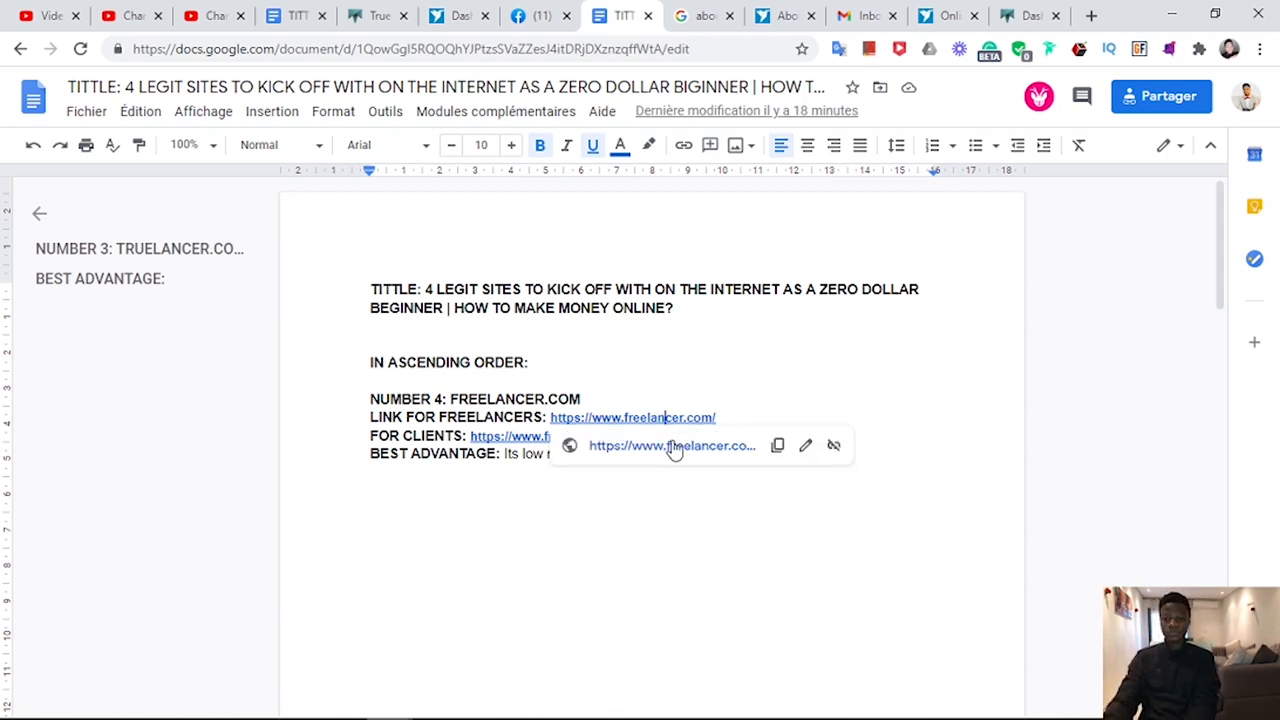
click(650, 15)
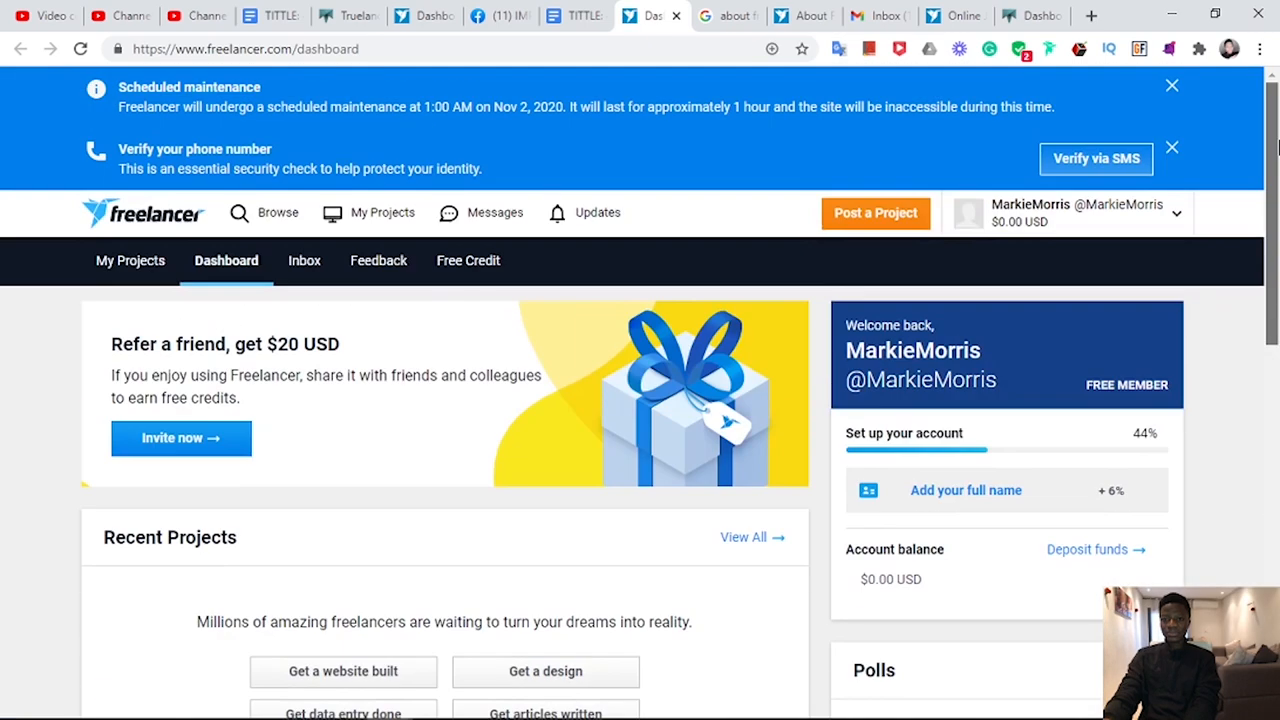
scroll(down, 3)
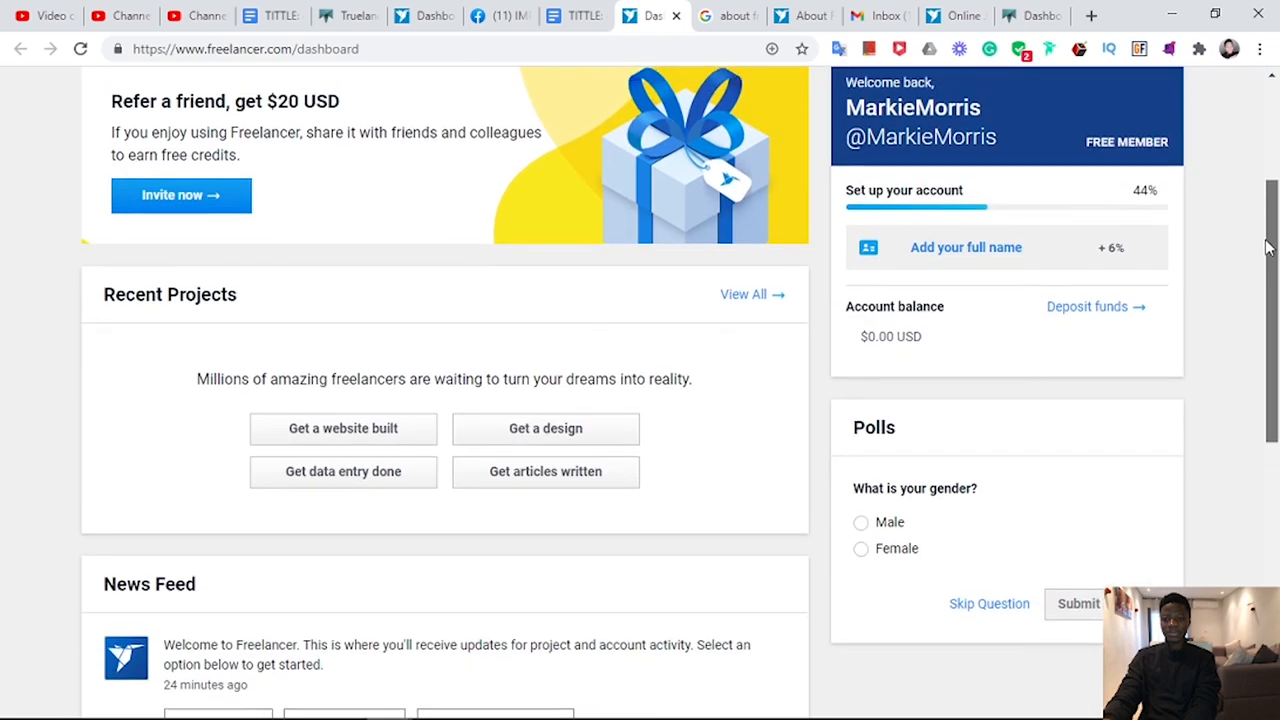
scroll(up, 3)
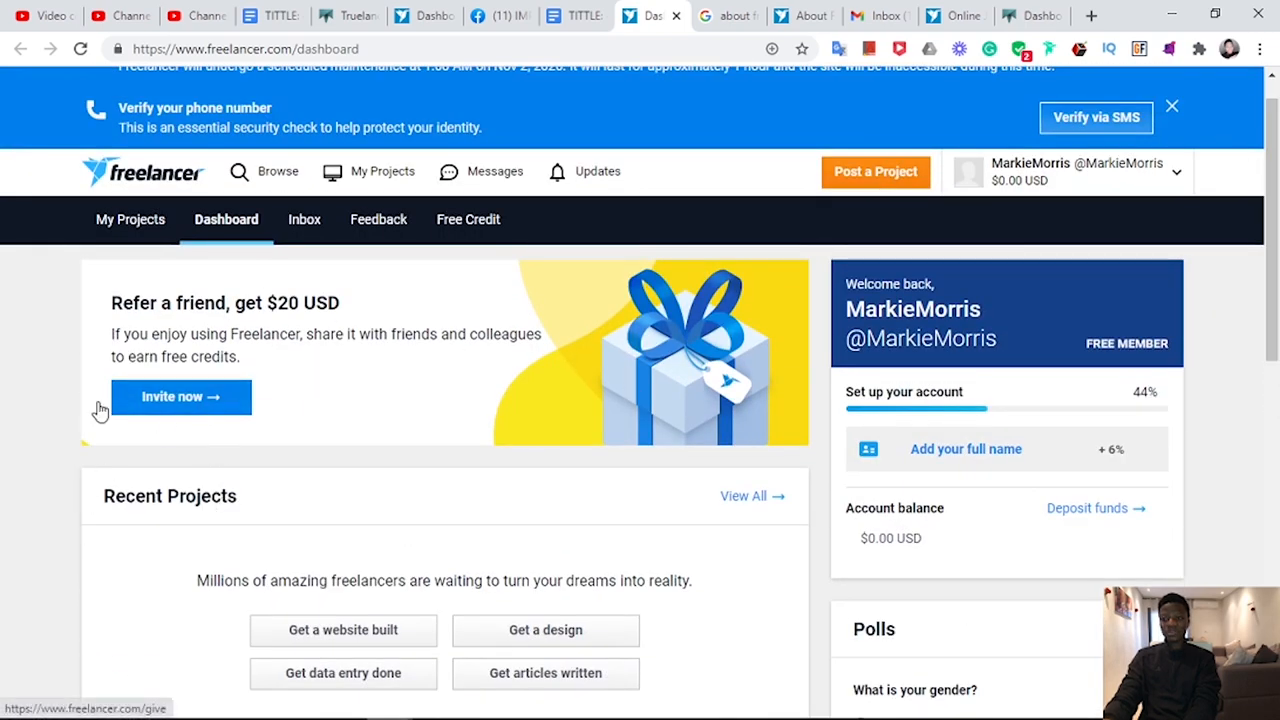
mouse_move(314, 447)
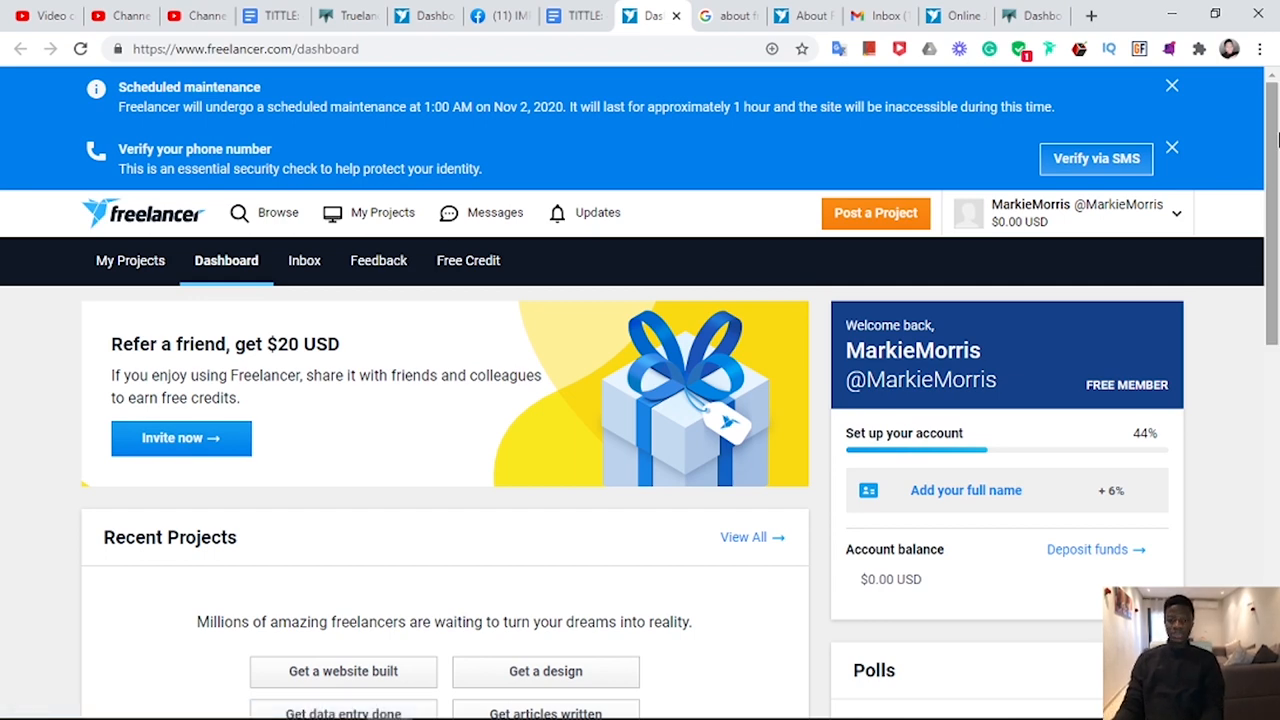
scroll(down, 3)
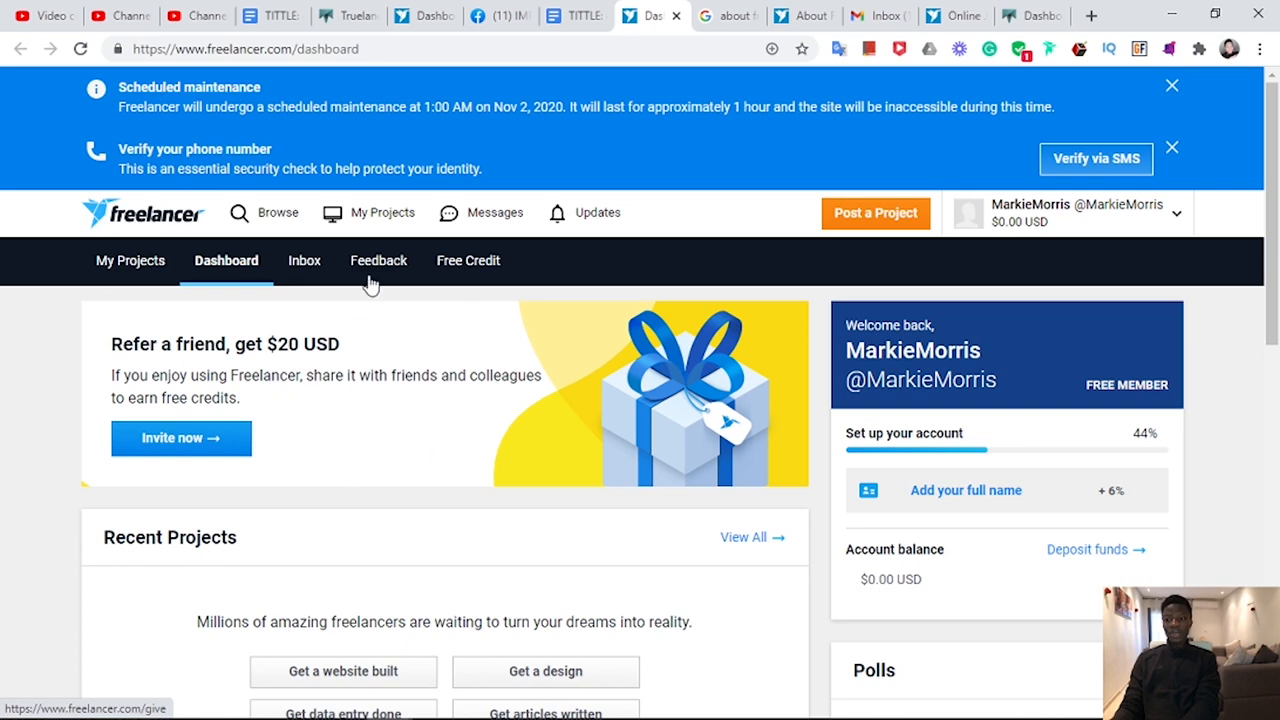
mouse_move(295, 442)
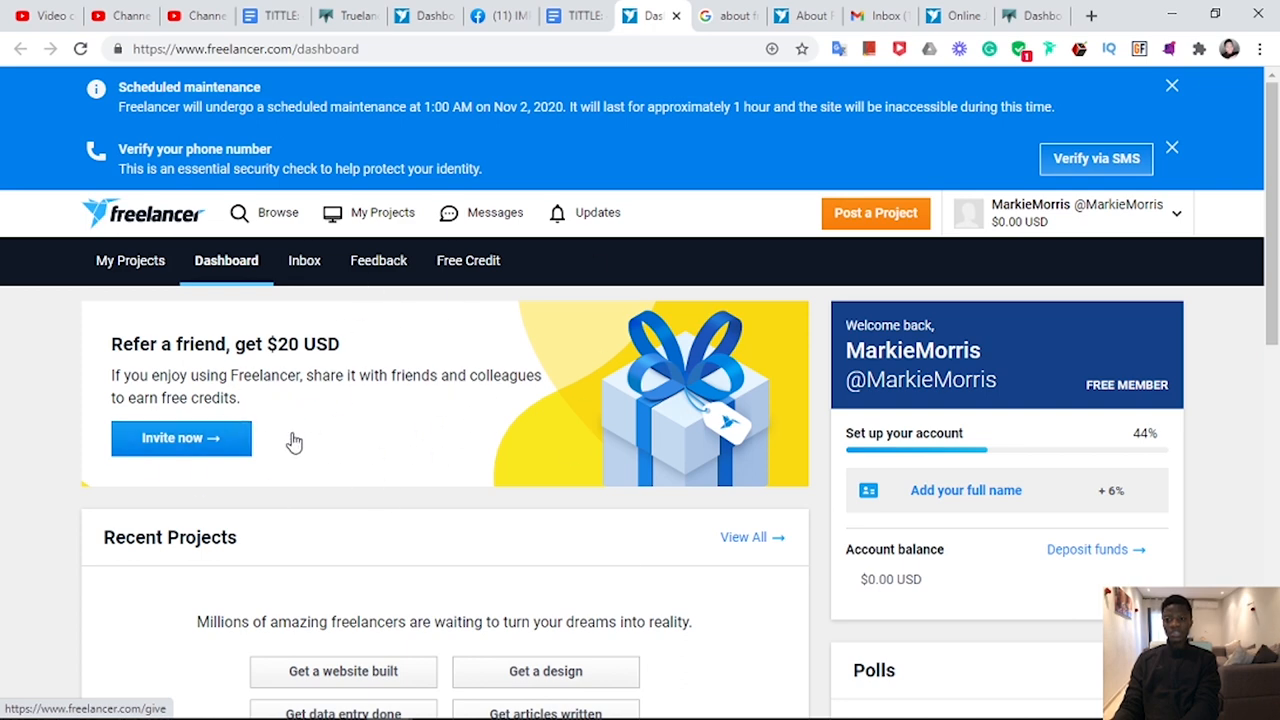
mouse_move(287, 375)
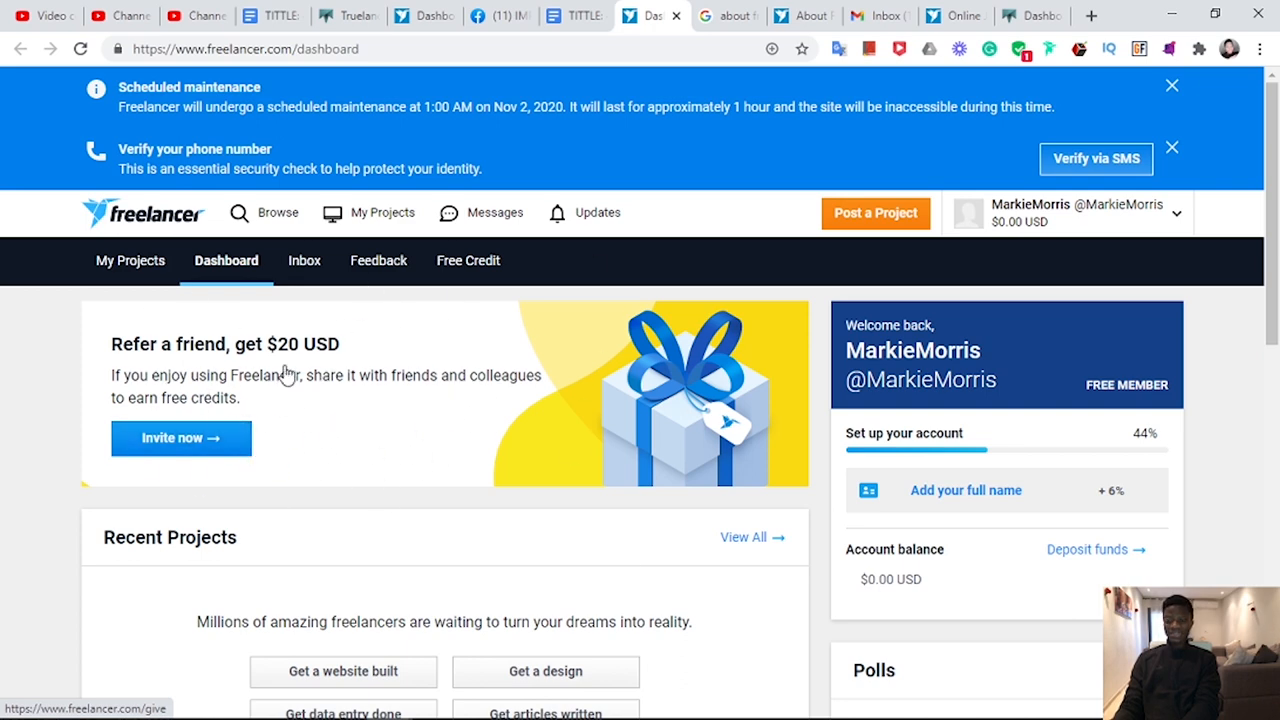
mouse_move(323, 598)
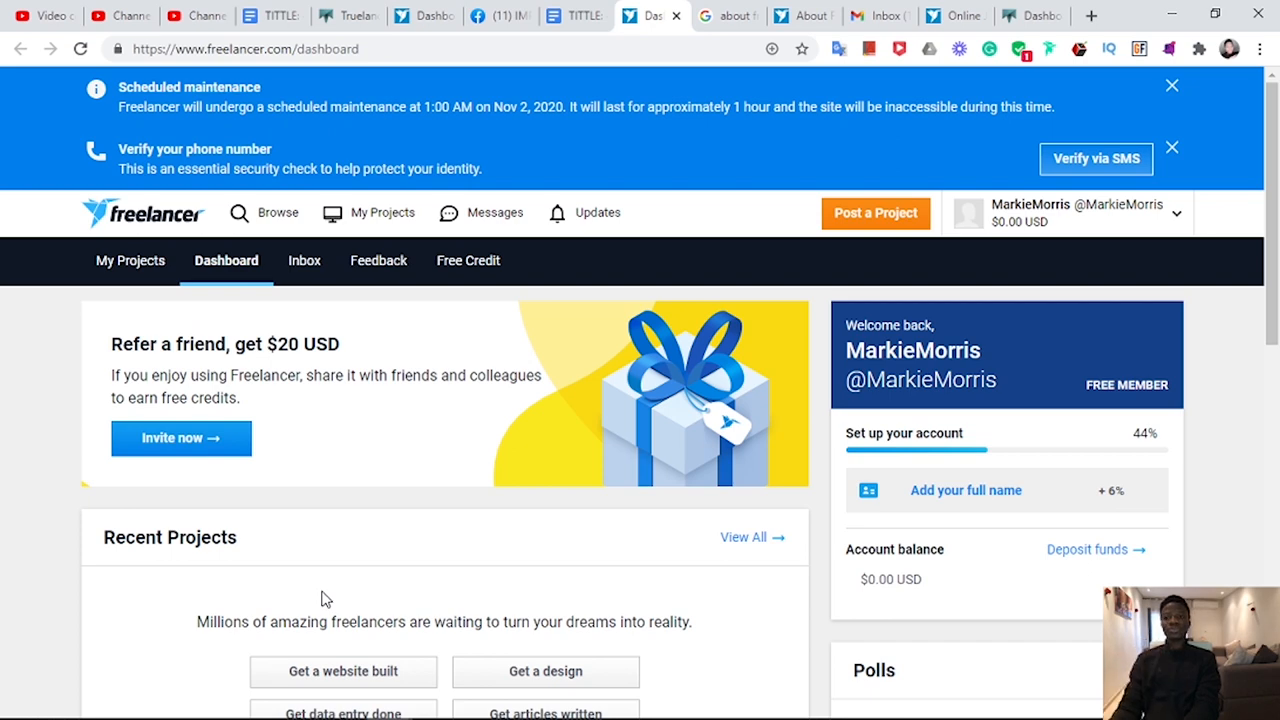
Open the About Freelancer result from the 'about freelancer.com' search to view Company Overview.
click(727, 15)
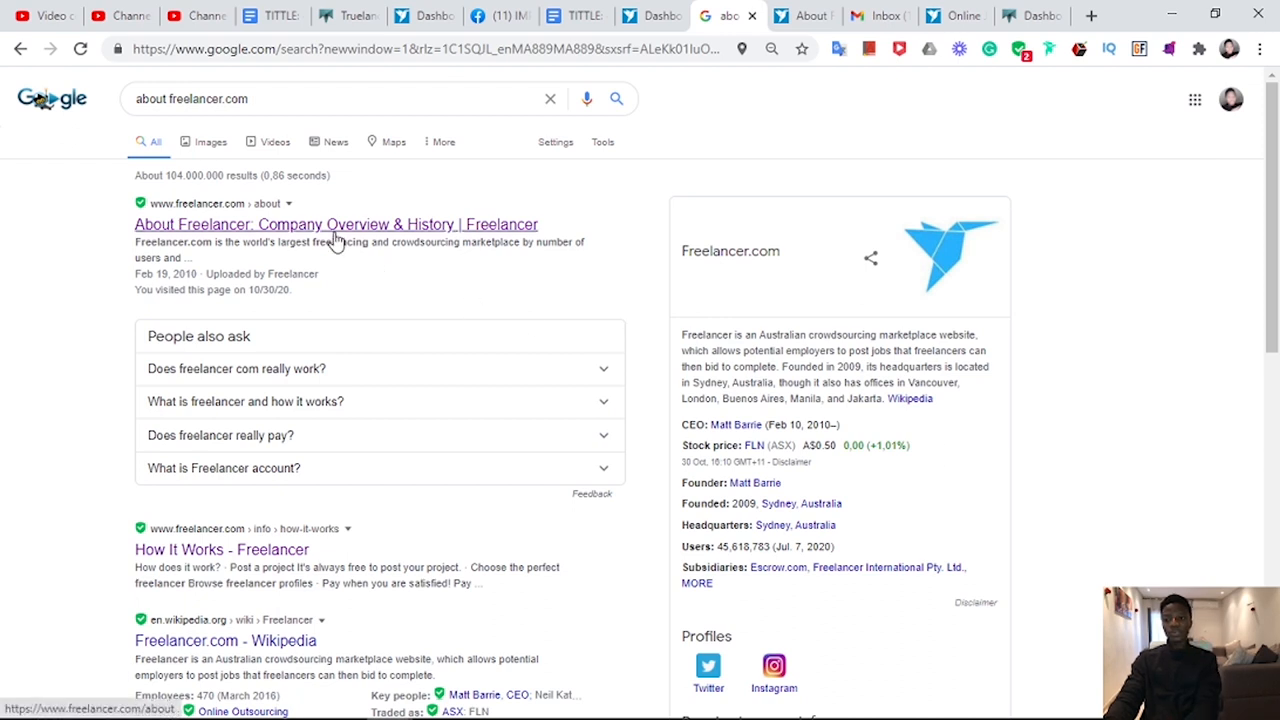
click(335, 224)
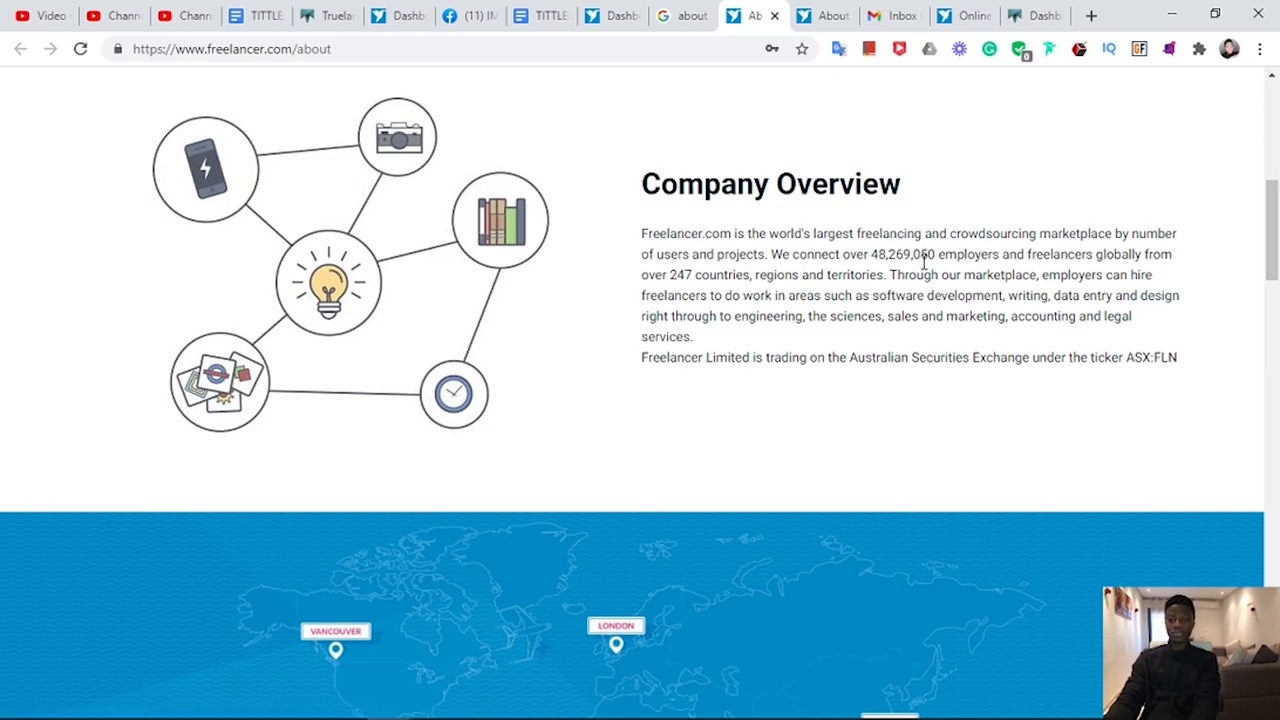
click(570, 15)
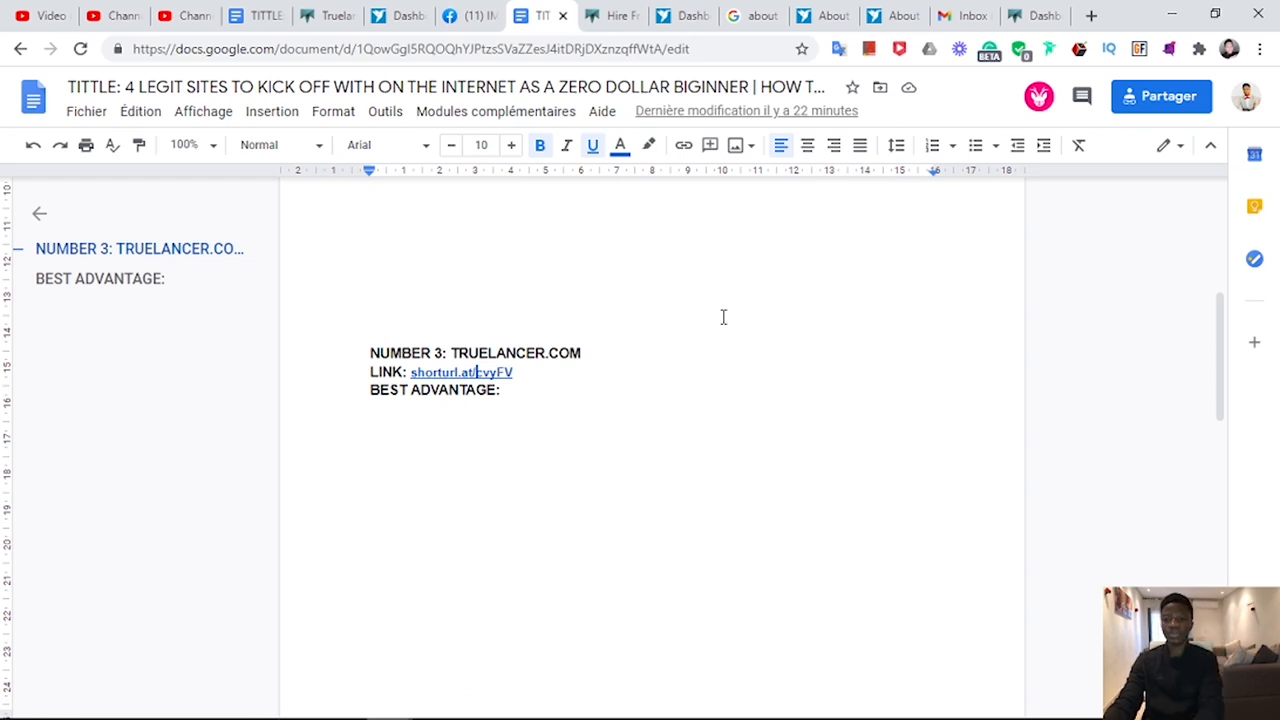
Reach Truelancer's Create a Free Account form through Login / Sign Up on its homepage.
click(611, 15)
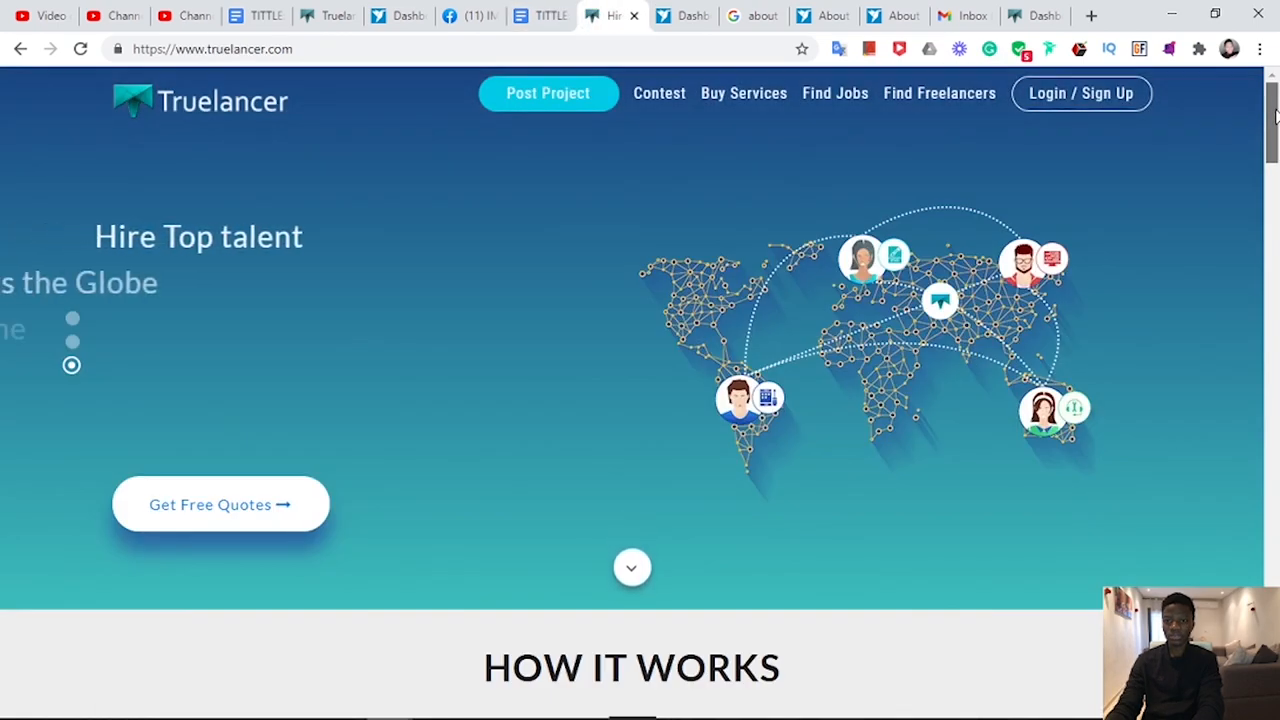
scroll(down, 3)
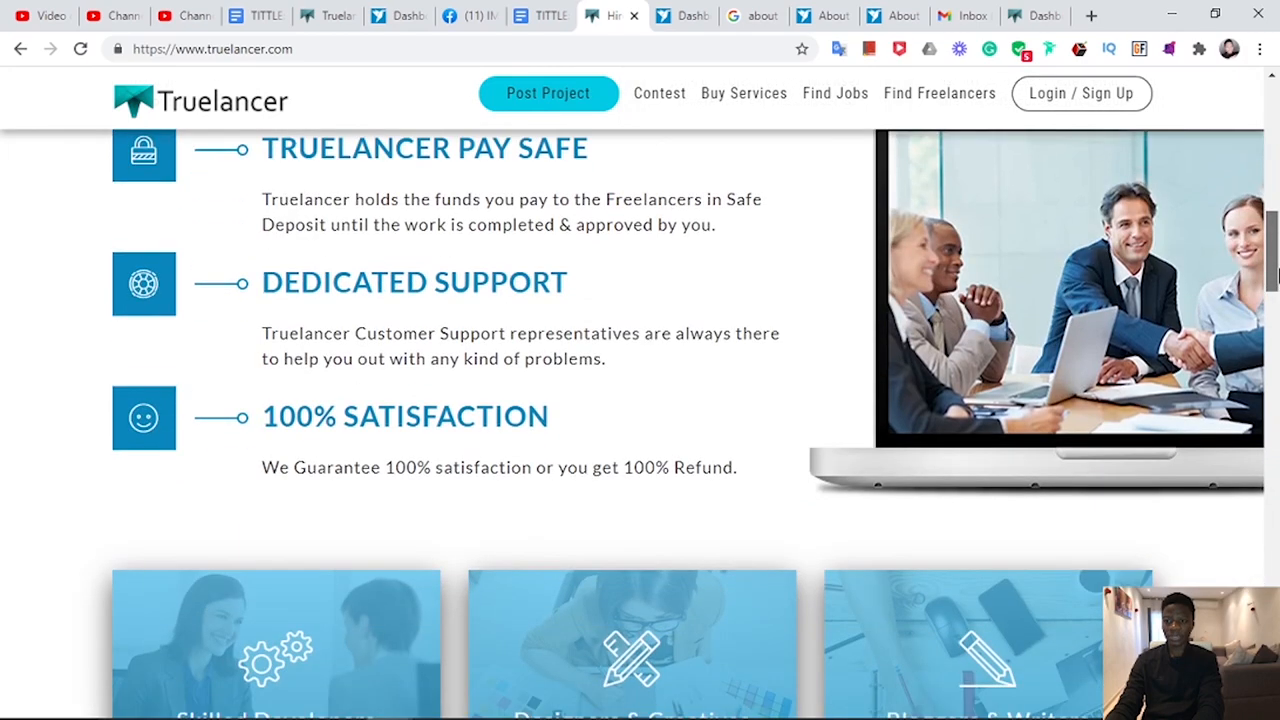
click(1081, 93)
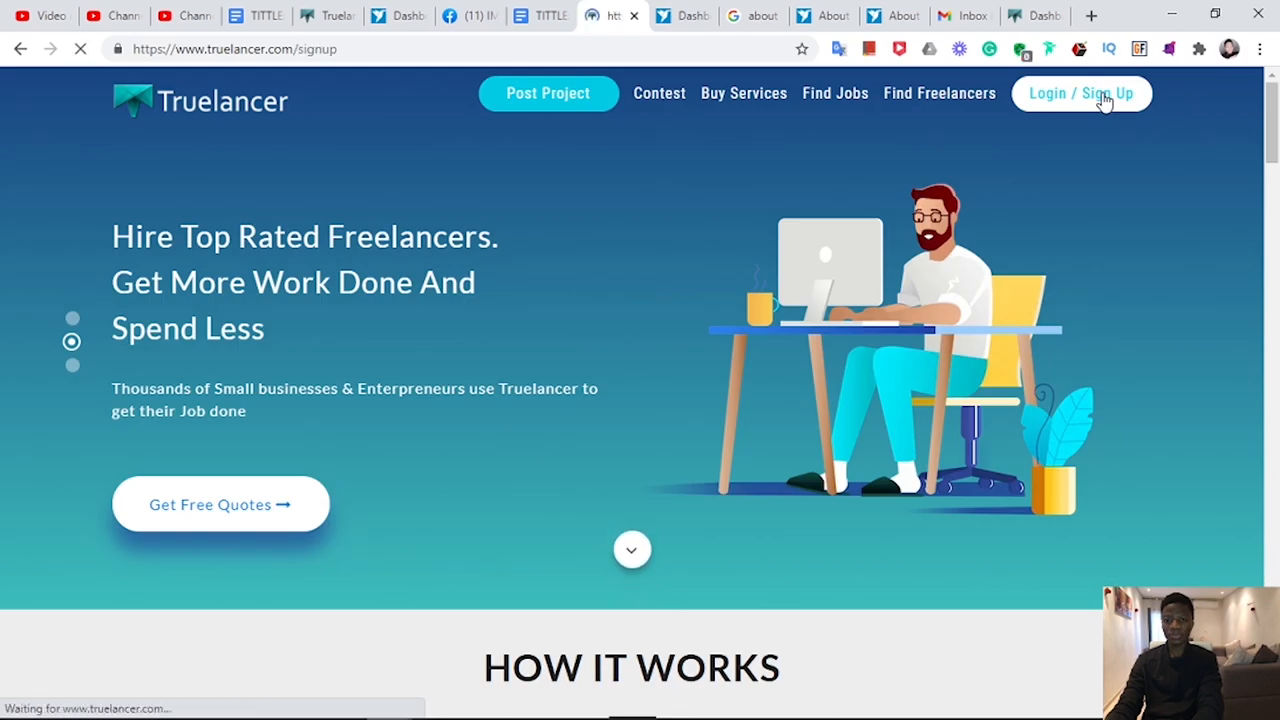
click(1081, 93)
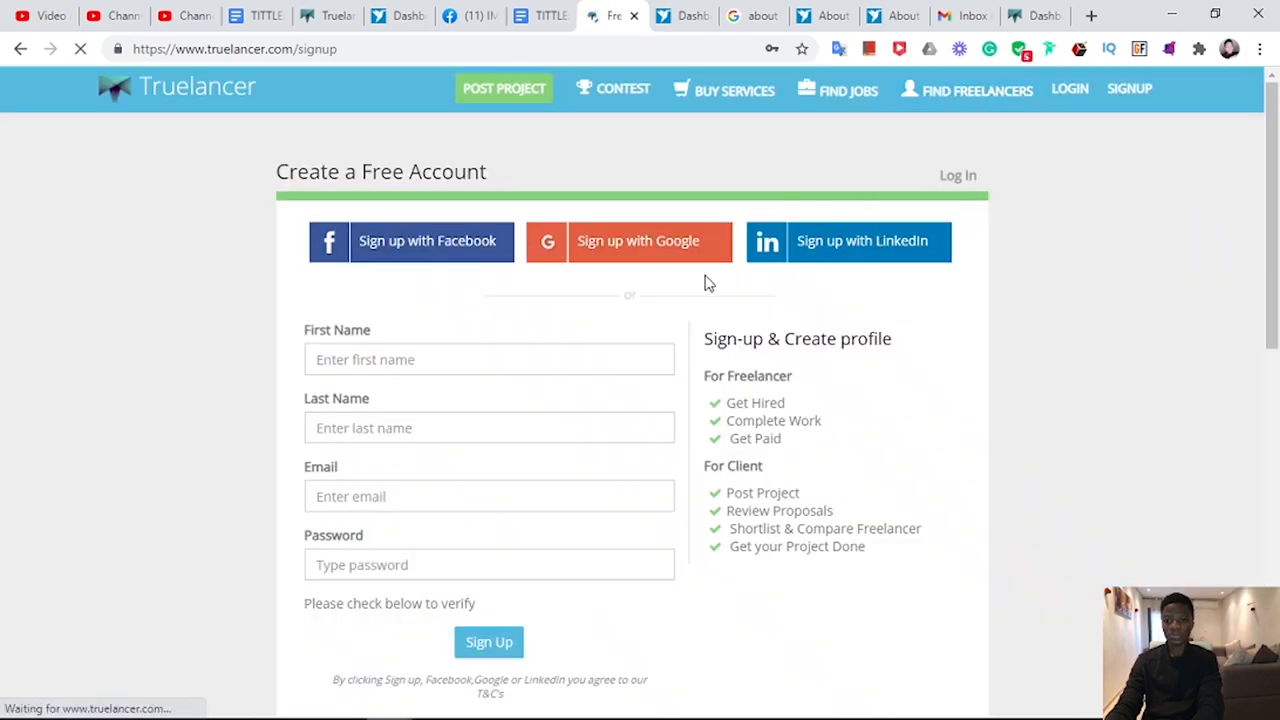
scroll(down, 3)
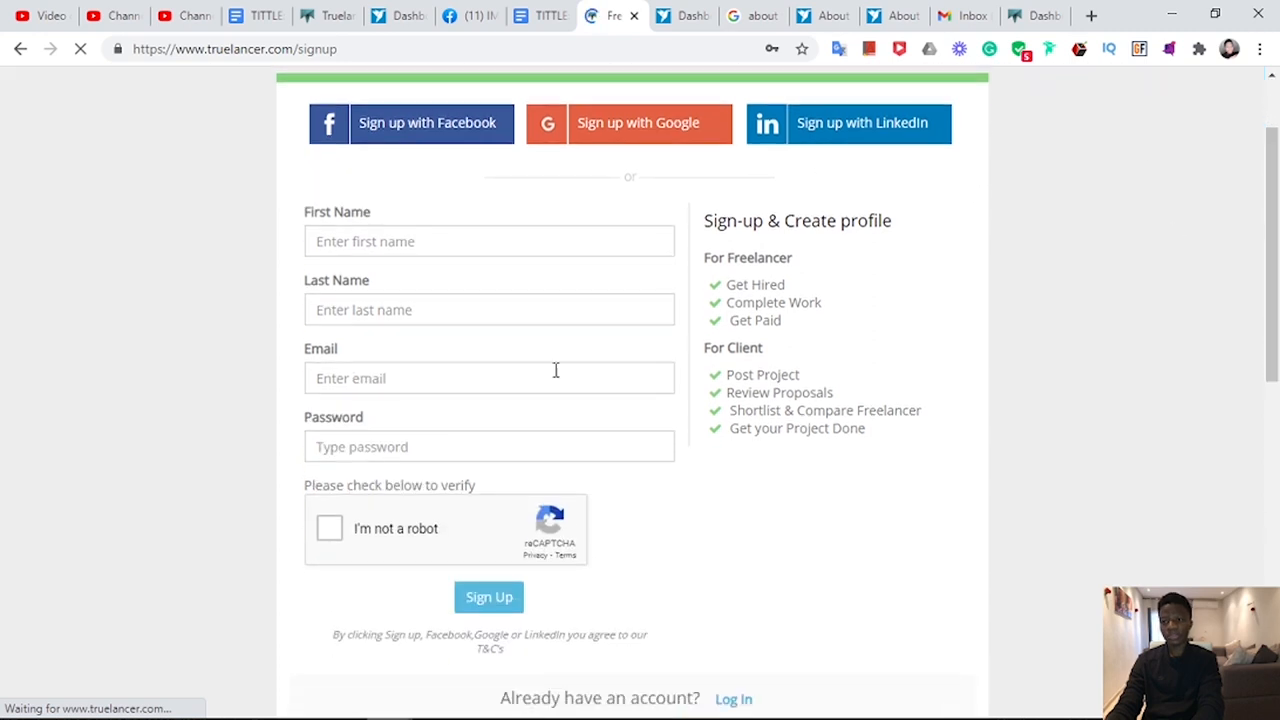
click(497, 15)
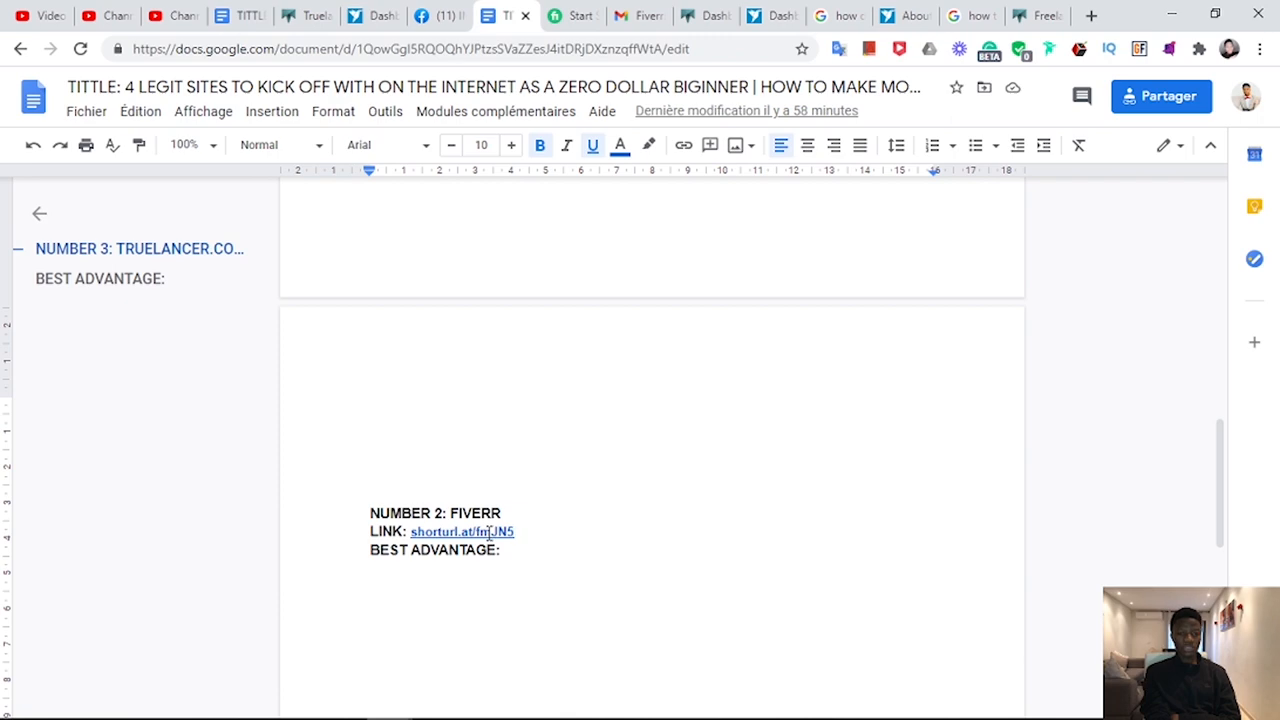
Open fiverr.com/start_selling from the script's Fiverr link and scroll the page.
click(461, 531)
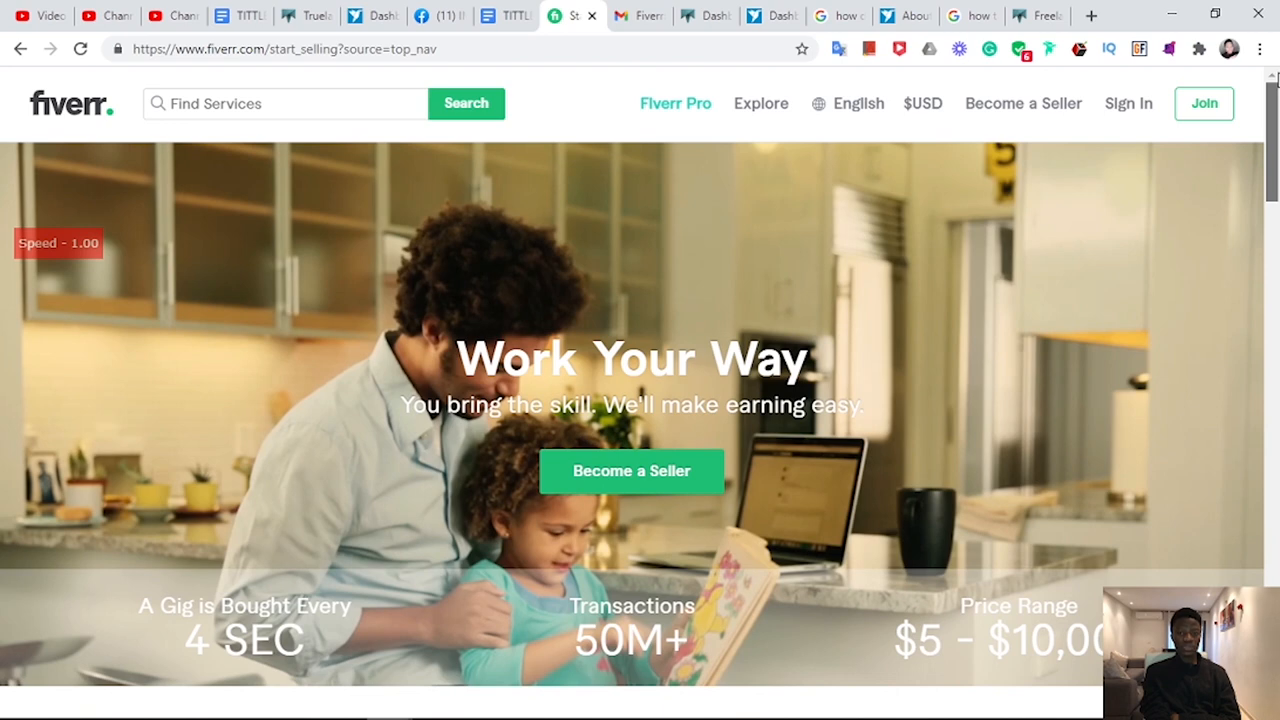
mouse_move(651, 471)
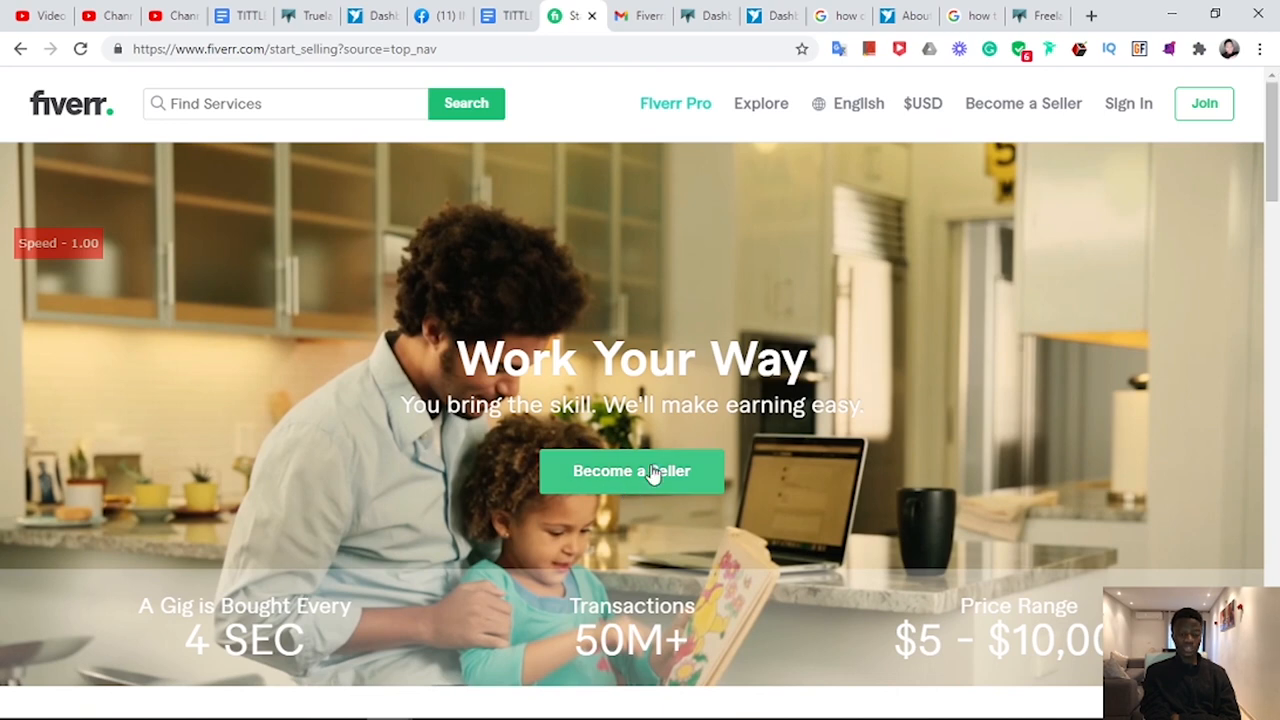
scroll(down, 3)
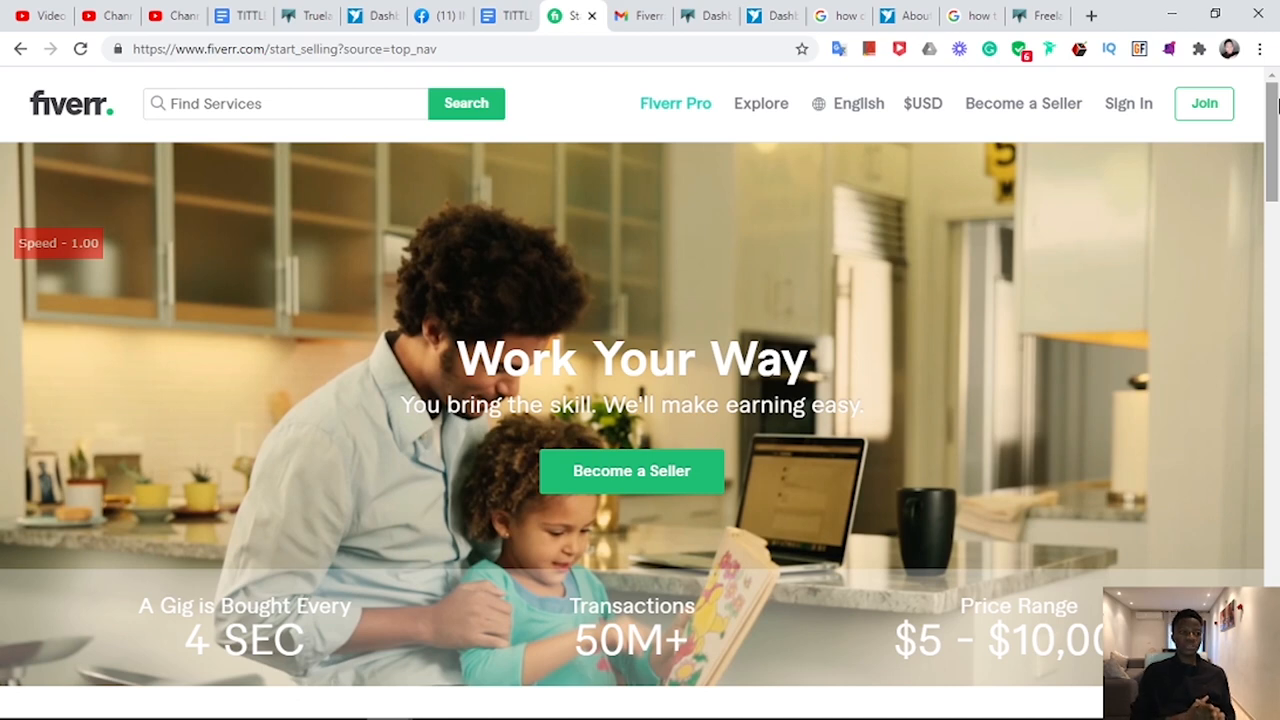
mouse_move(753, 447)
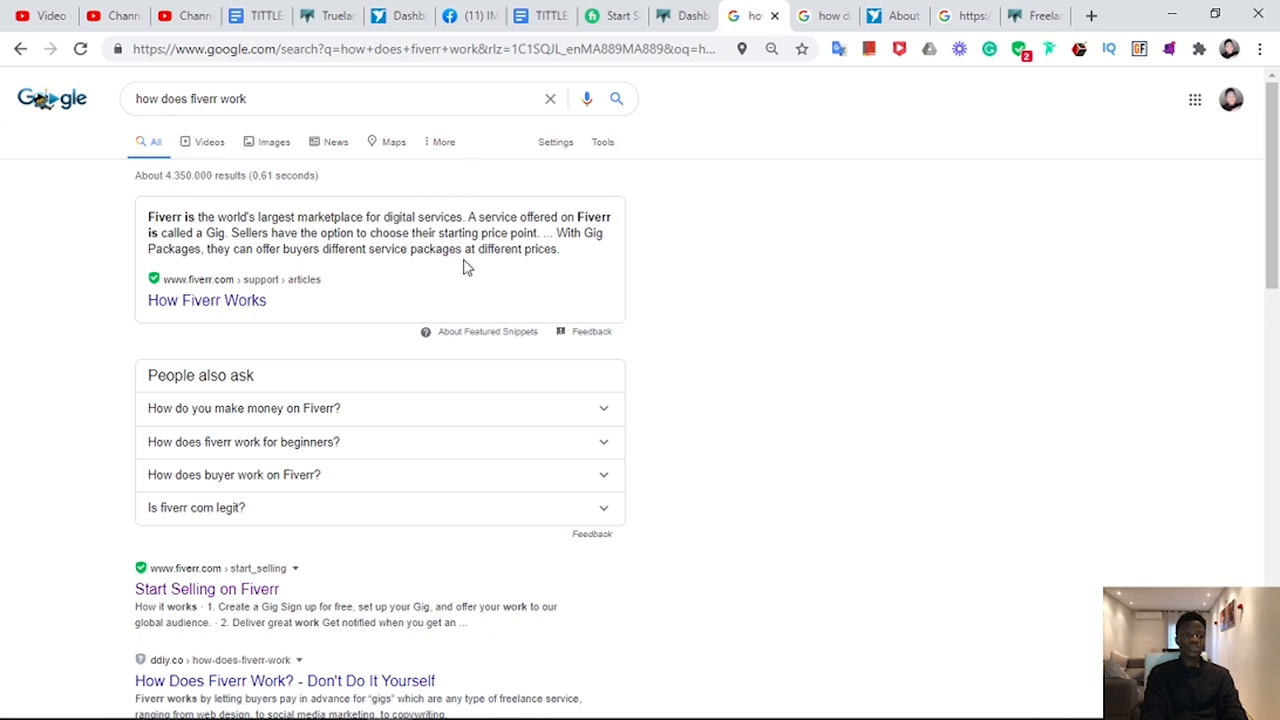
mouse_move(228, 283)
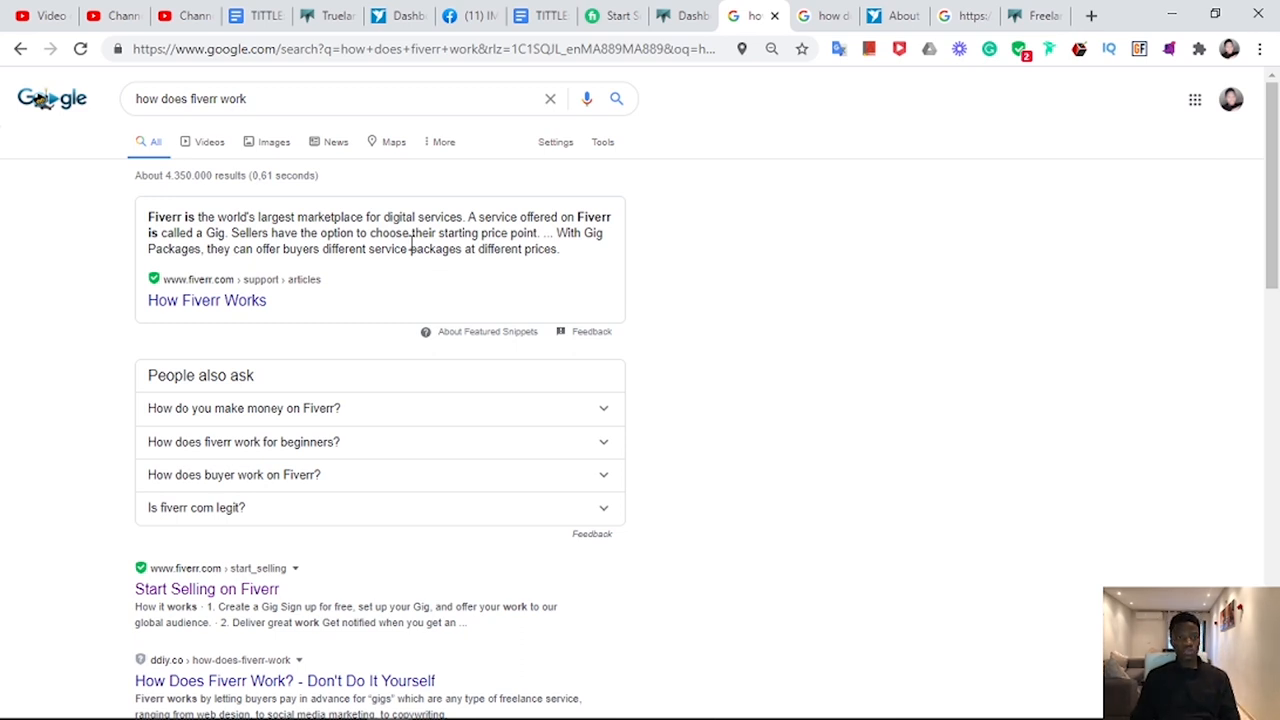
mouse_move(303, 665)
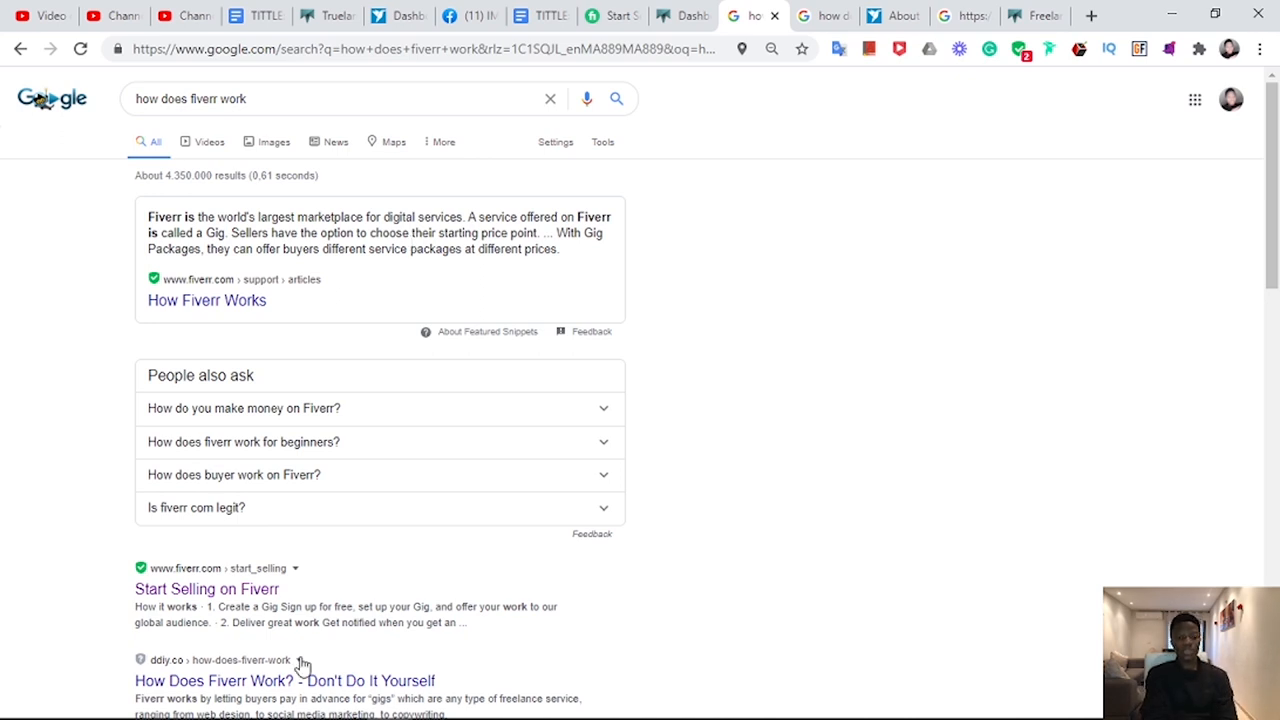
Switch to the 'how does fiverr work' Google results to read the featured snippet.
click(230, 15)
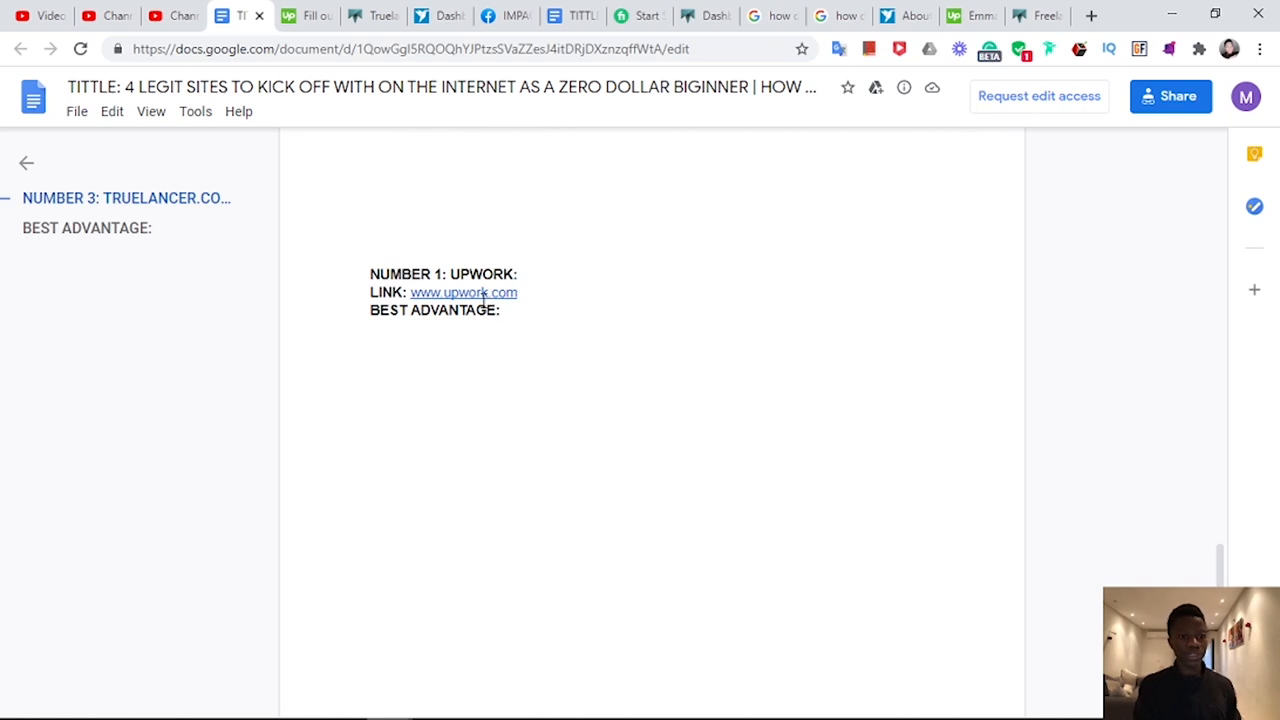
View My Feed of recommended job listings on Upwork's Find Work page.
click(463, 292)
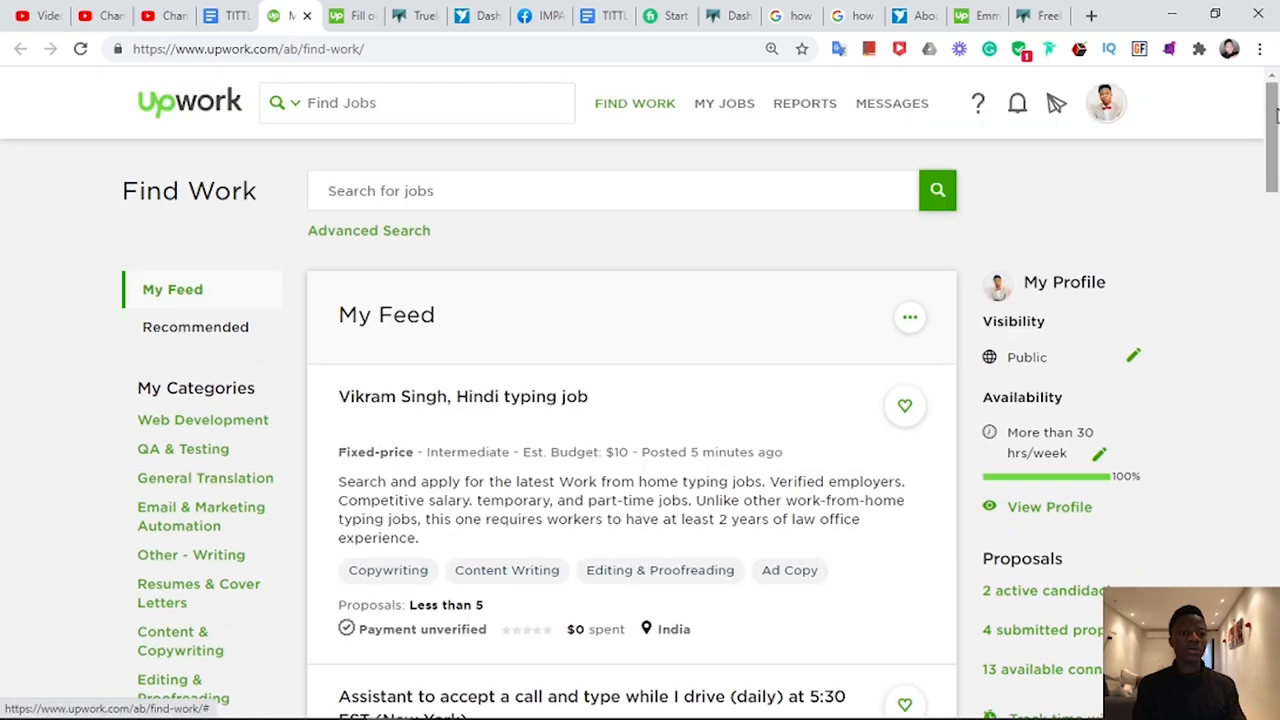
mouse_move(849, 405)
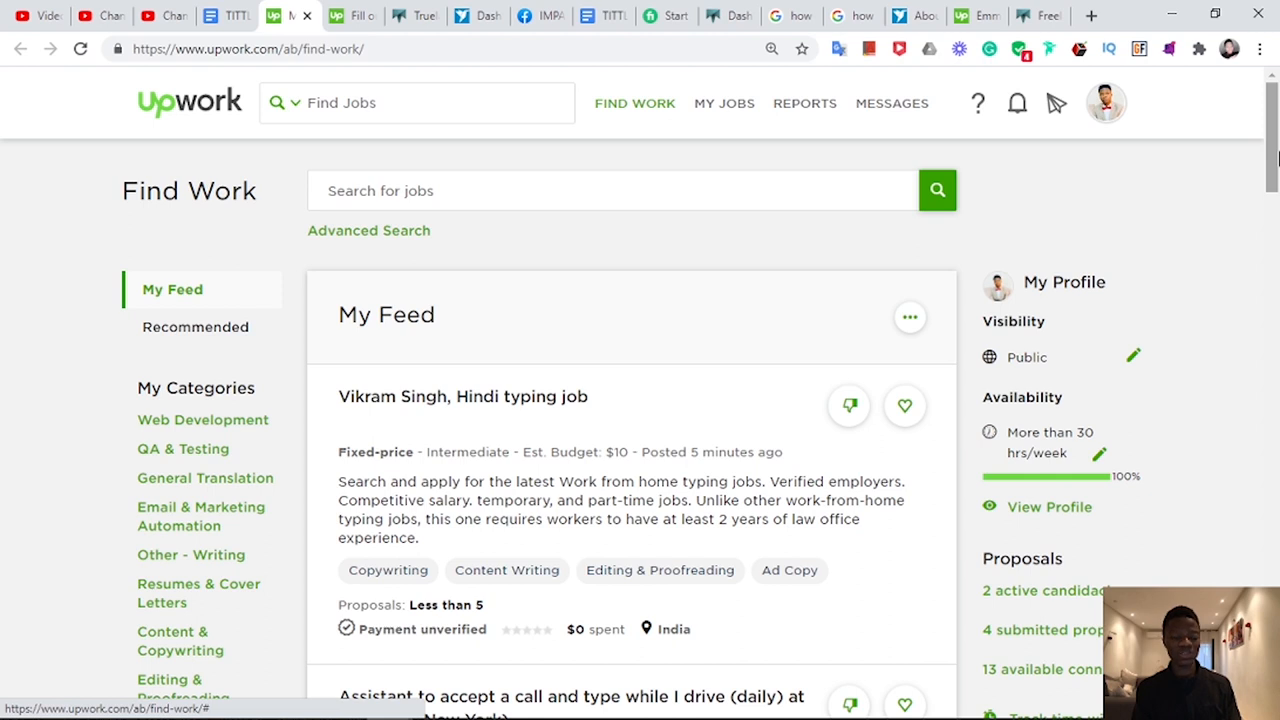
click(80, 48)
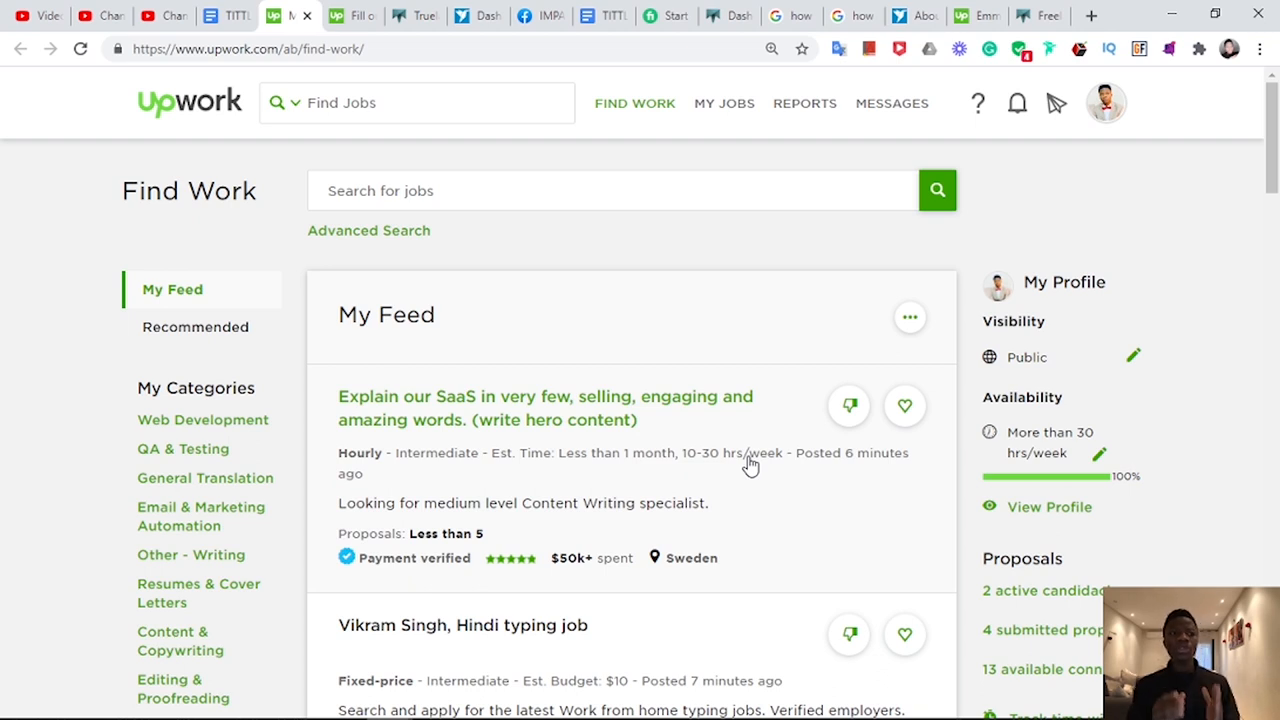
click(213, 15)
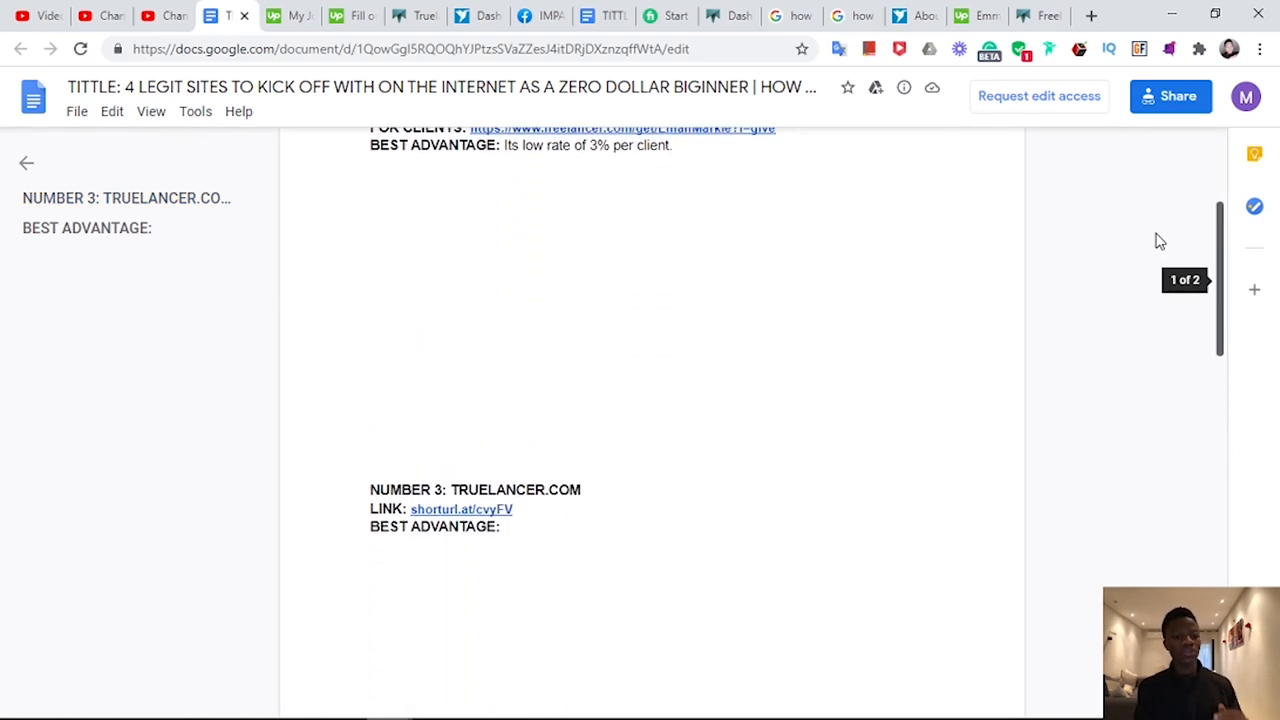
Scroll the script down to the NUMBER 1: UPWORK heading.
scroll(down, 3)
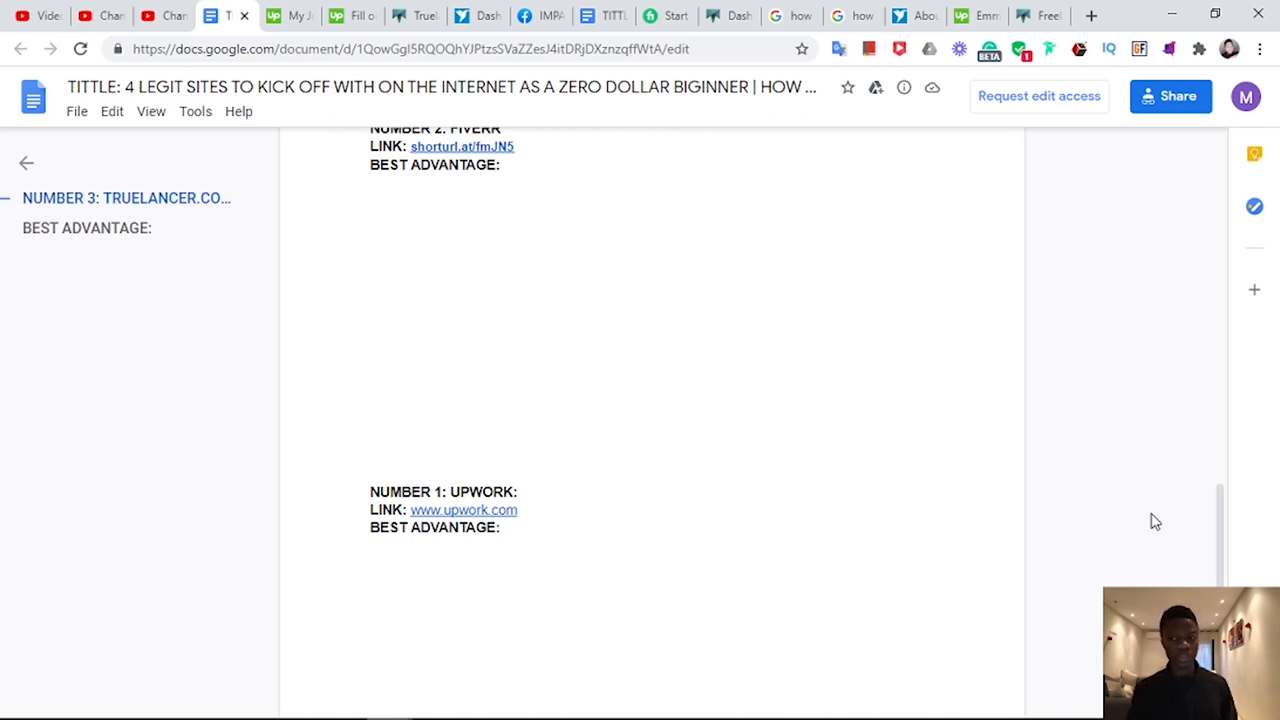
mouse_move(1176, 522)
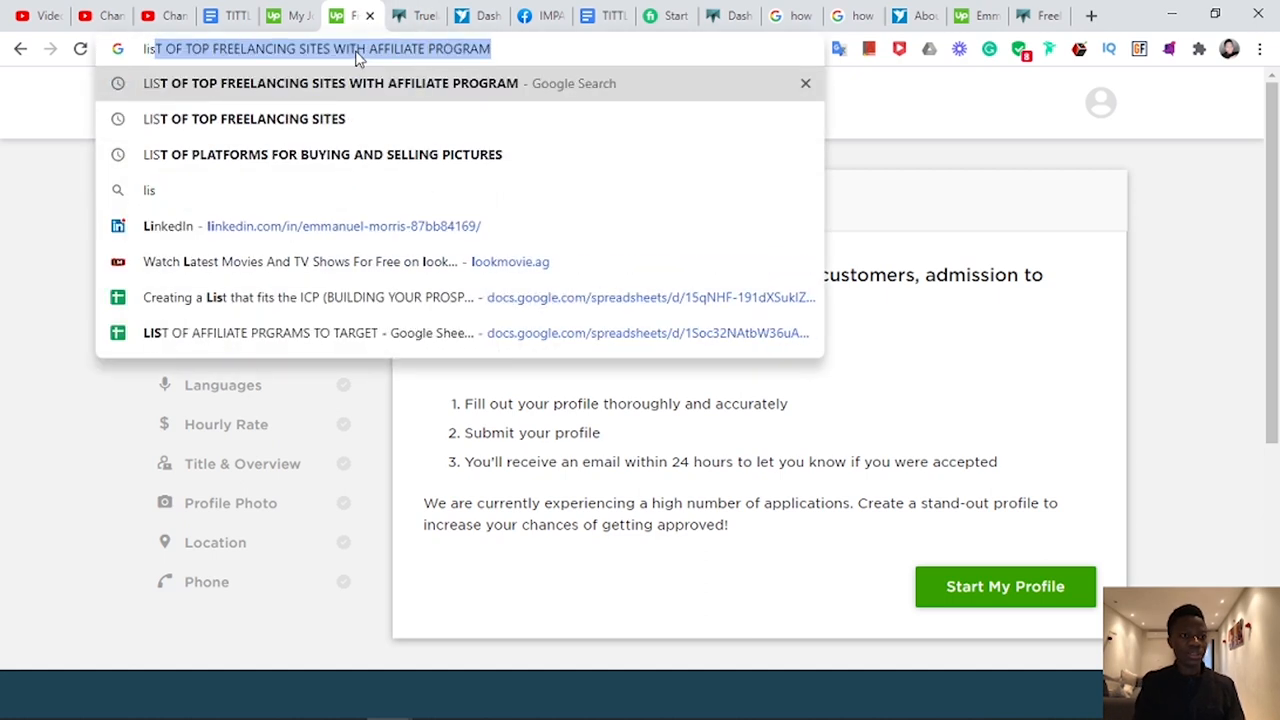
Search 'list of jobs' for Upwork categories and open Upwork's freelance jobs result.
text(list of jobs)
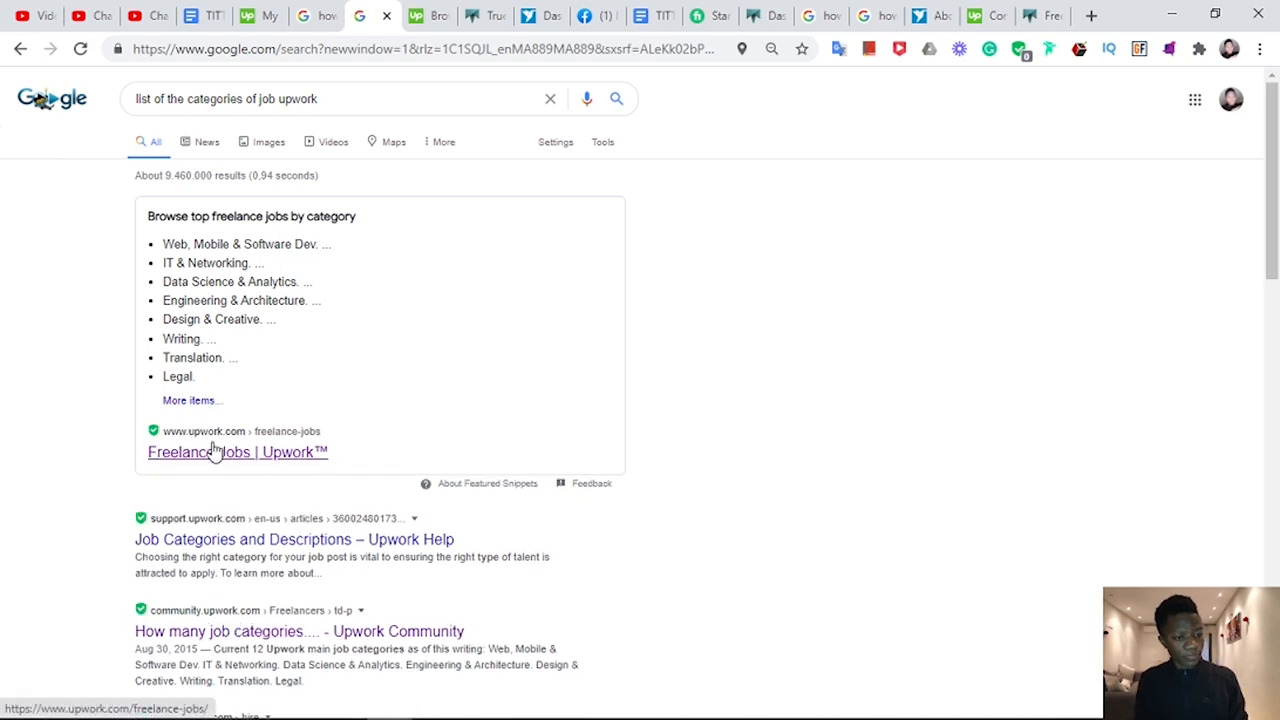
click(237, 452)
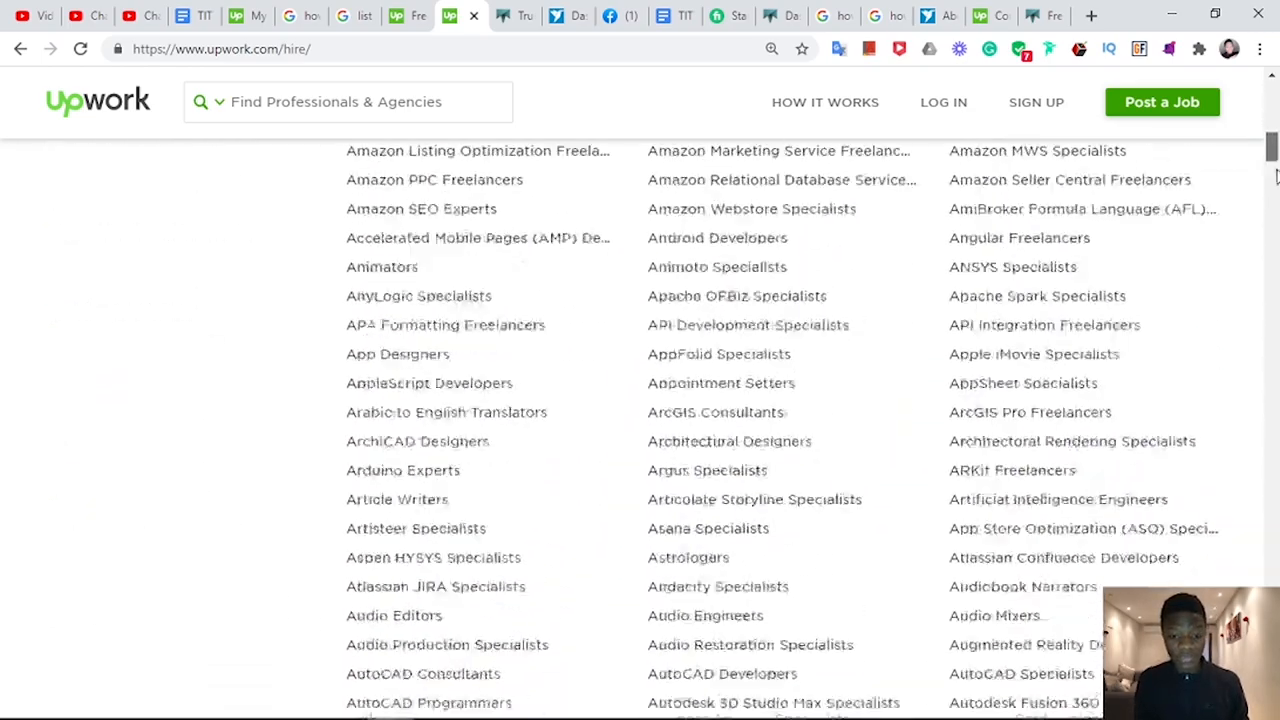
Browse Upwork's alphabetical By Skill directory down and back to the top.
scroll(down, 3)
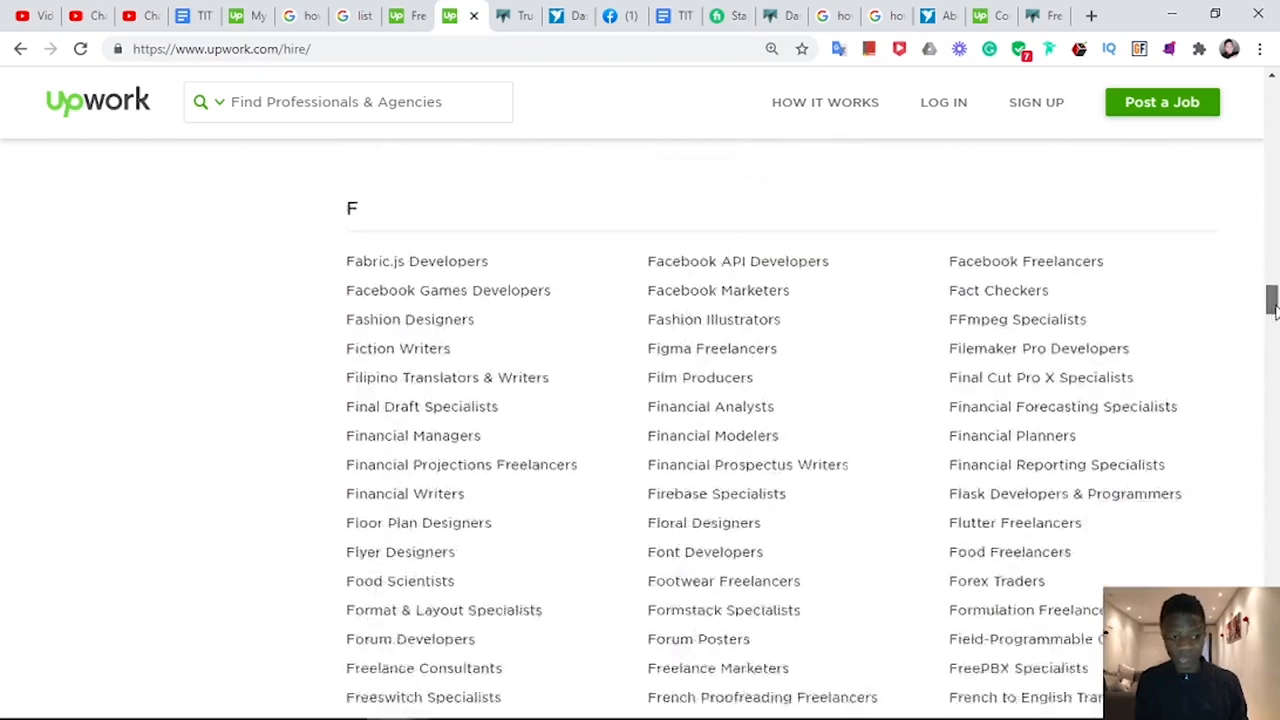
scroll(down, 3)
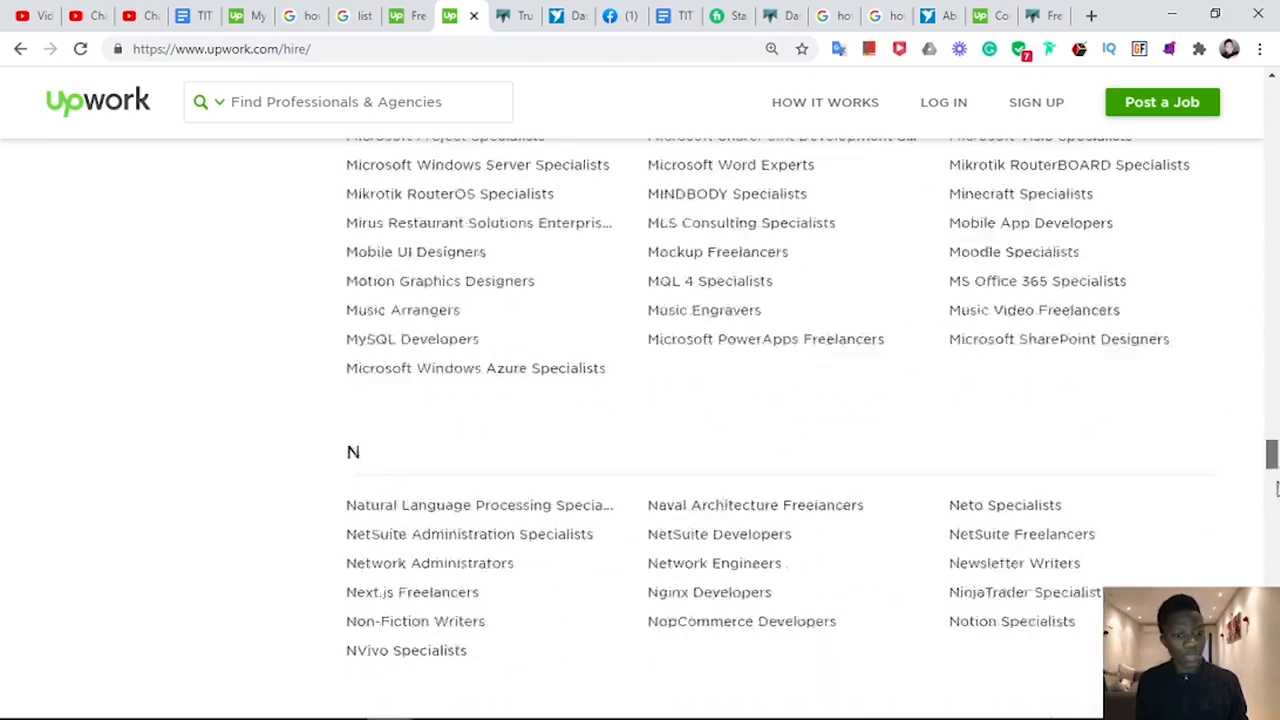
scroll(down, 3)
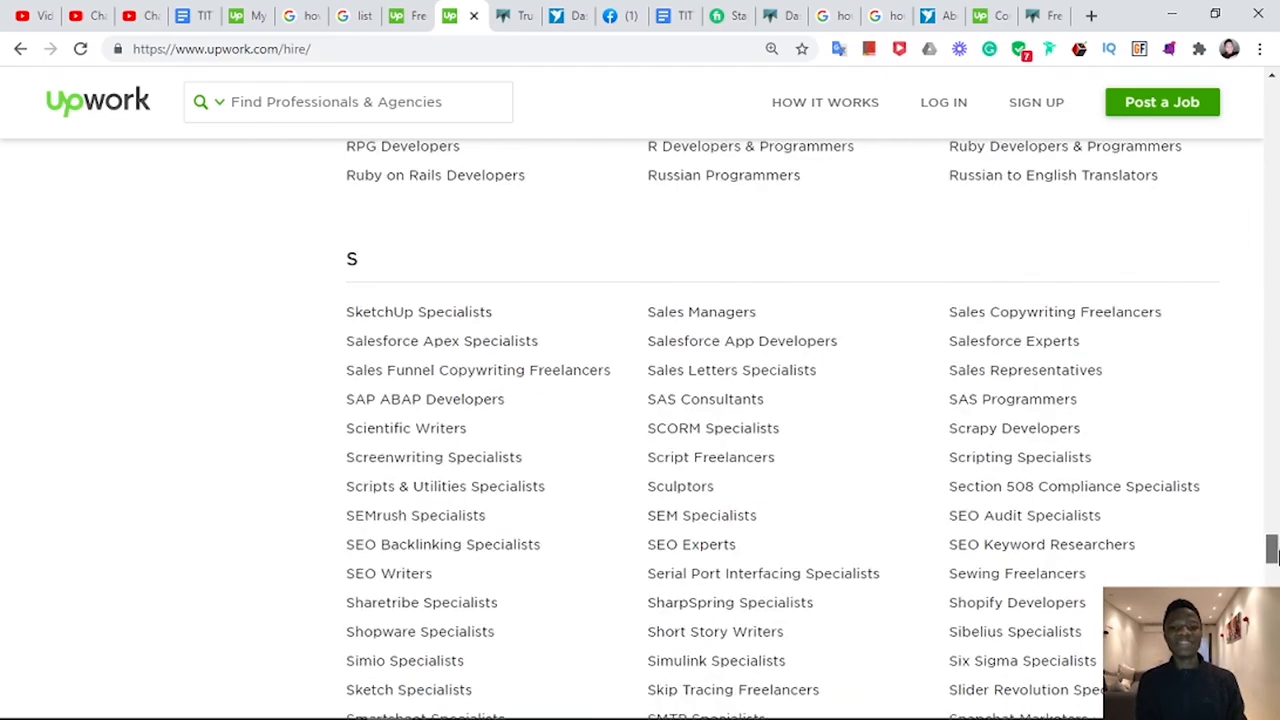
scroll(up, 3)
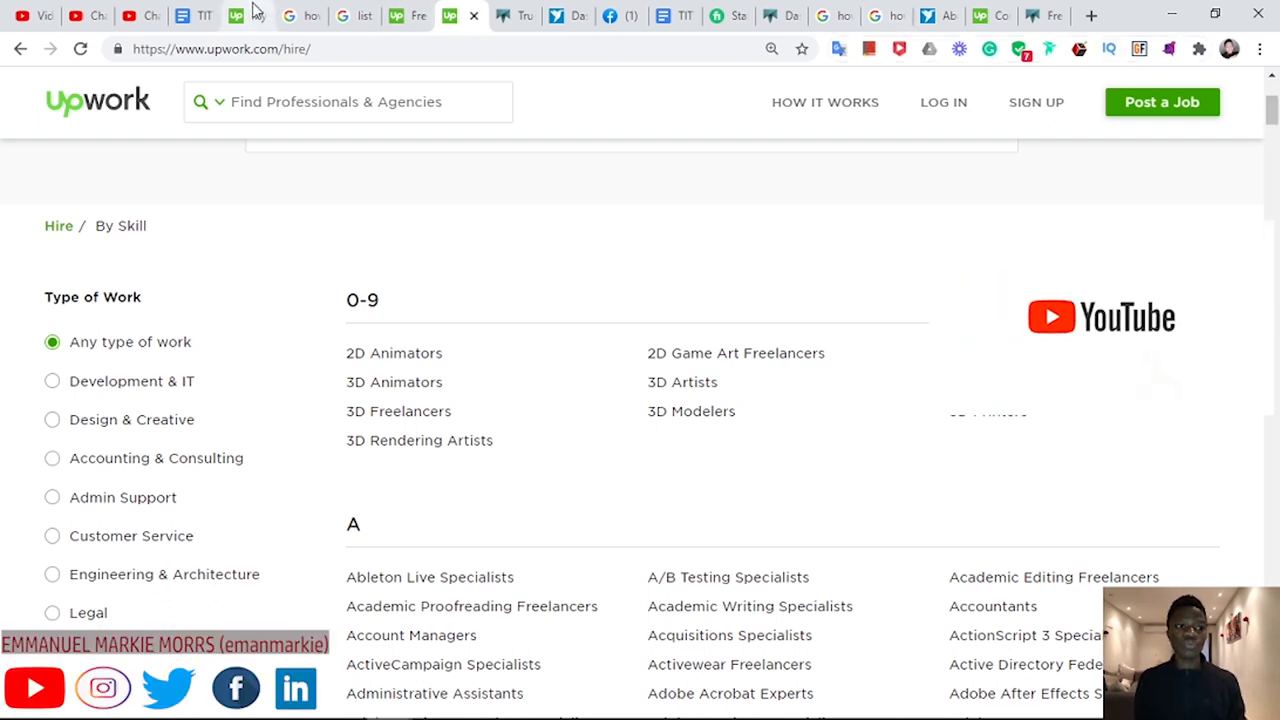
click(183, 15)
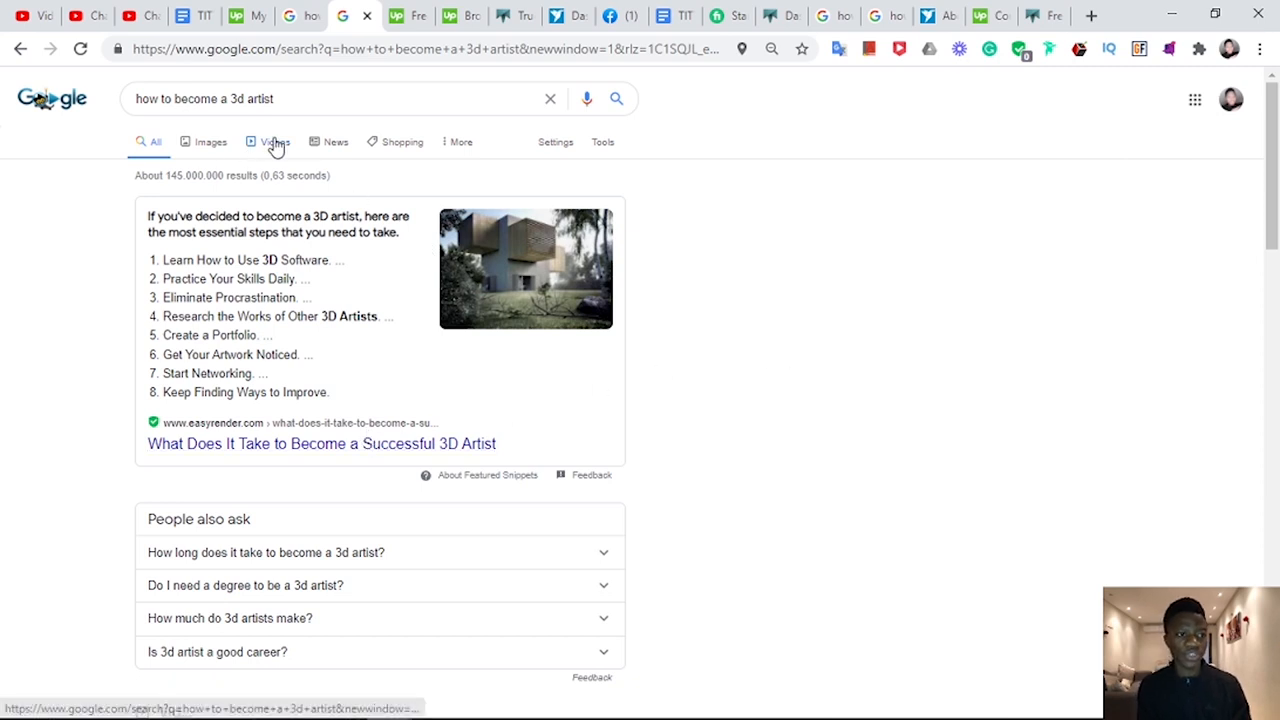
Show video results for the 'how to become a 3d artist' search.
click(264, 141)
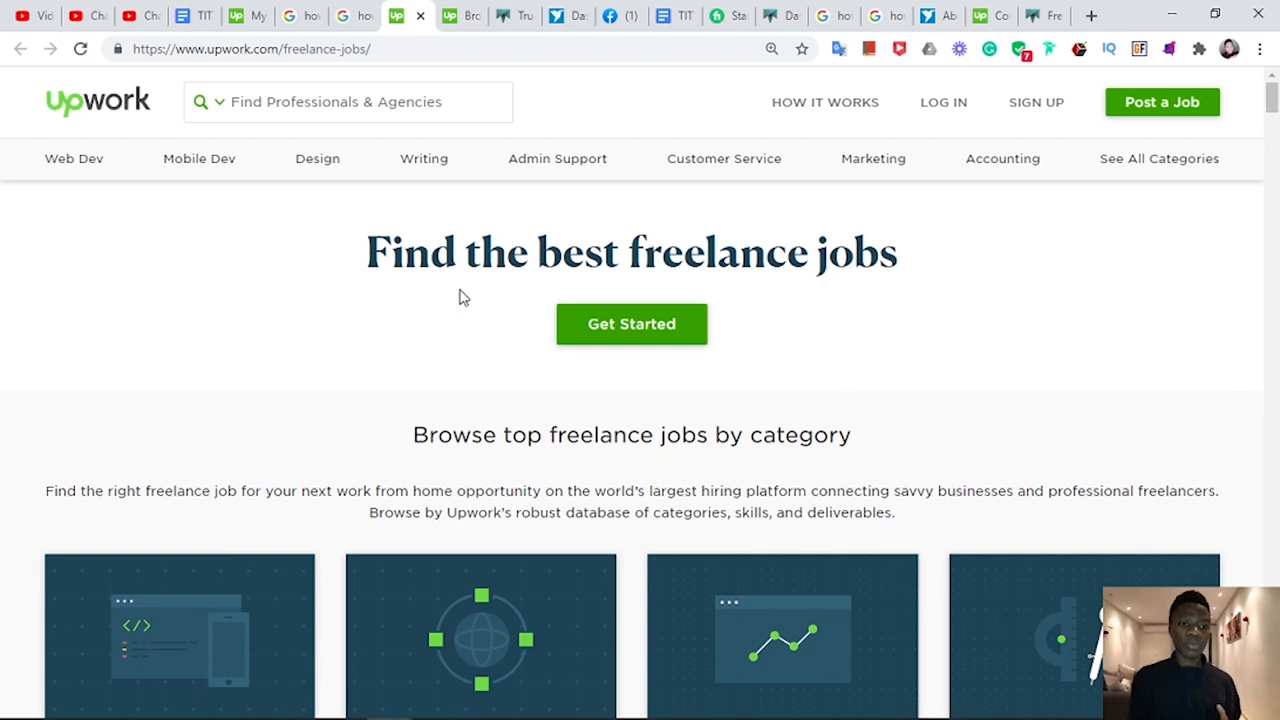
mouse_move(744, 321)
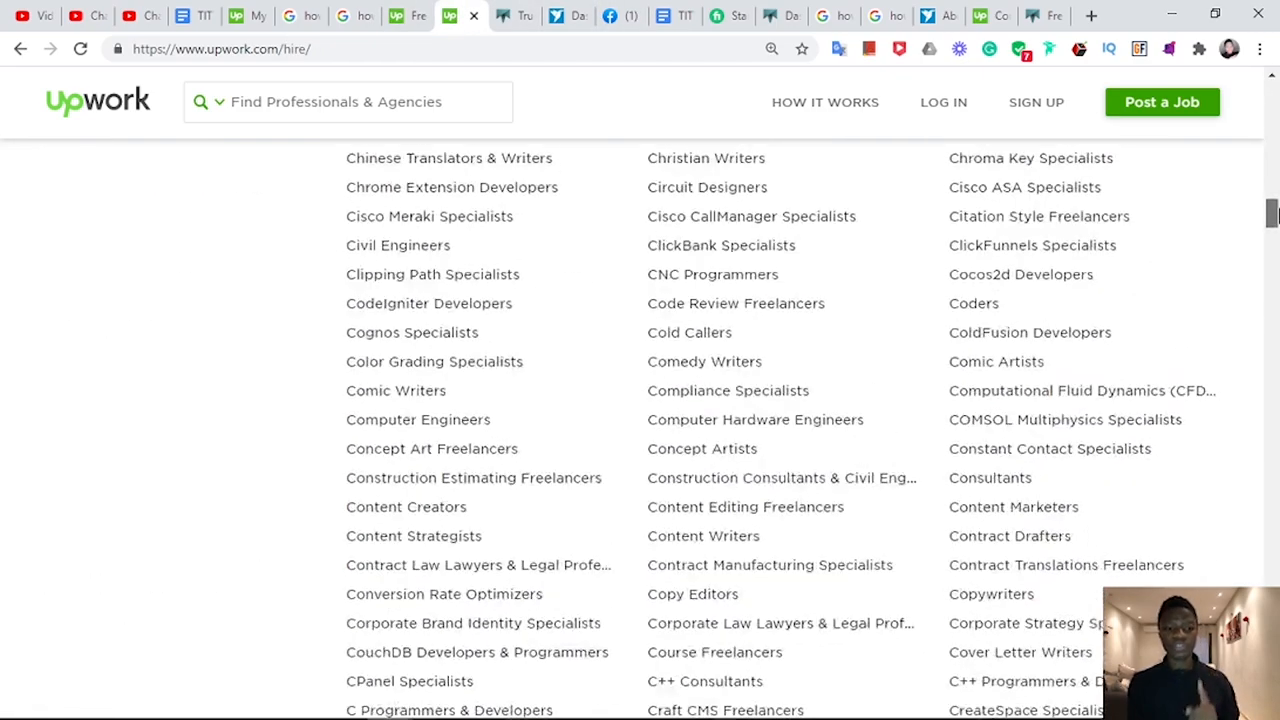
scroll(down, 3)
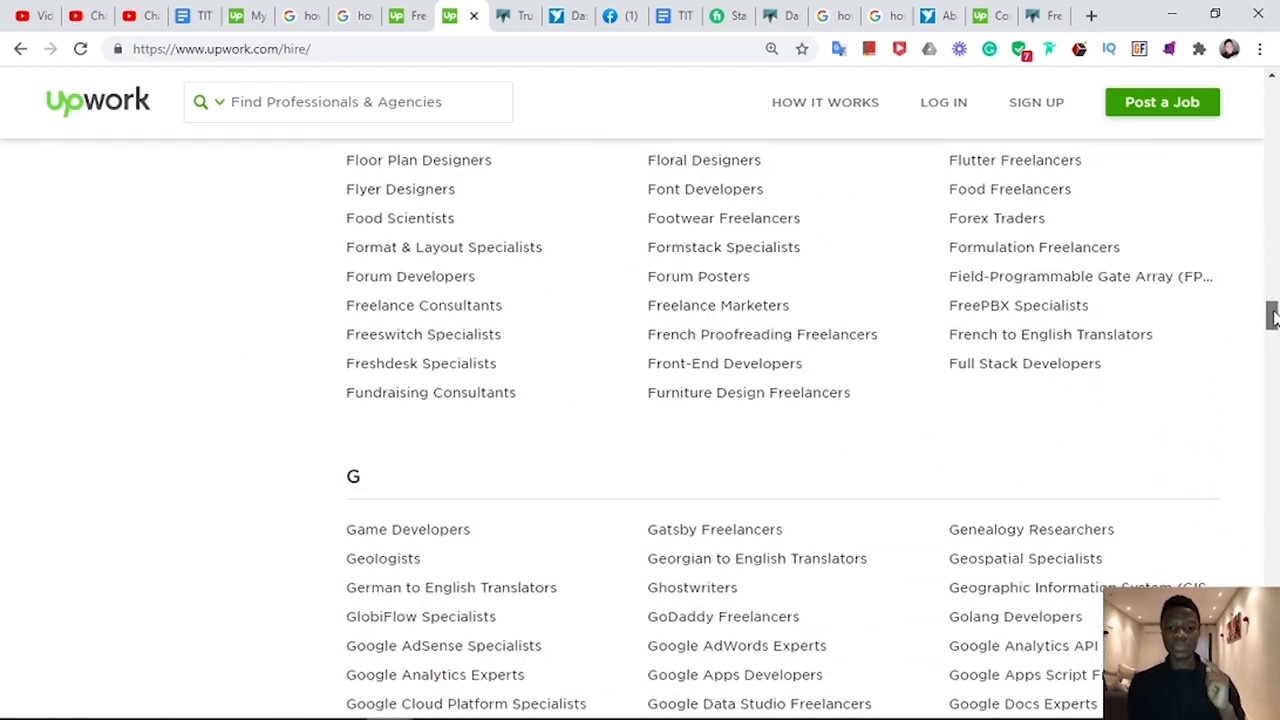
scroll(down, 3)
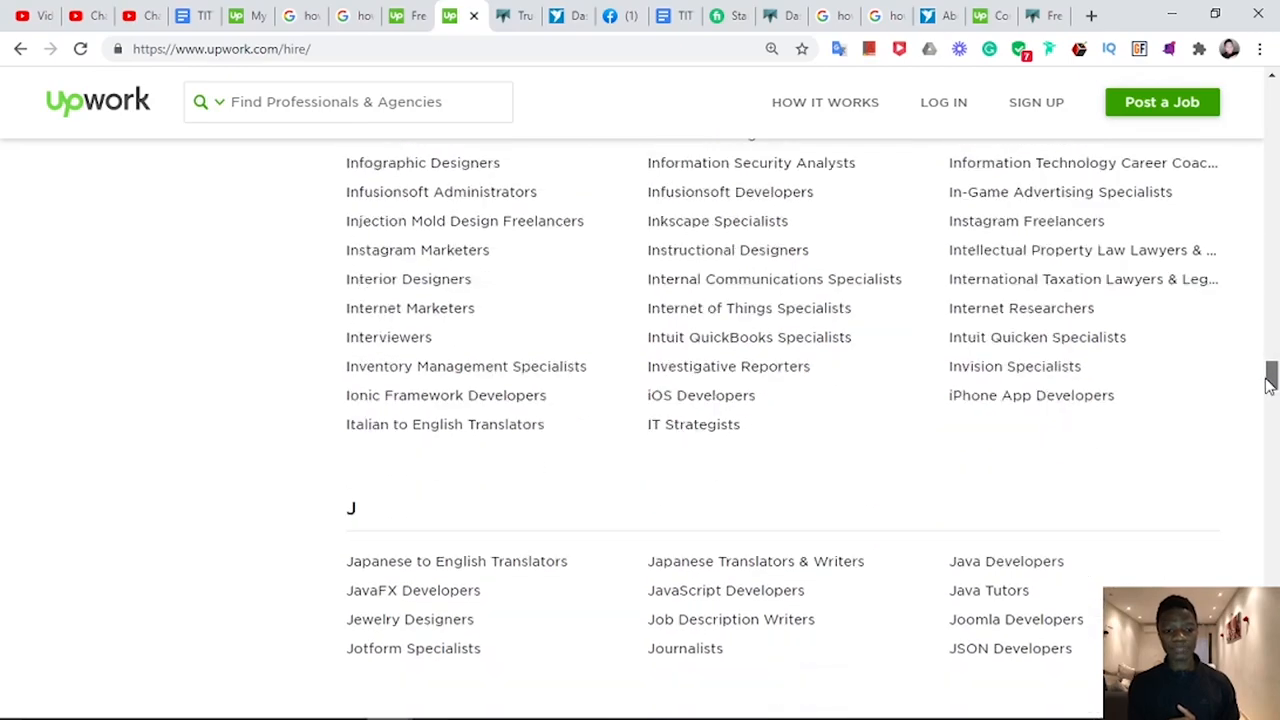
scroll(down, 3)
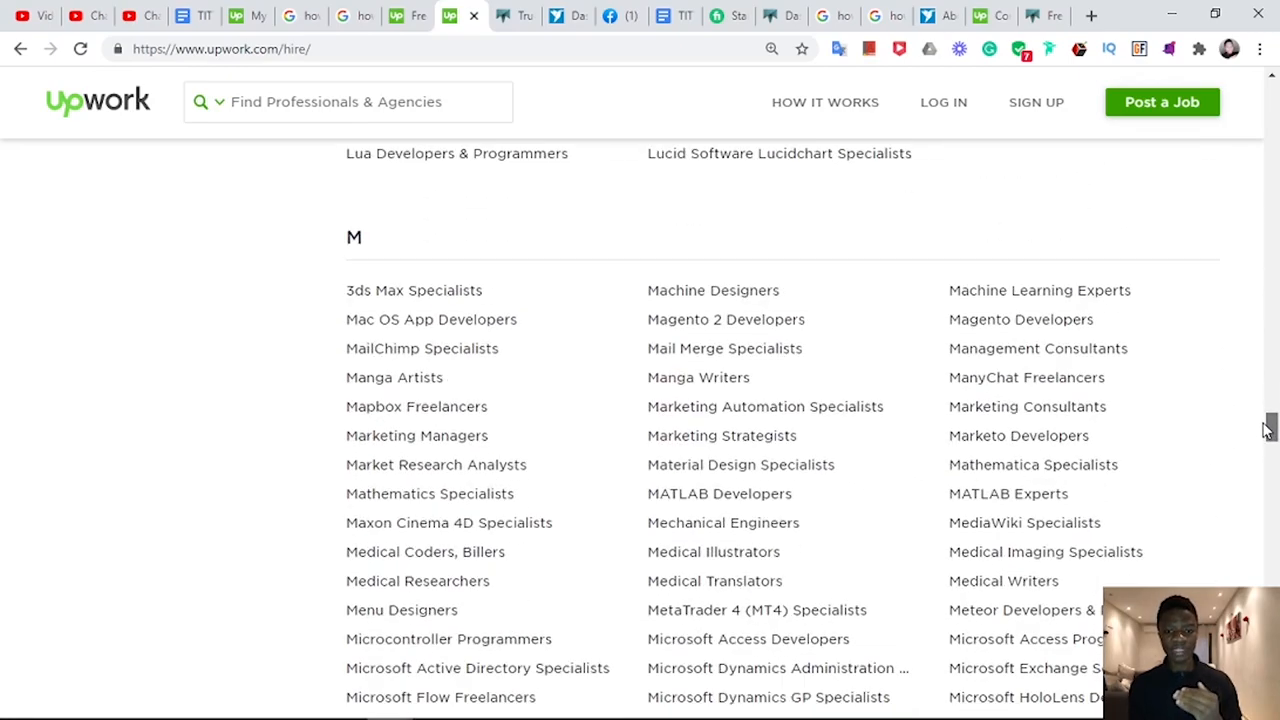
scroll(down, 3)
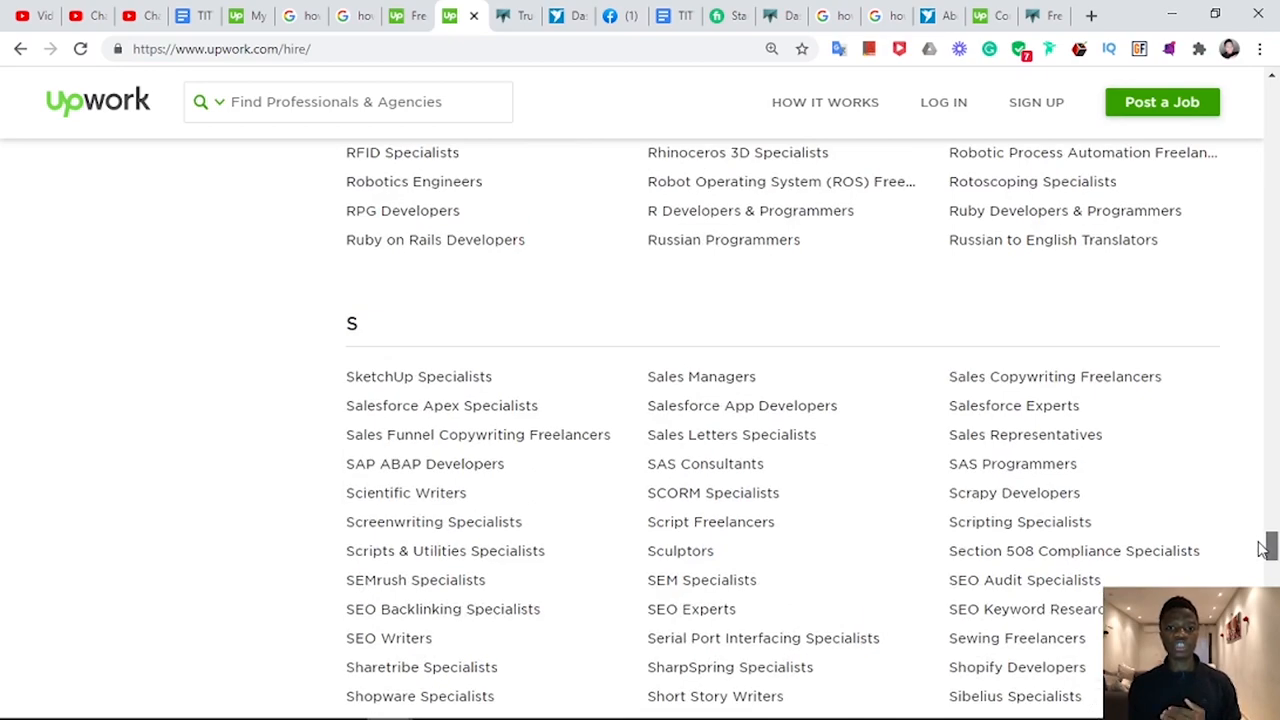
scroll(down, 3)
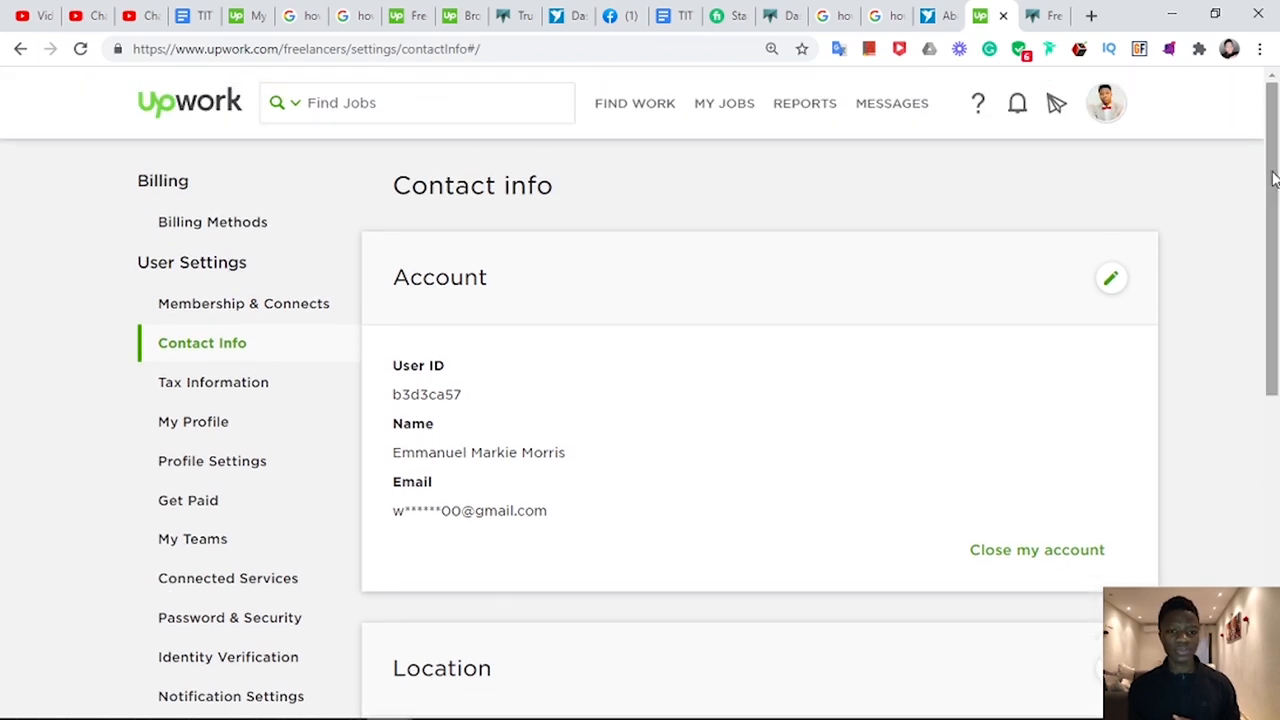
Scroll down the freelancer's own Upwork profile page past the title and overview.
scroll(down, 3)
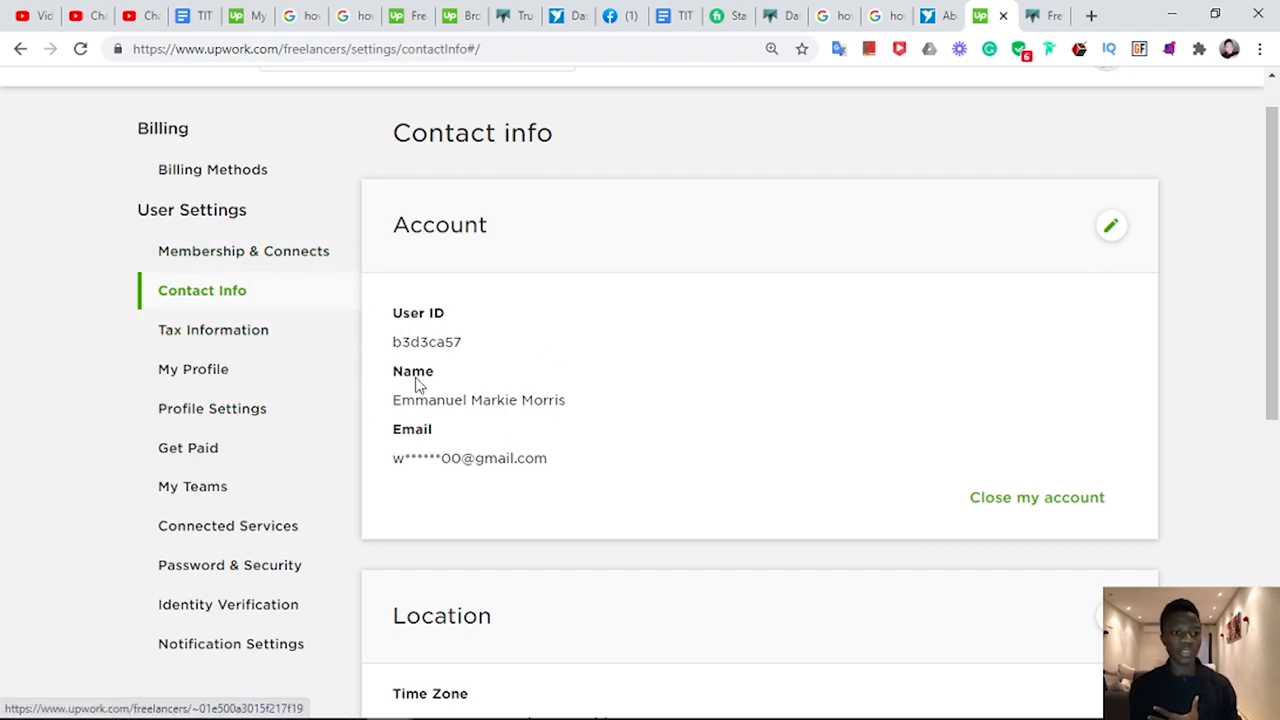
scroll(down, 3)
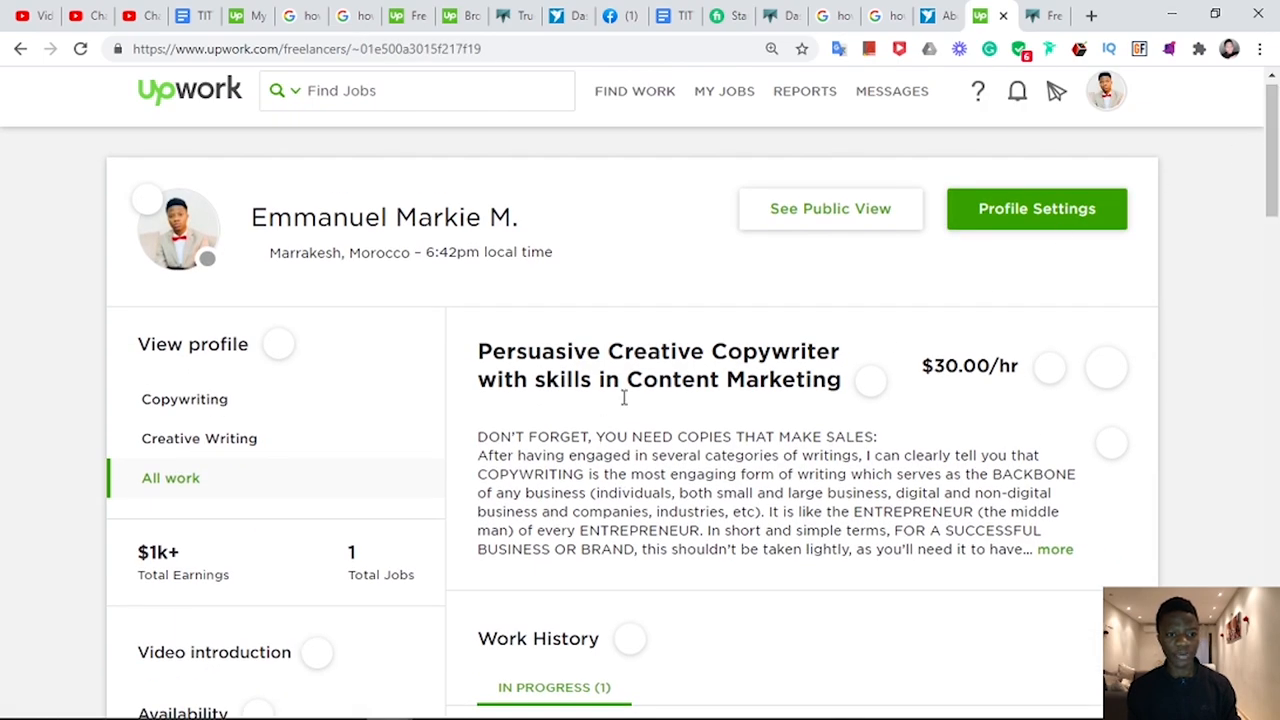
Scroll to Work History showing the in-progress $1,362.90 scriptwriting job.
scroll(down, 3)
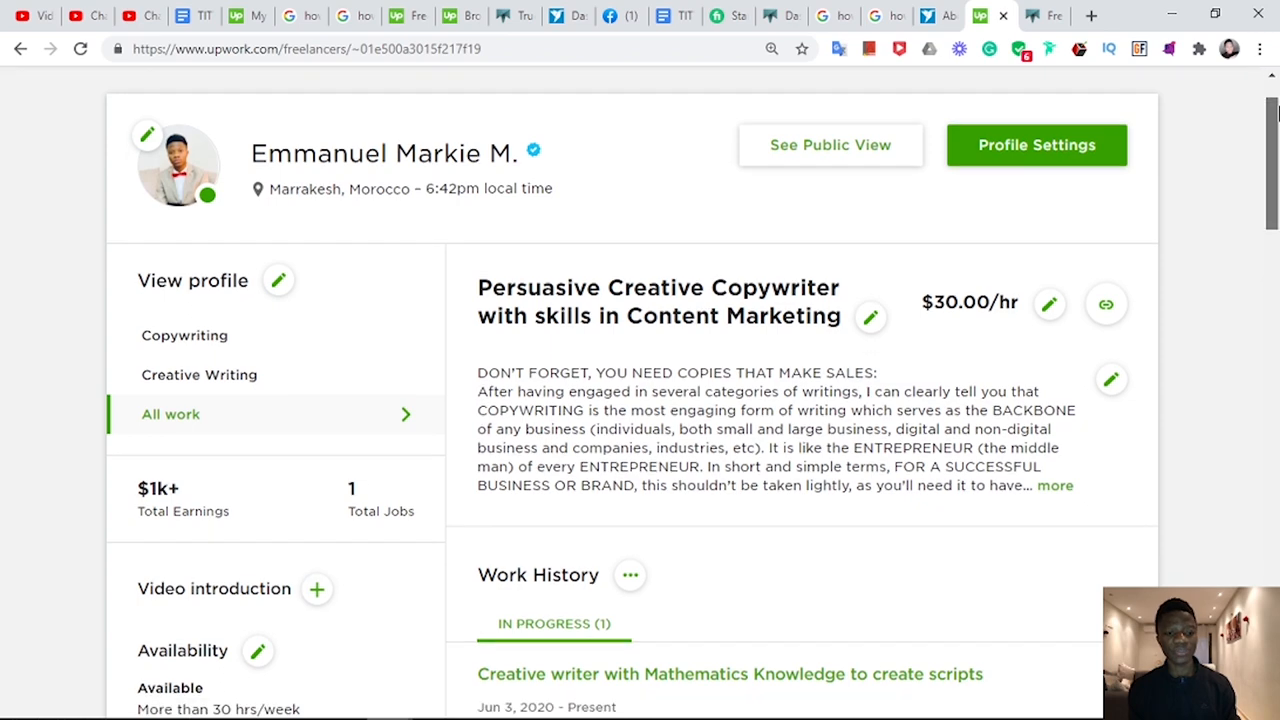
scroll(down, 3)
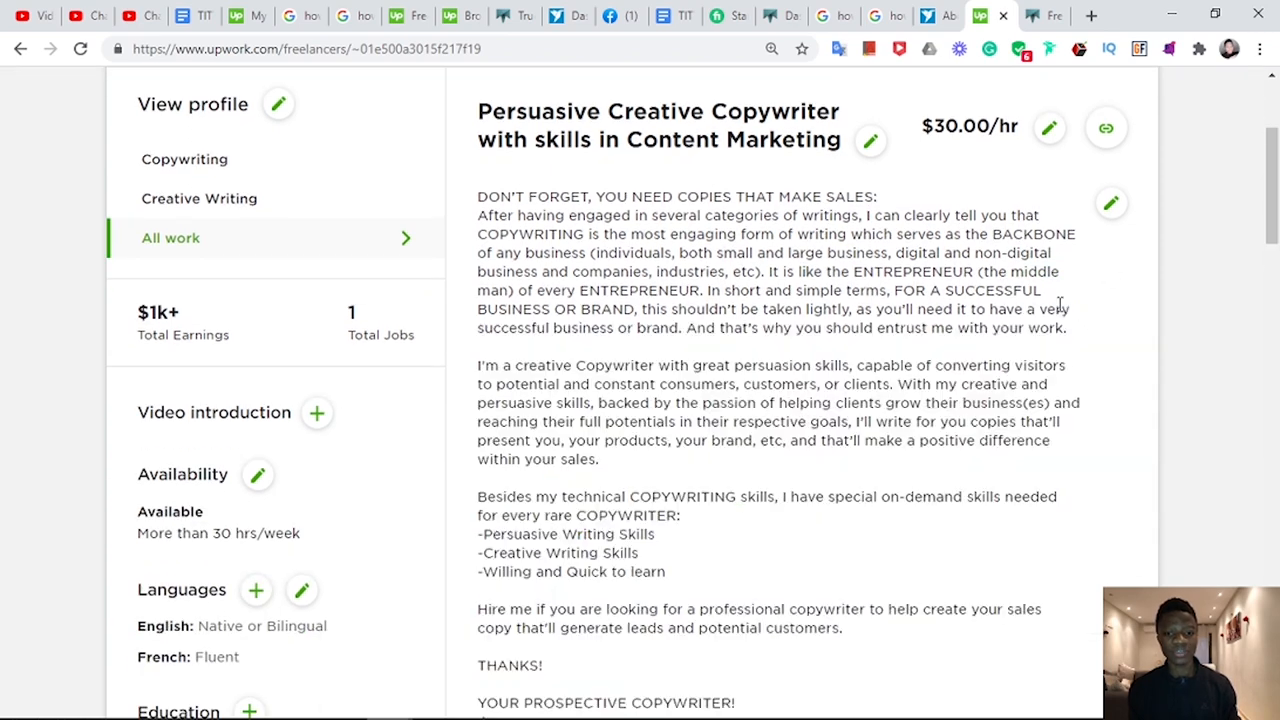
scroll(down, 3)
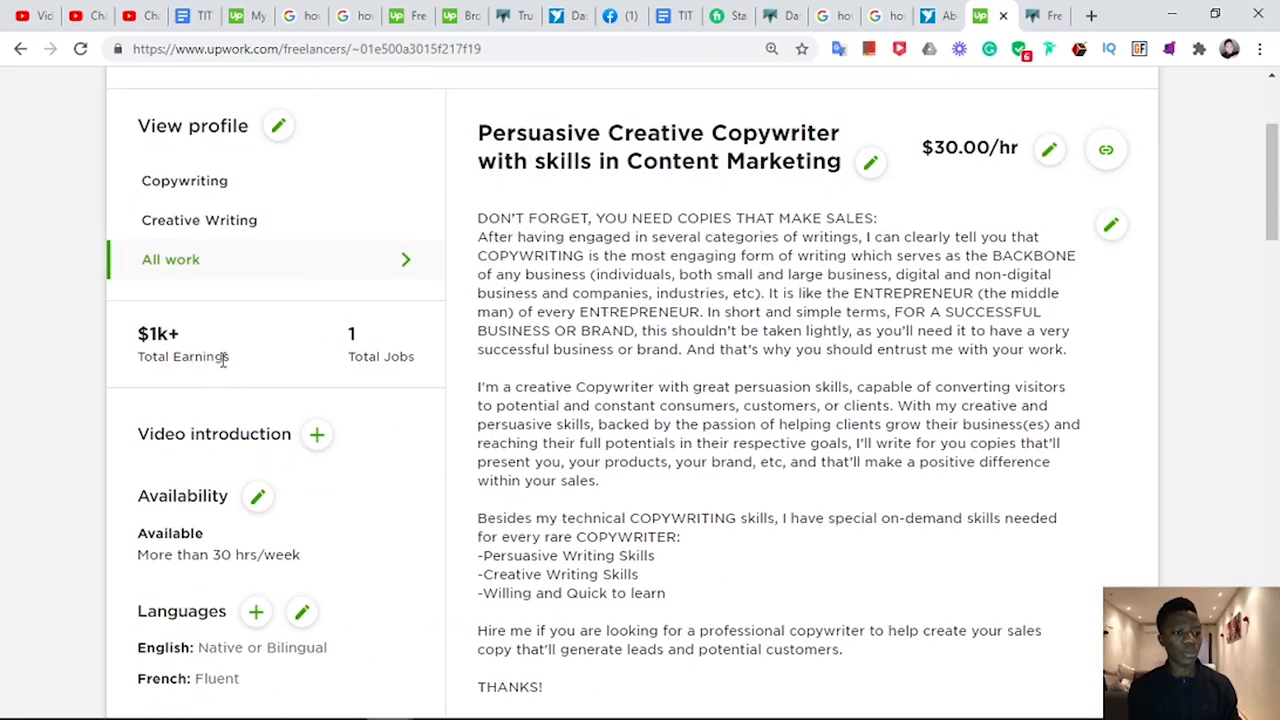
scroll(down, 3)
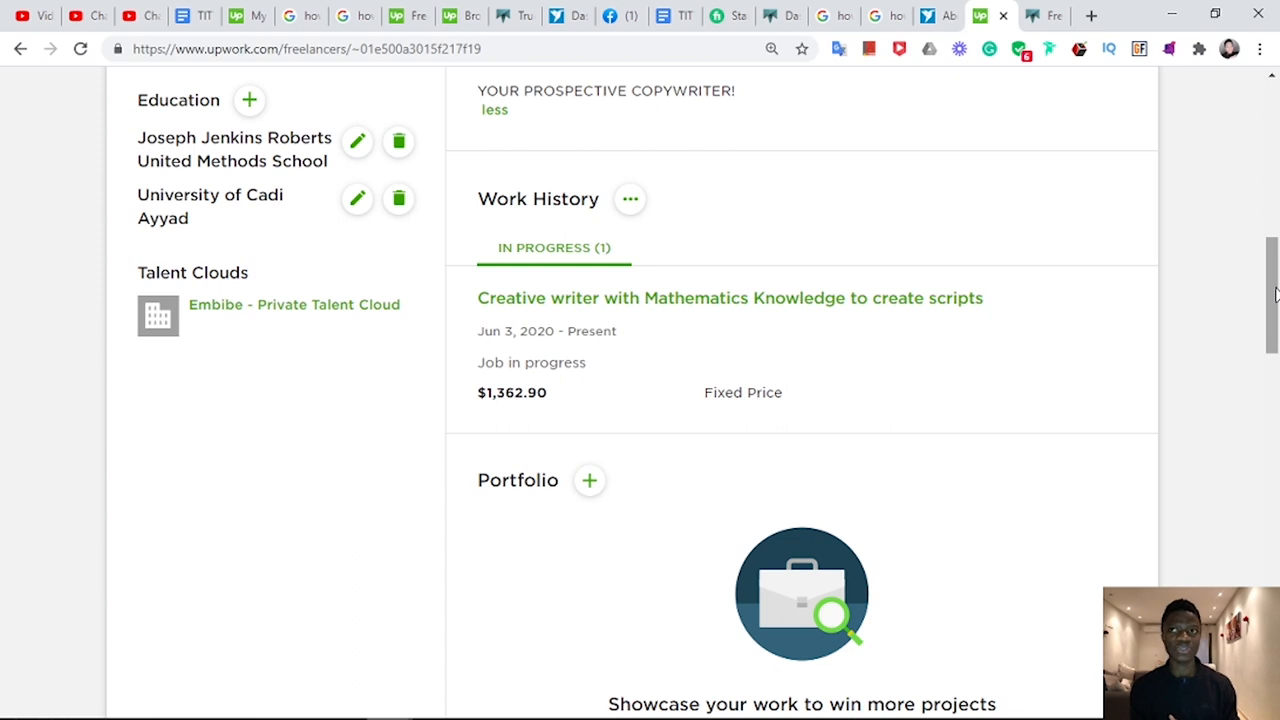
scroll(down, 3)
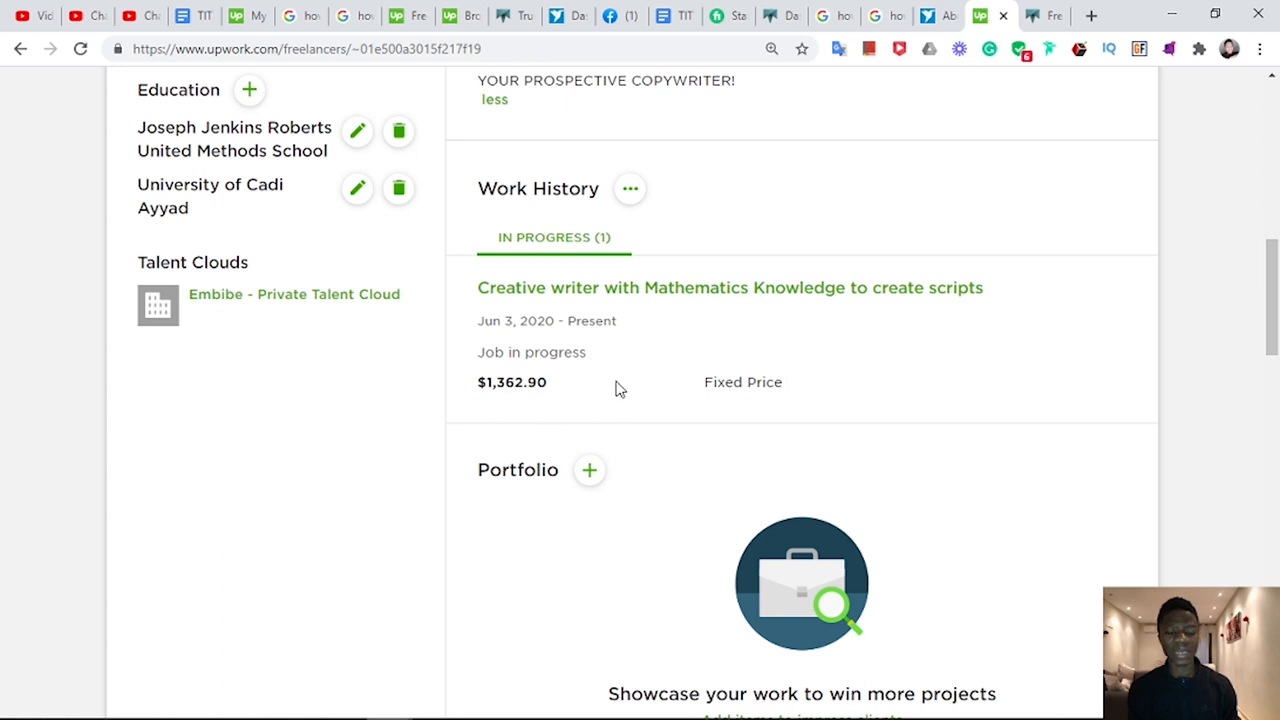
mouse_move(513, 415)
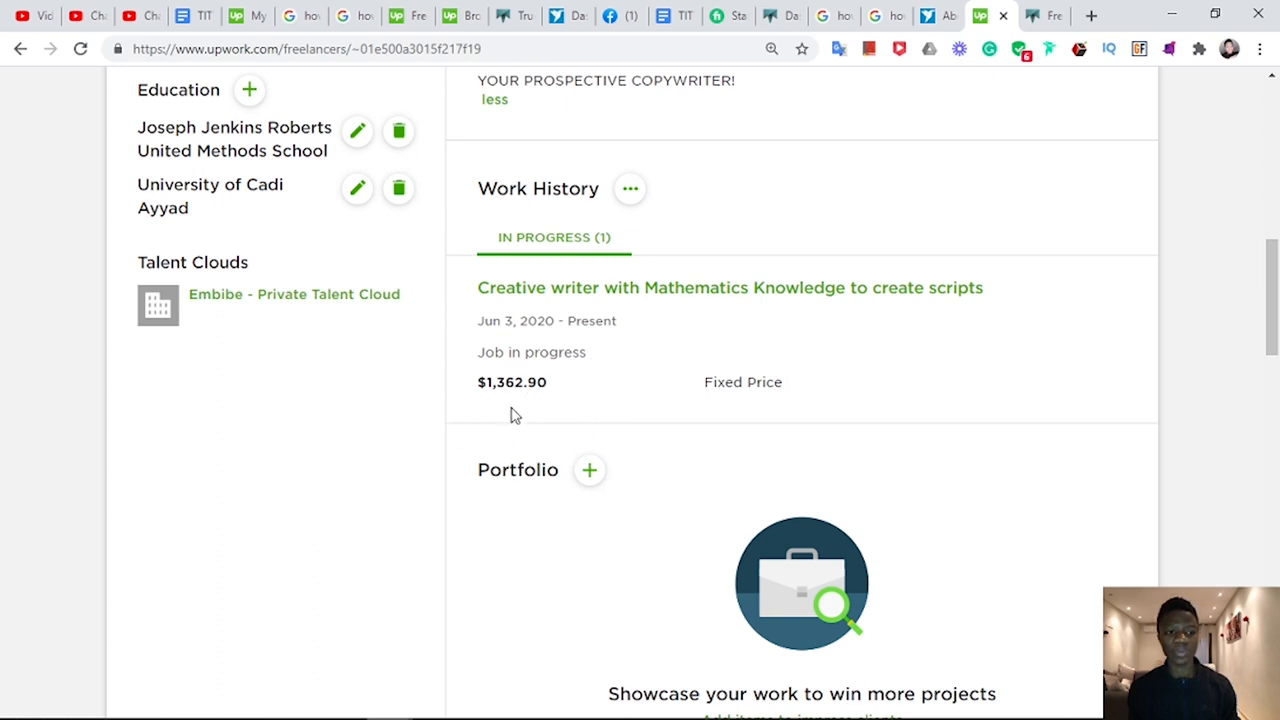
mouse_move(613, 533)
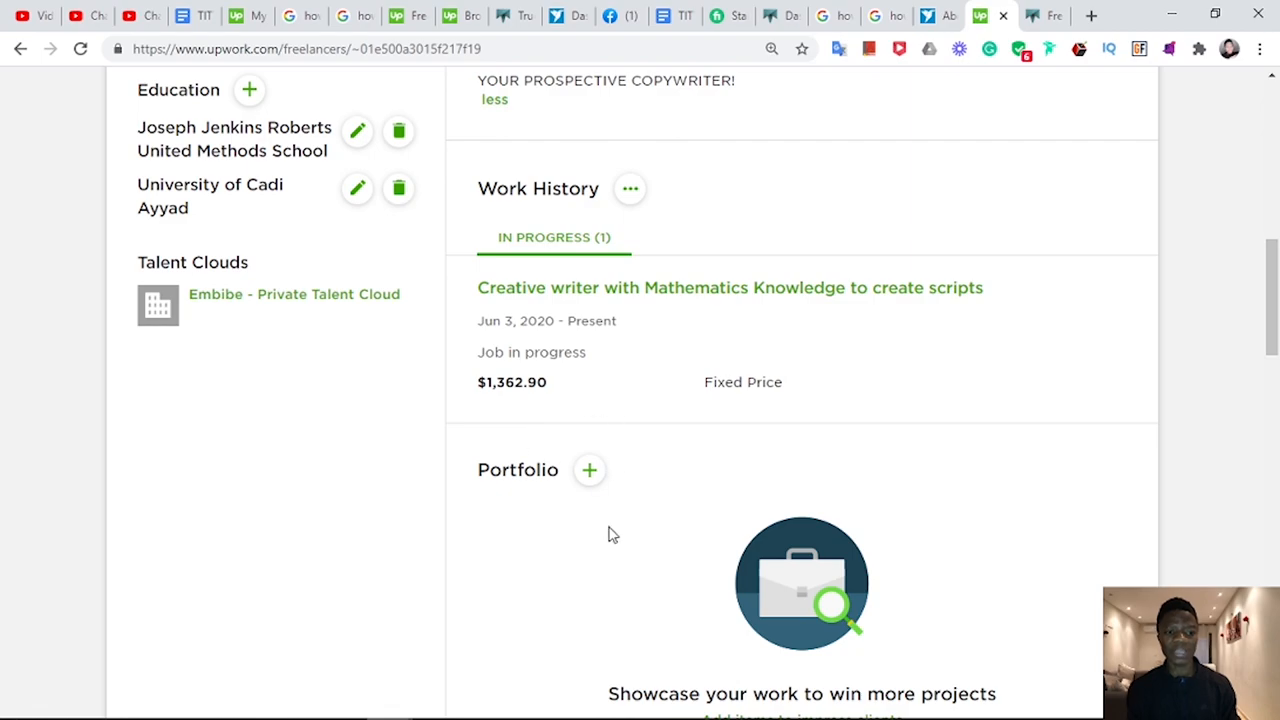
scroll(up, 3)
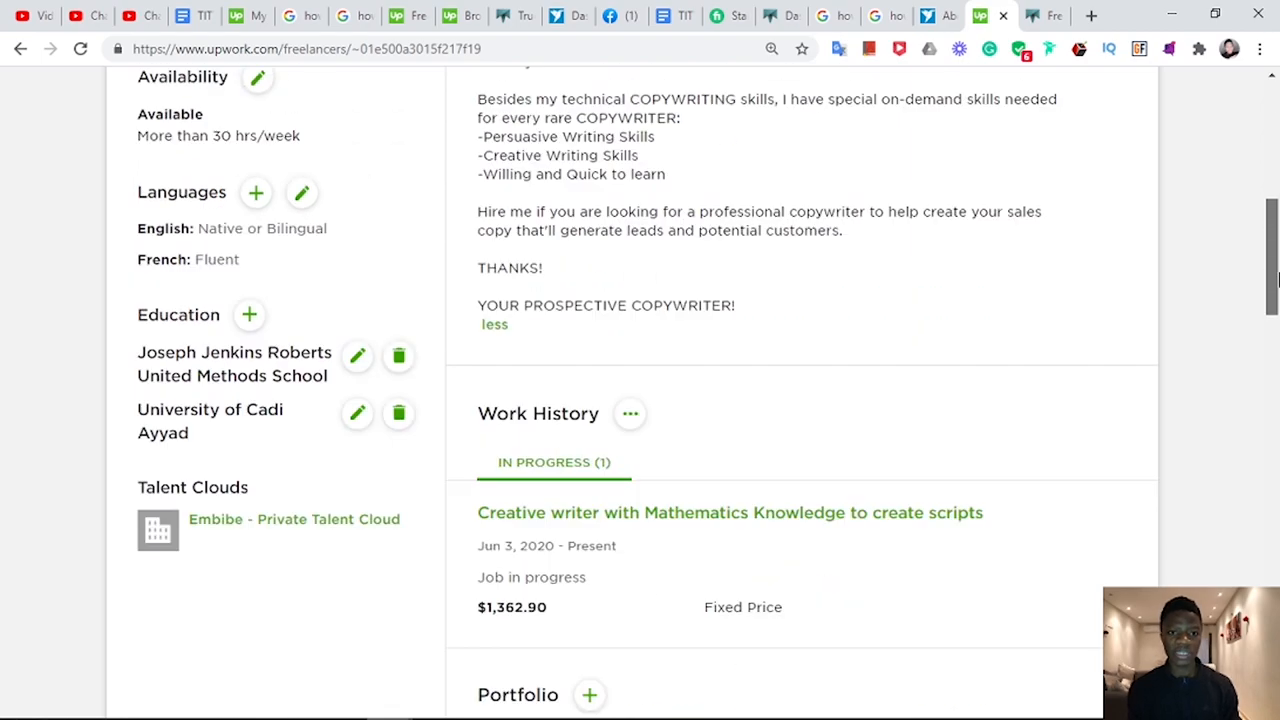
scroll(down, 3)
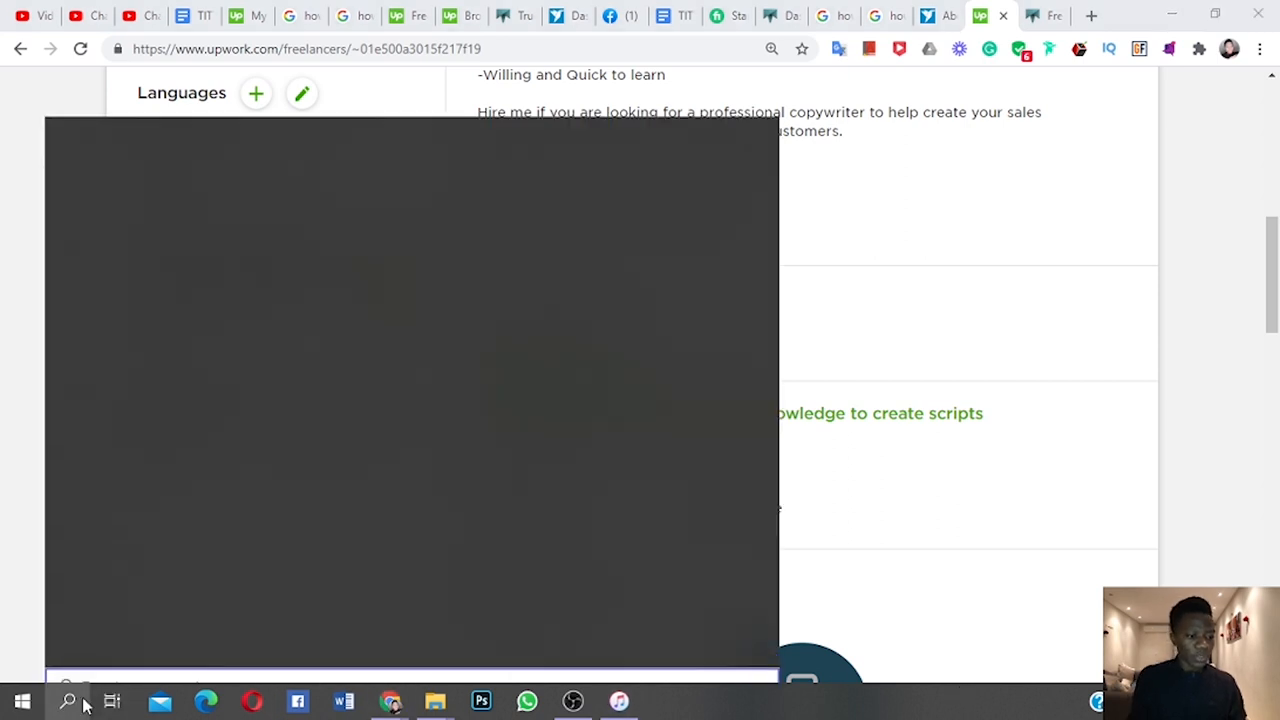
Open Calculator via the 'ca' search and clear it to enter 1,362.9.
text(ca;)
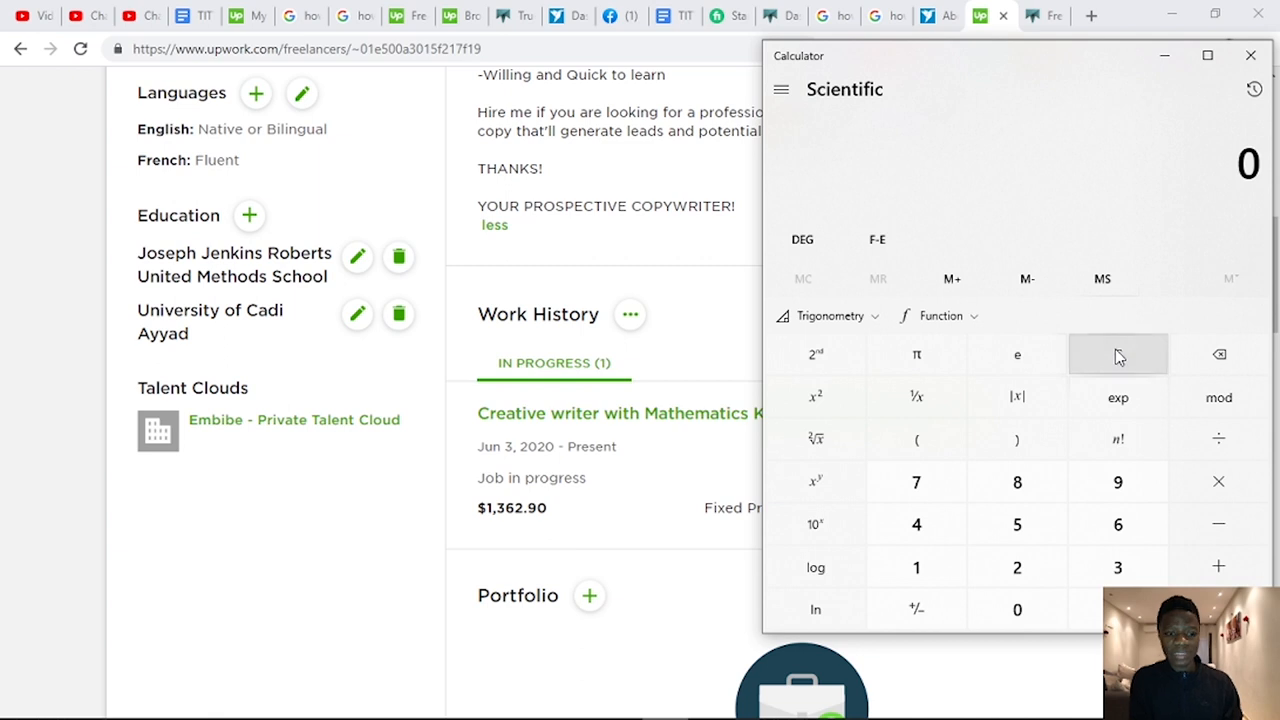
click(1117, 567)
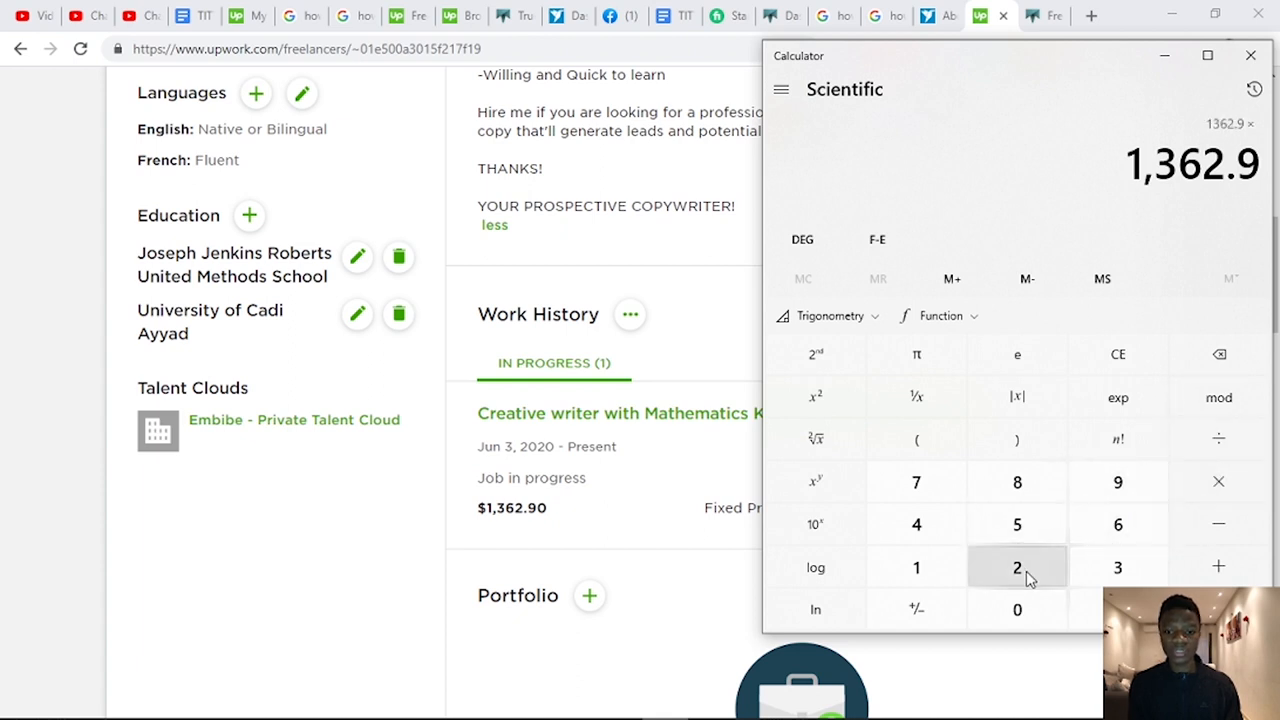
Multiply 1,362.9 by 0.2 to get the 272.58 fee, then clear and close Calculator.
click(1017, 567)
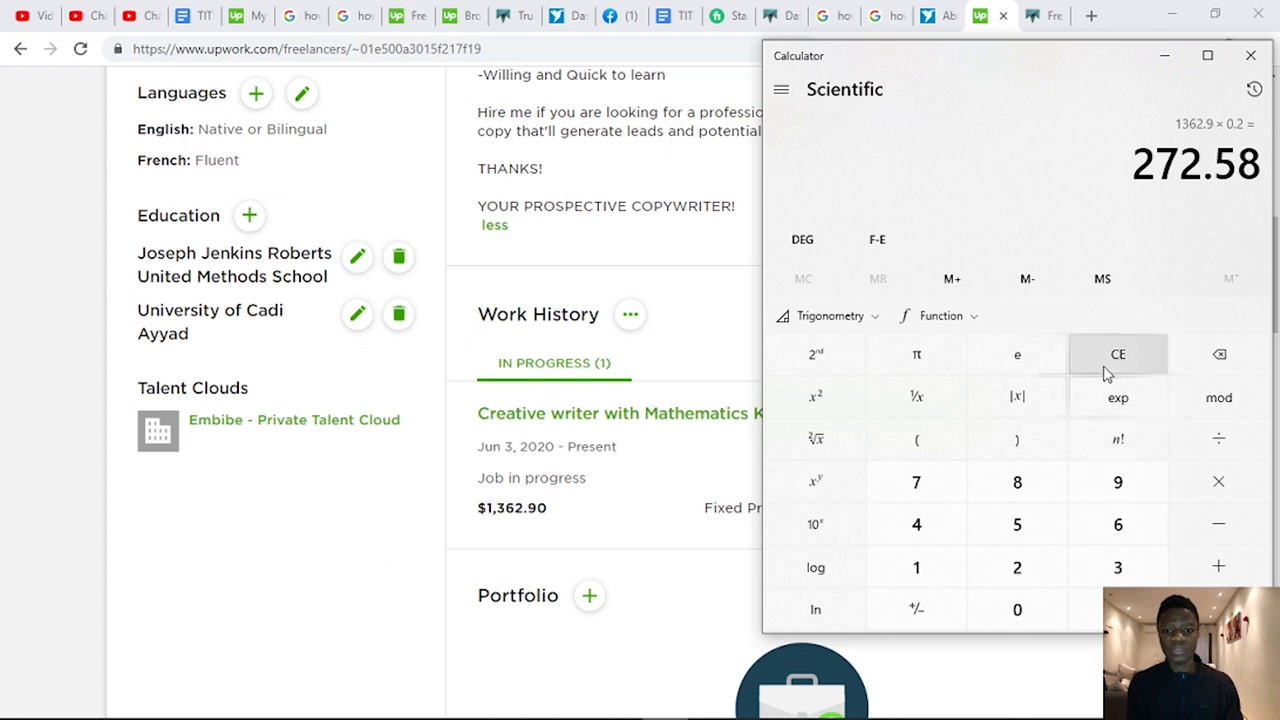
click(1117, 354)
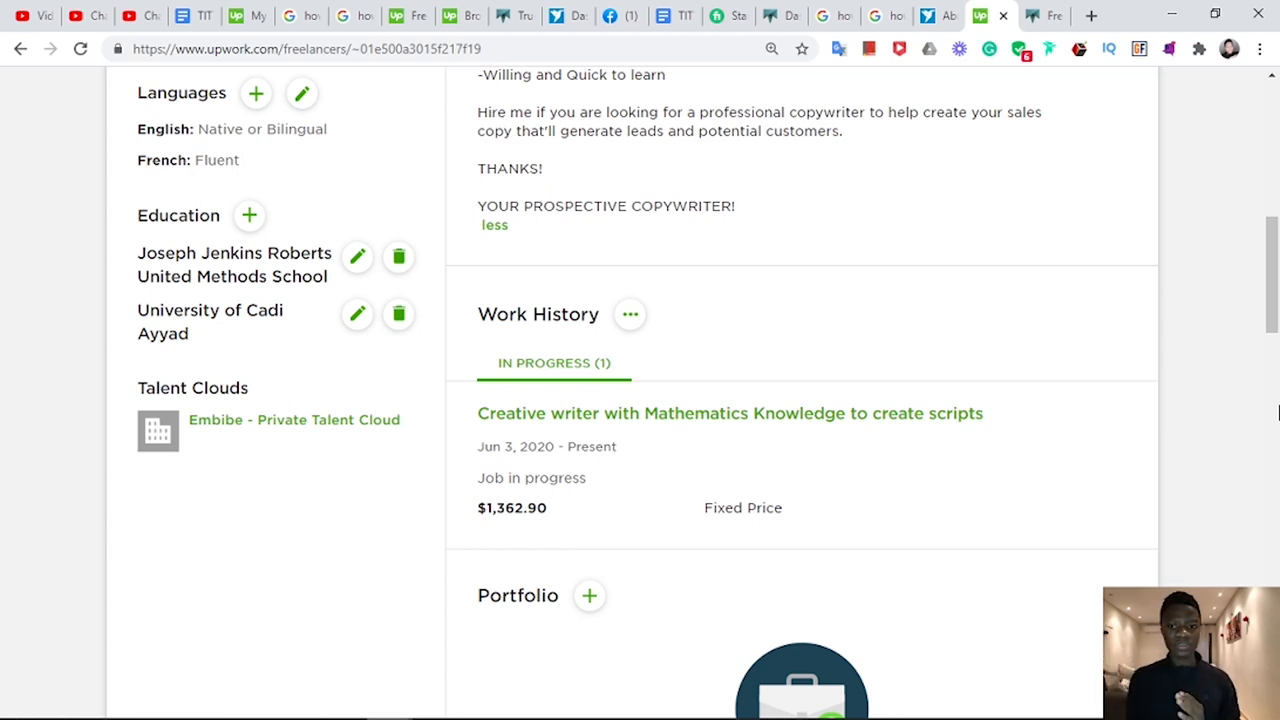
Scroll the Upwork profile toward the Portfolio and Skills sections.
scroll(down, 3)
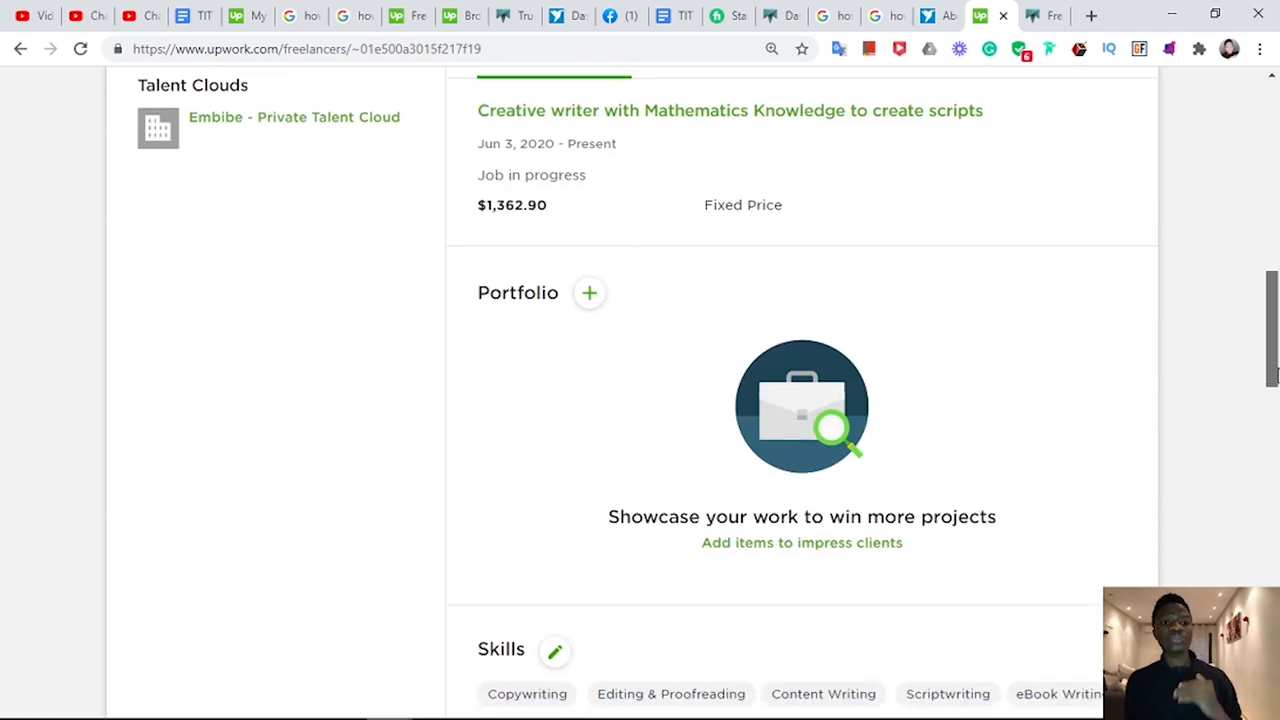
scroll(up, 3)
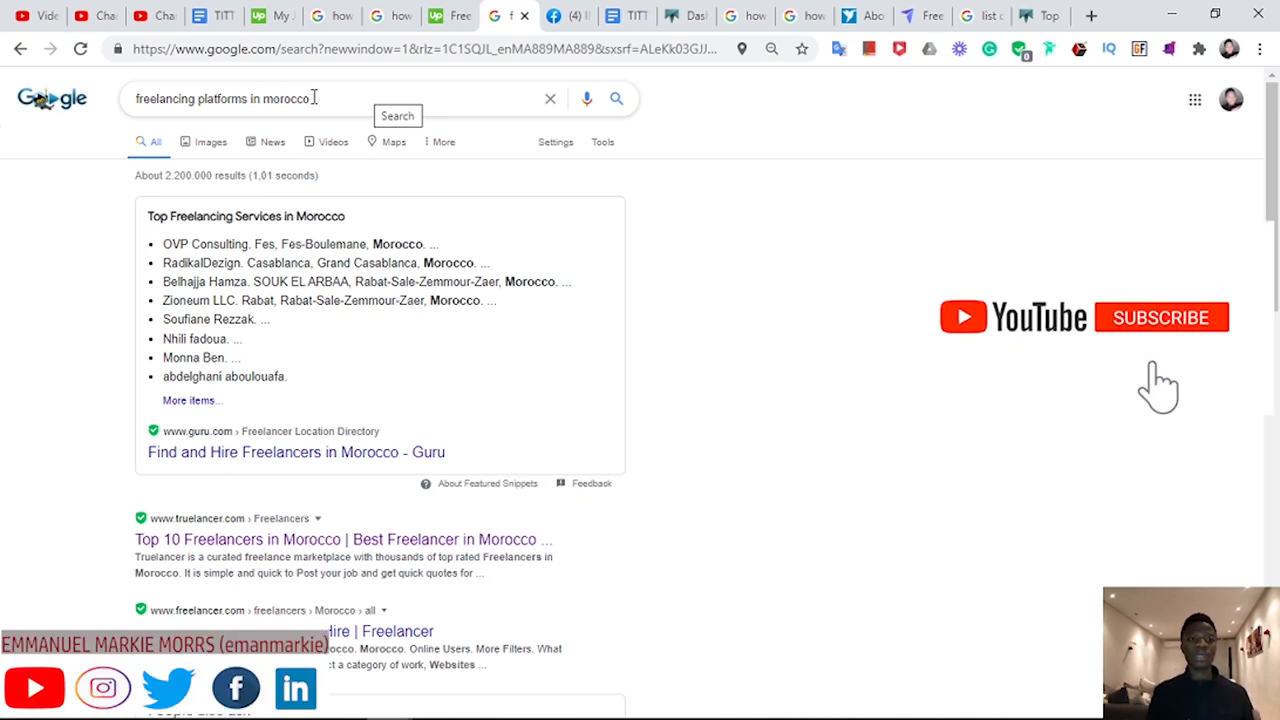
View Google results for 'freelancing platforms in morocco', then switch tabs.
click(1160, 318)
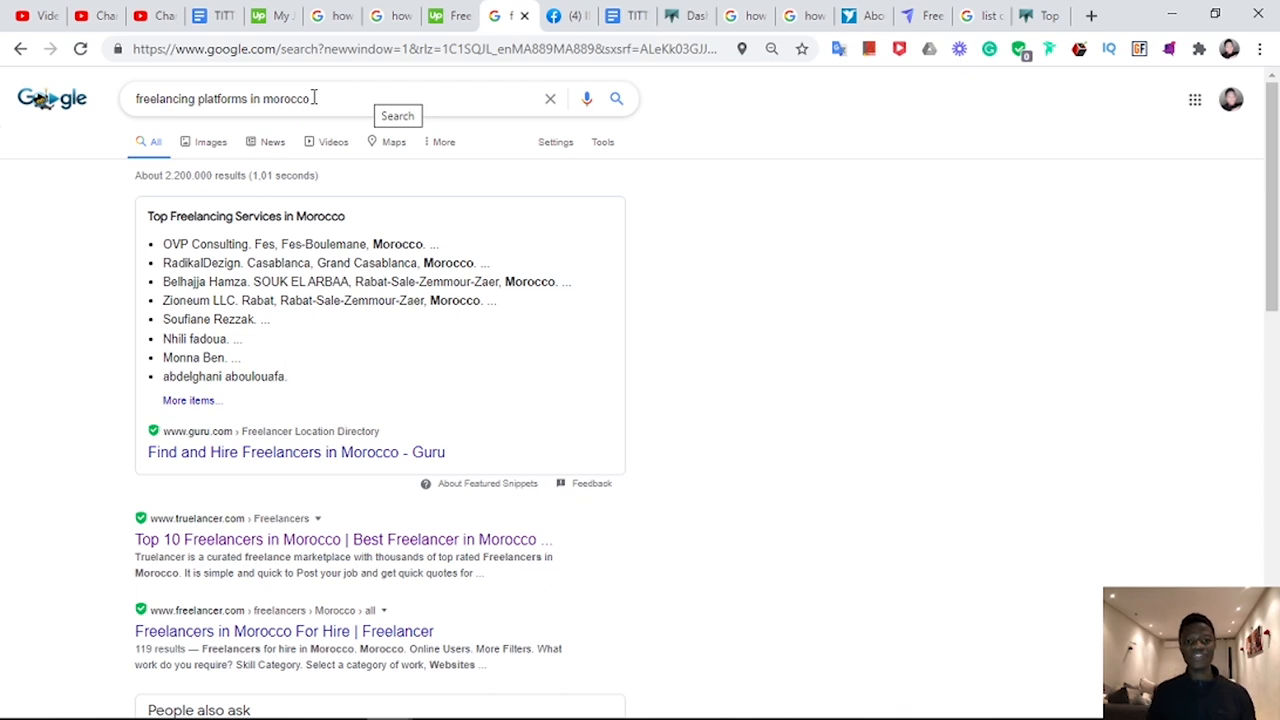
click(553, 16)
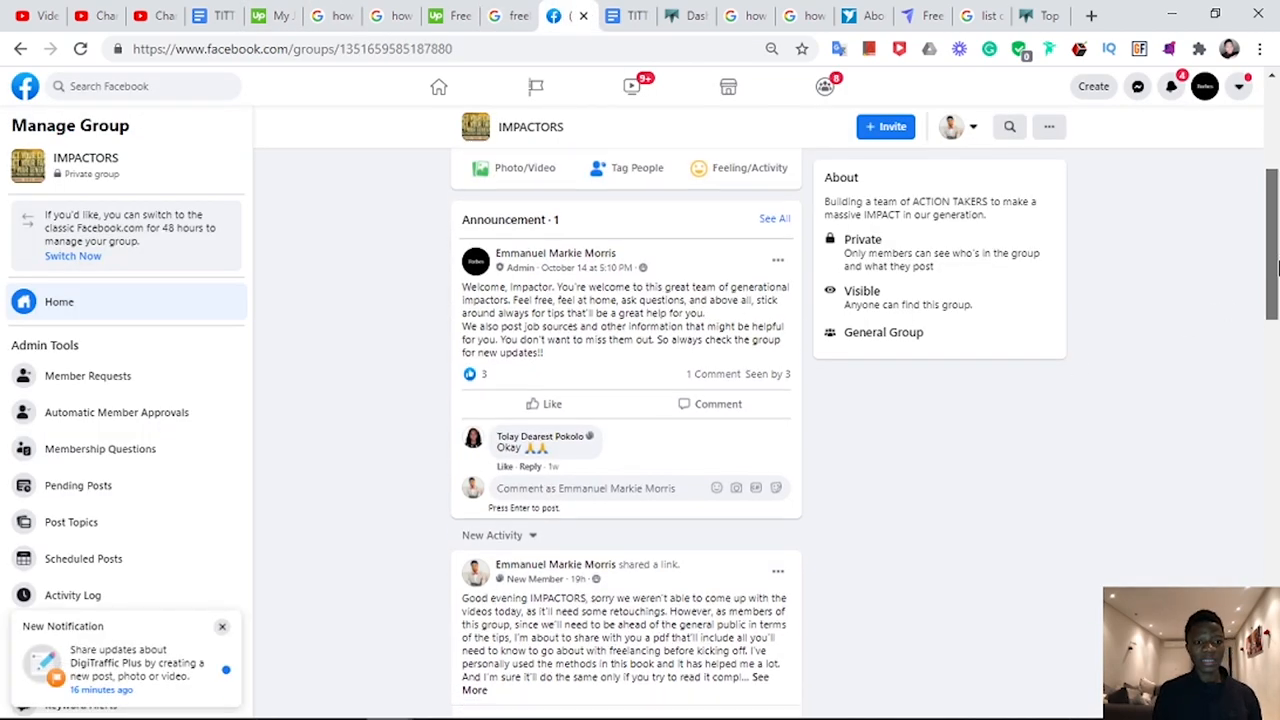
scroll(down, 3)
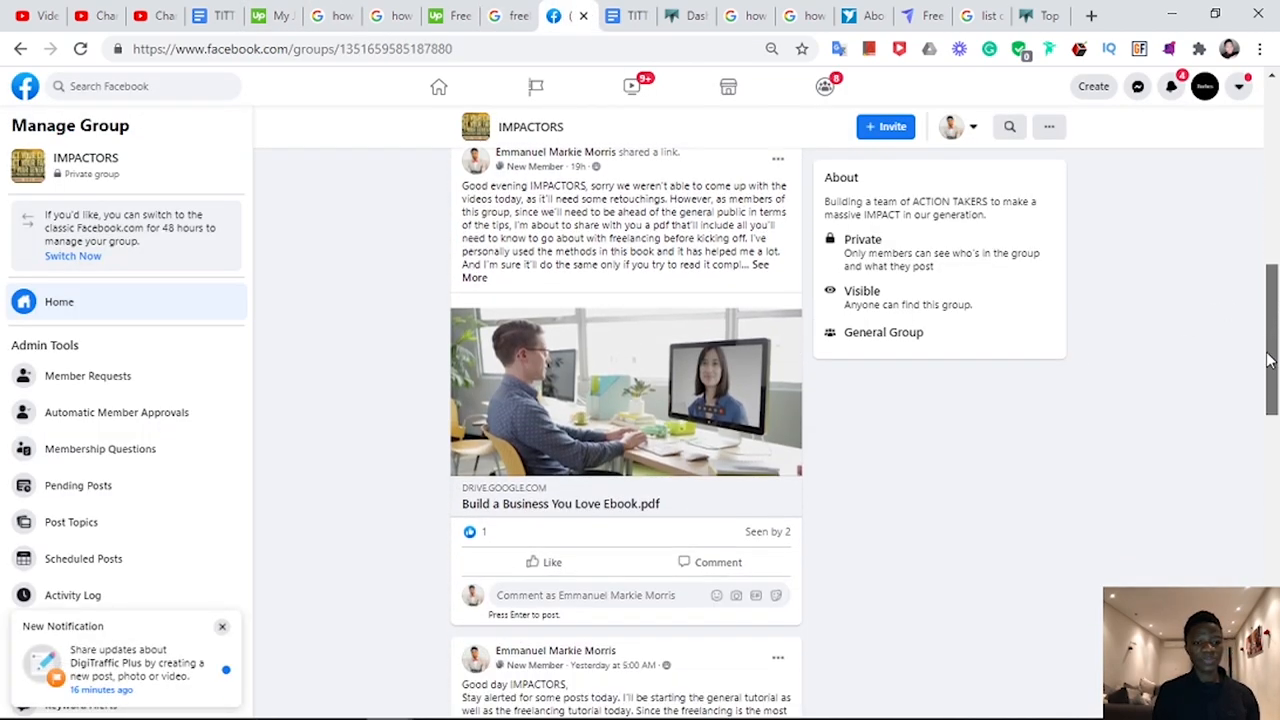
scroll(down, 3)
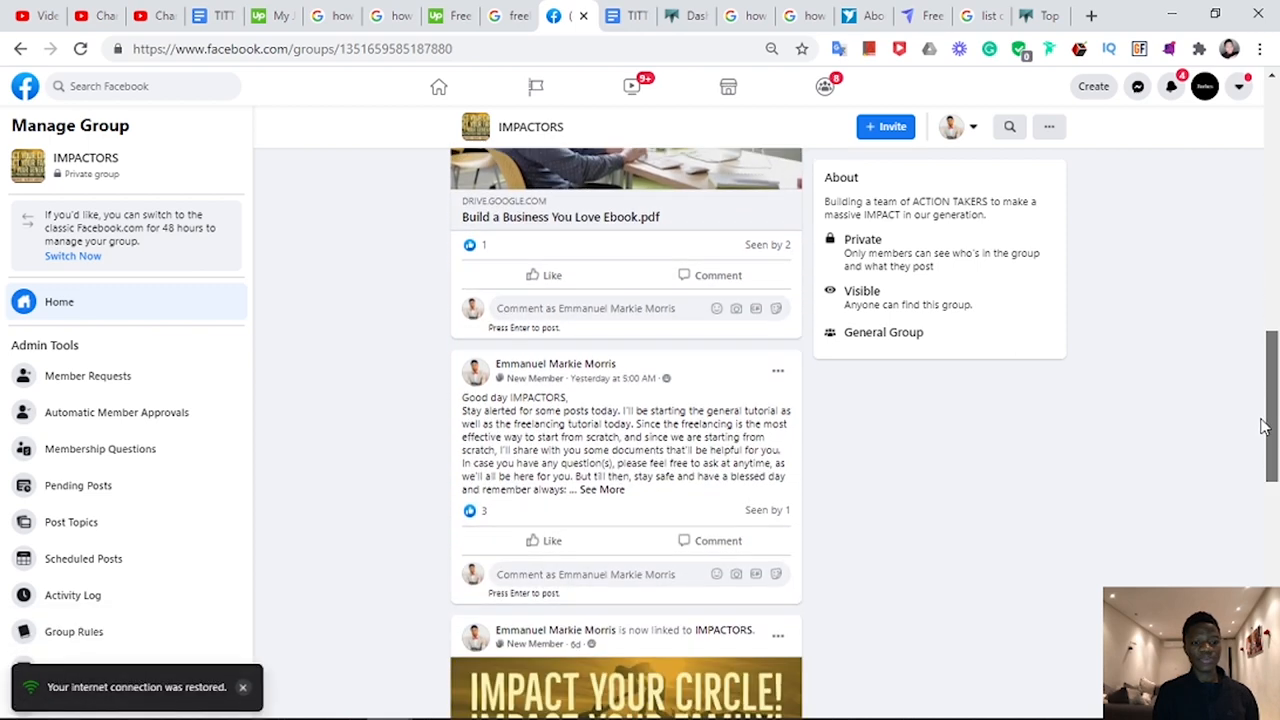
scroll(down, 3)
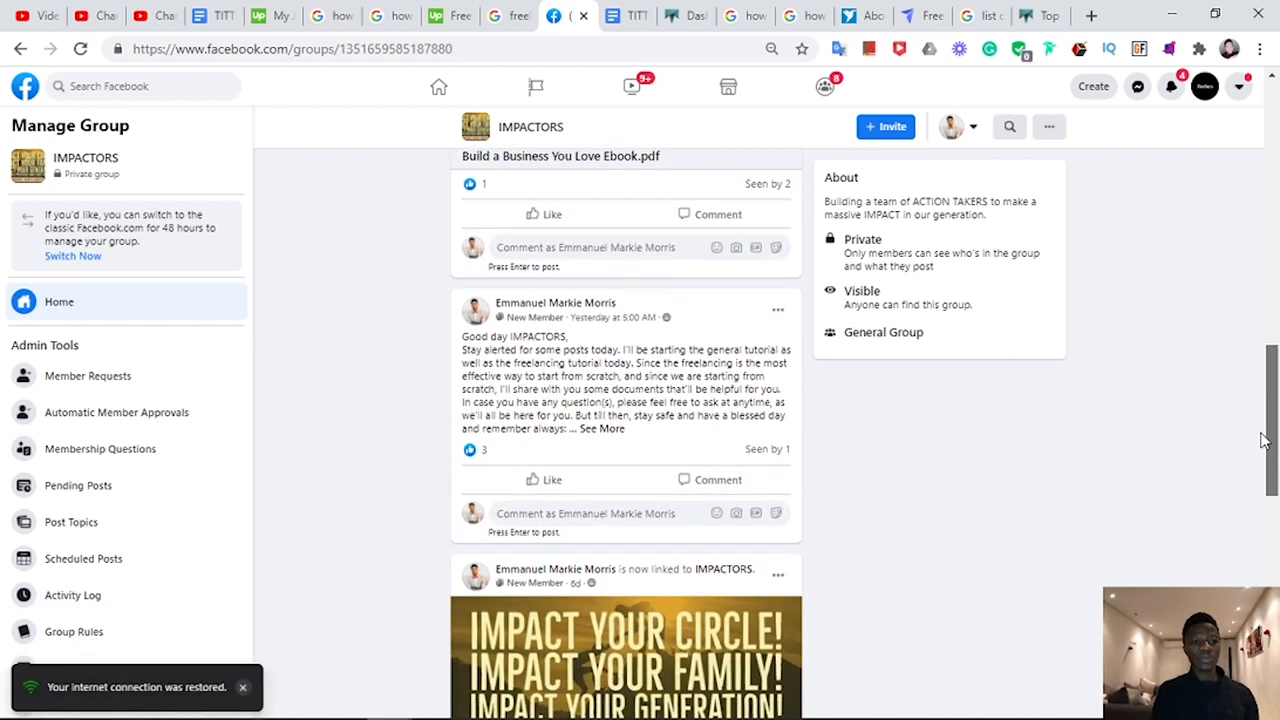
scroll(down, 3)
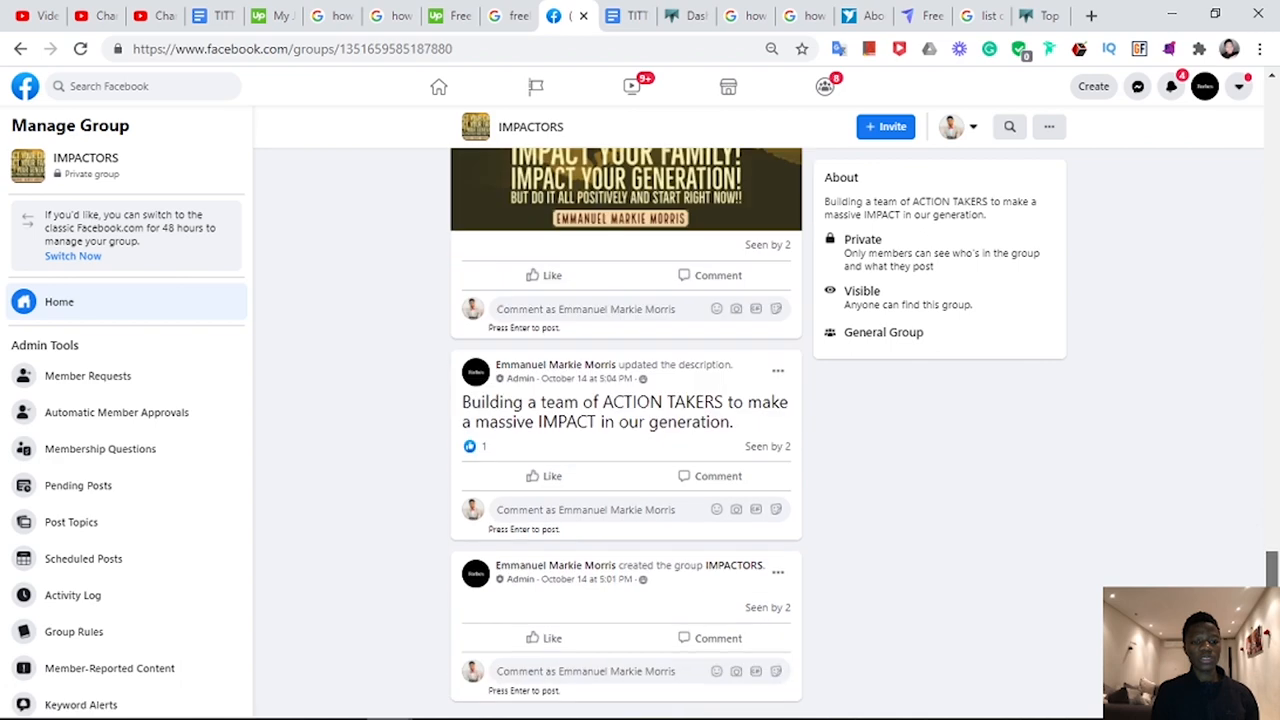
scroll(up, 3)
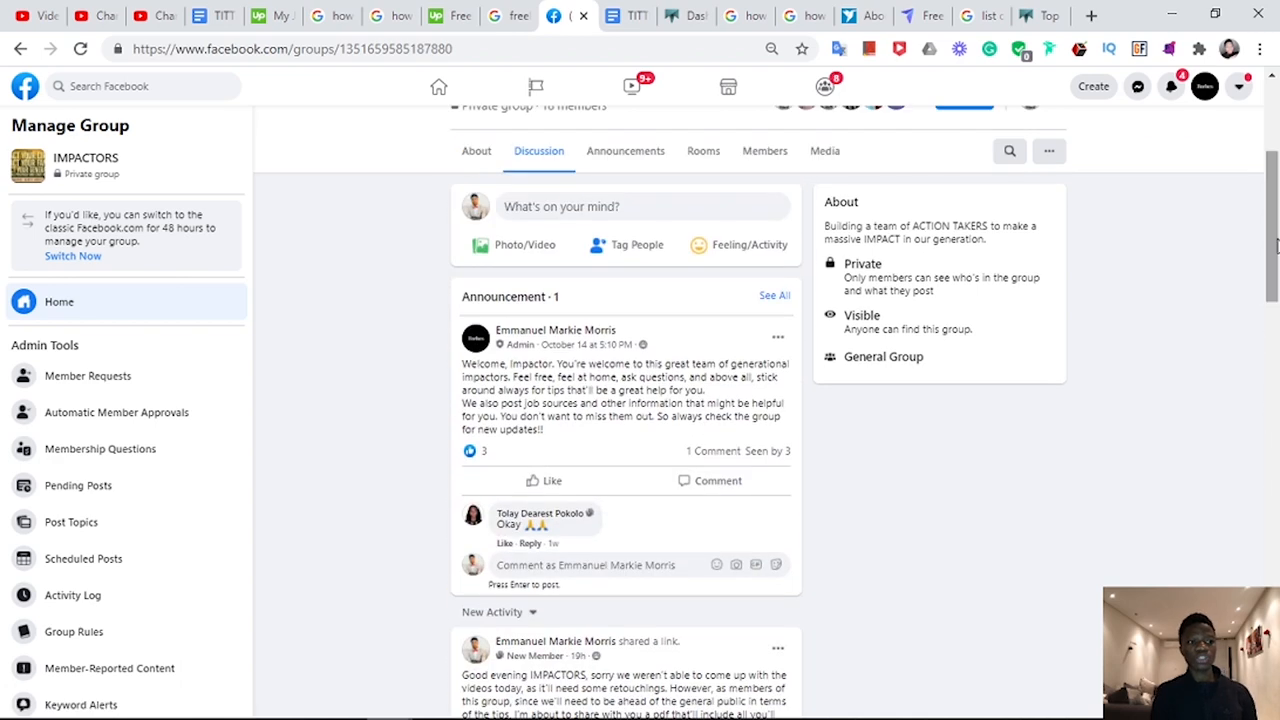